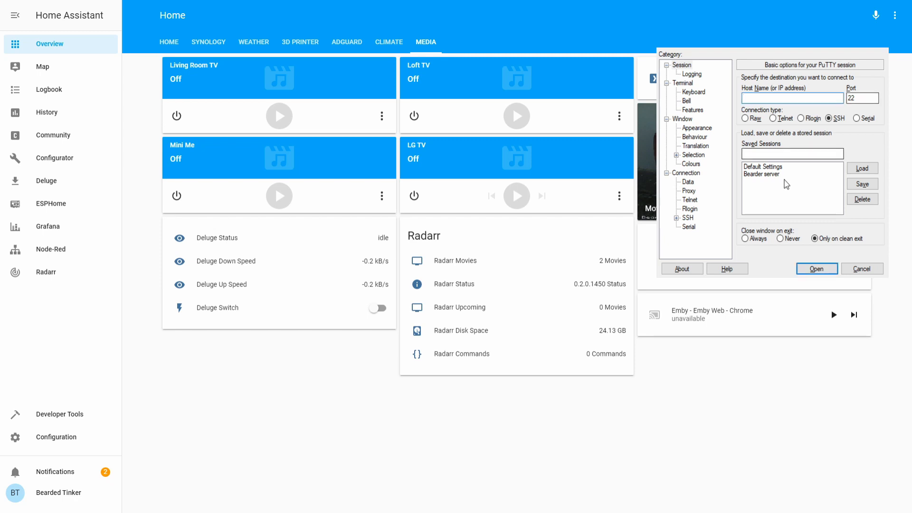
- Connect to the NAS over SSH and log in with the username and password
click(816, 268)
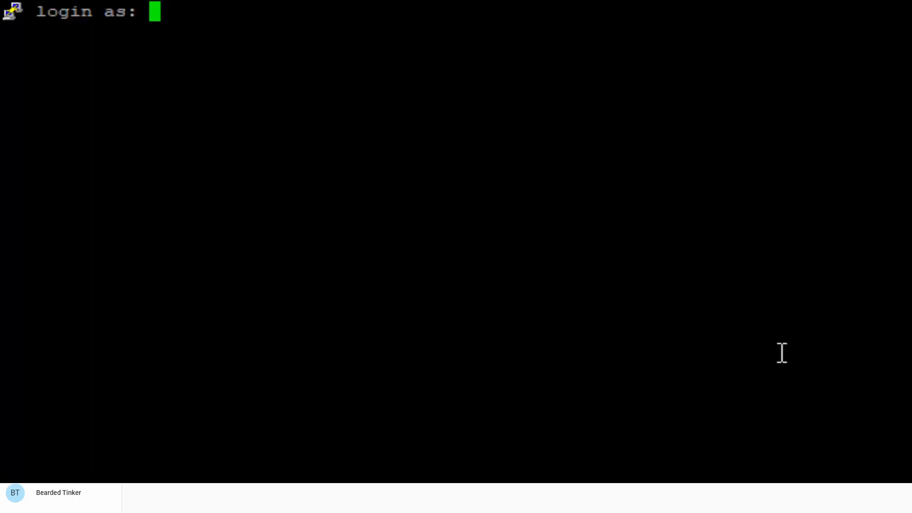
text(Bea)
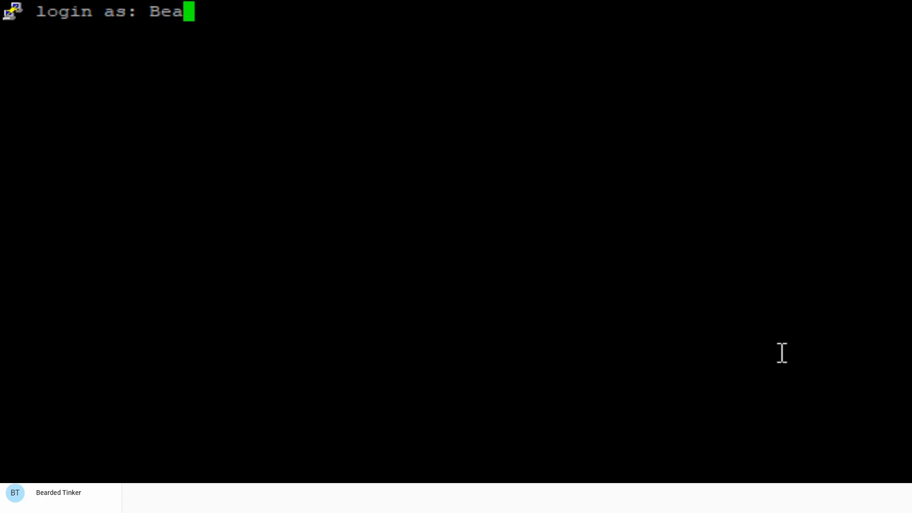
text(rdedTinker)
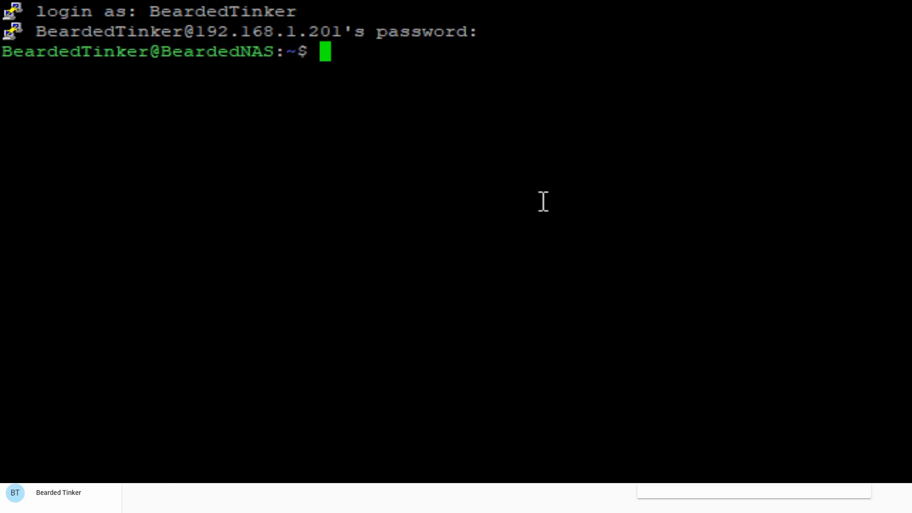
- Change into /volume1, list it, then enter the media folder and list its contents
text(cd /volume1/)
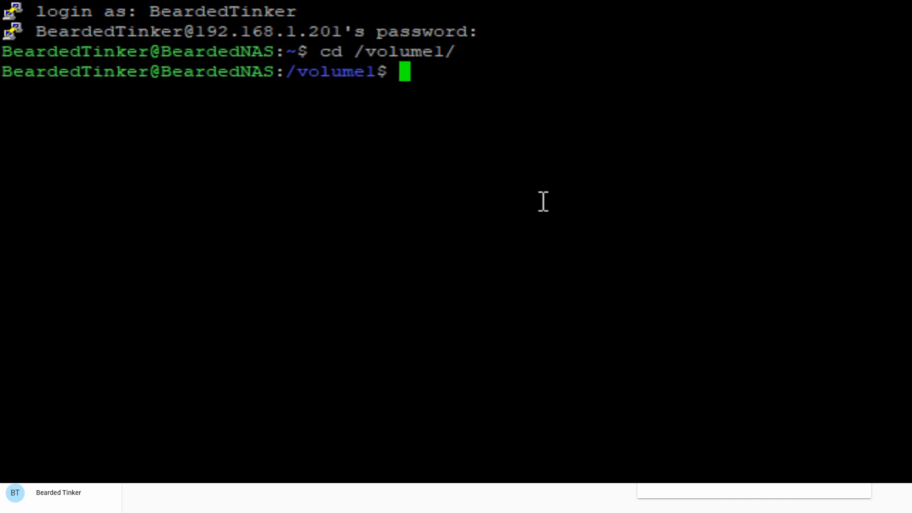
text(ls)
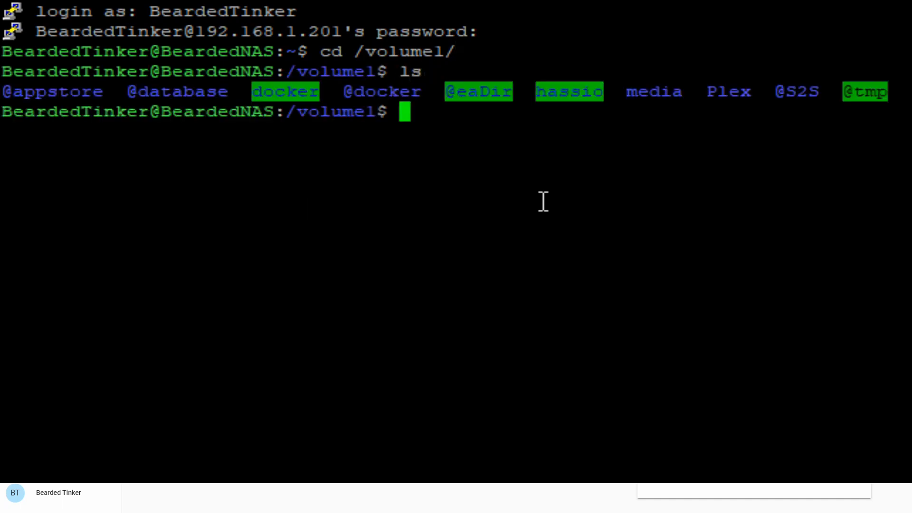
text(cd media)
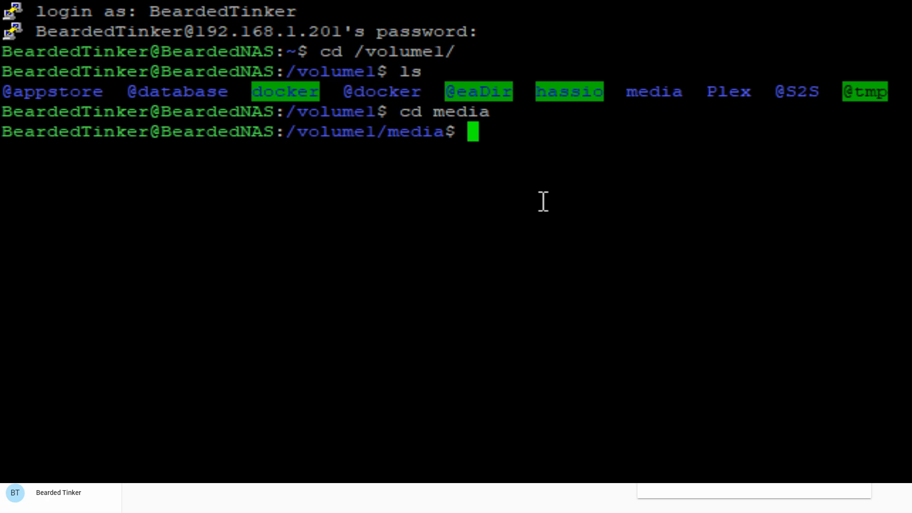
text(ls)
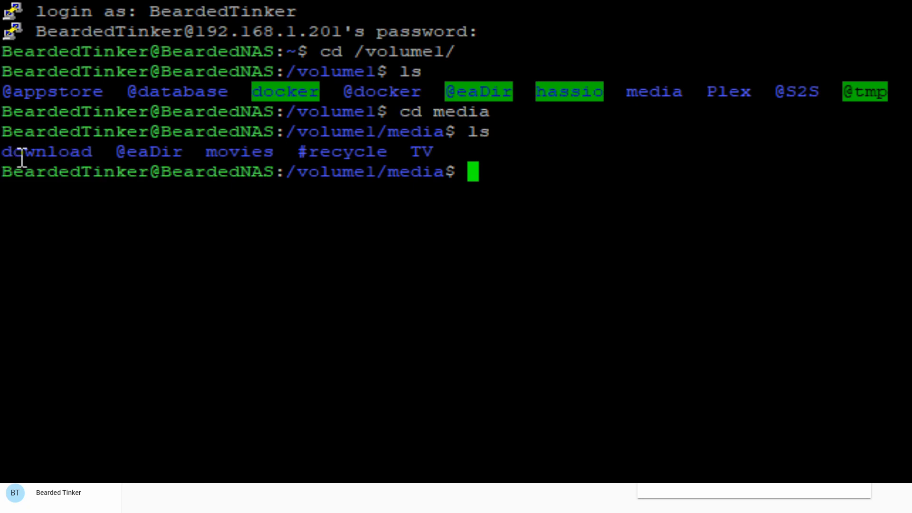
mouse_move(420, 144)
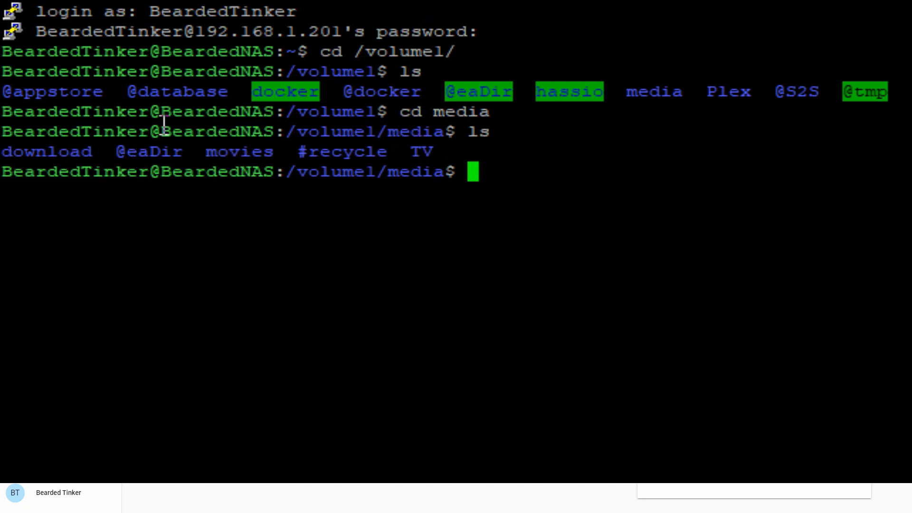
mouse_move(413, 130)
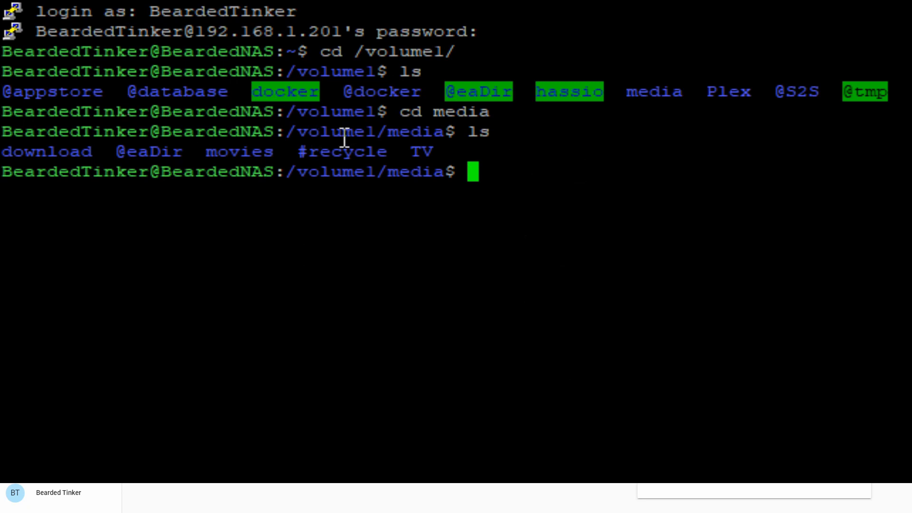
- Run mkdir download to confirm the download folder exists, then clear the terminal
text(mkdir dow)
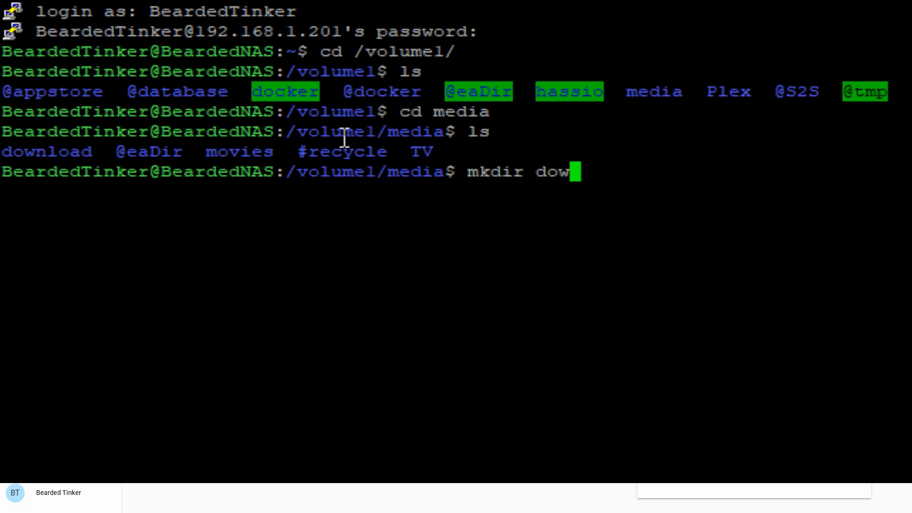
text(nload)
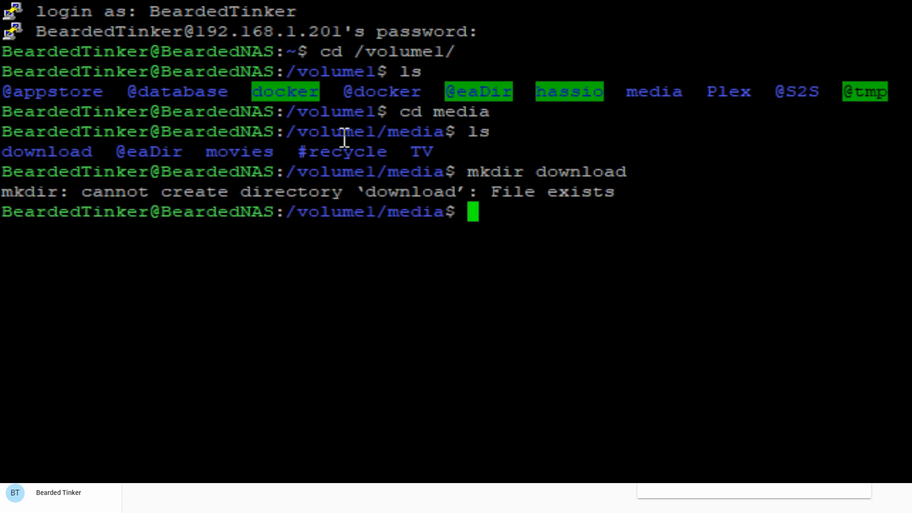
text(clear)
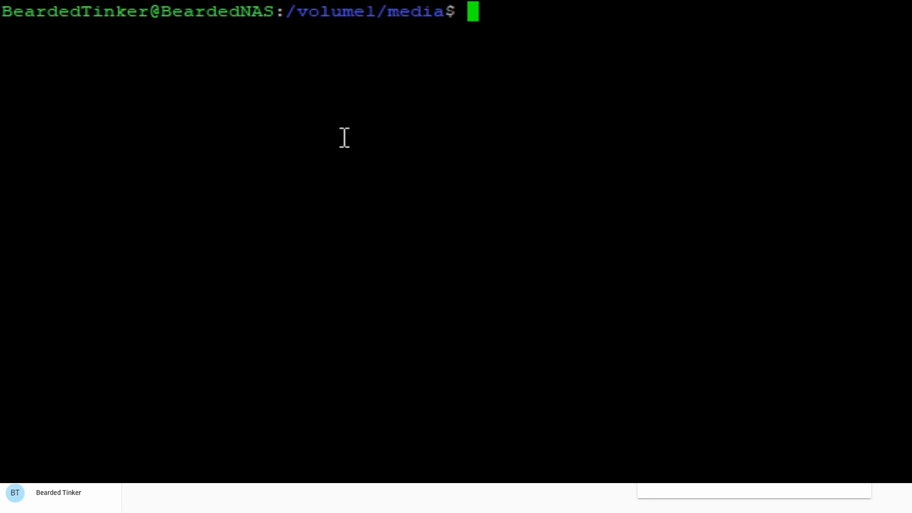
- Run id to read the account's uid and gid, then clear the terminal
text(id)
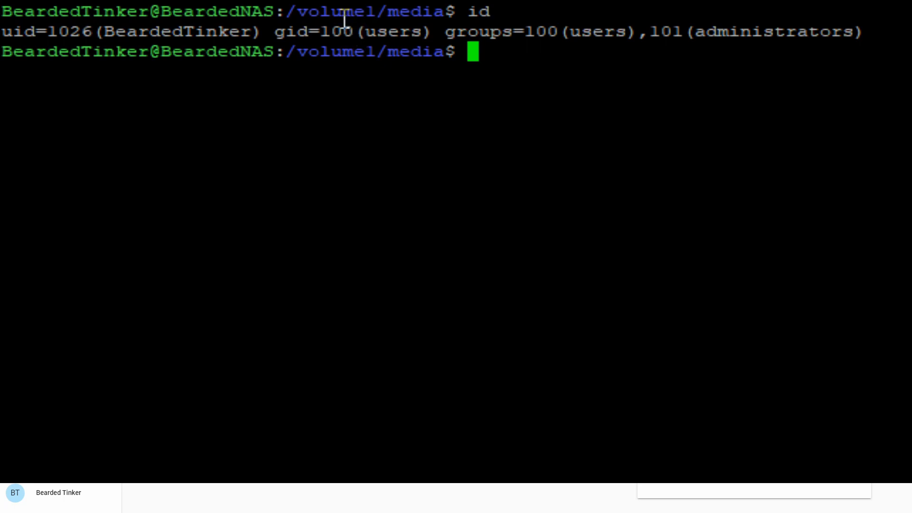
text(clear)
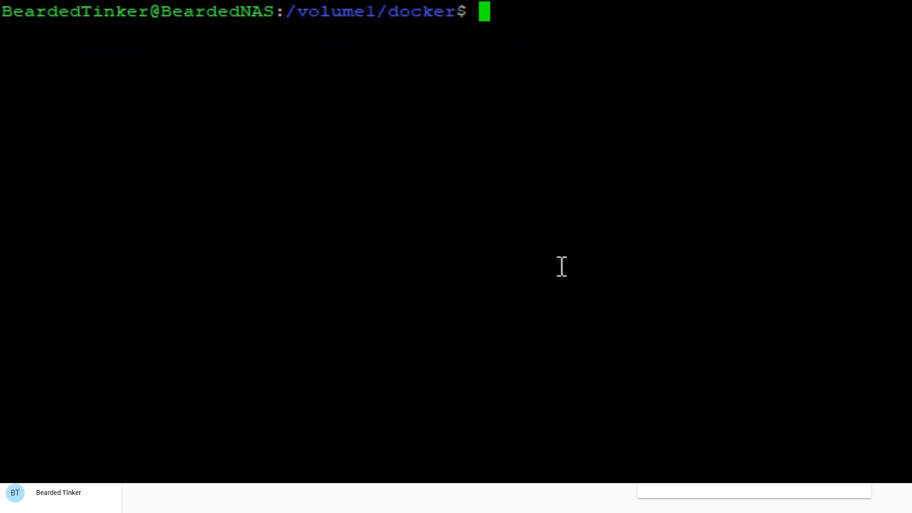
- Run mkdir /volume1/docker/sonarr, see it already exists, and clear the terminal
text(mkdir)
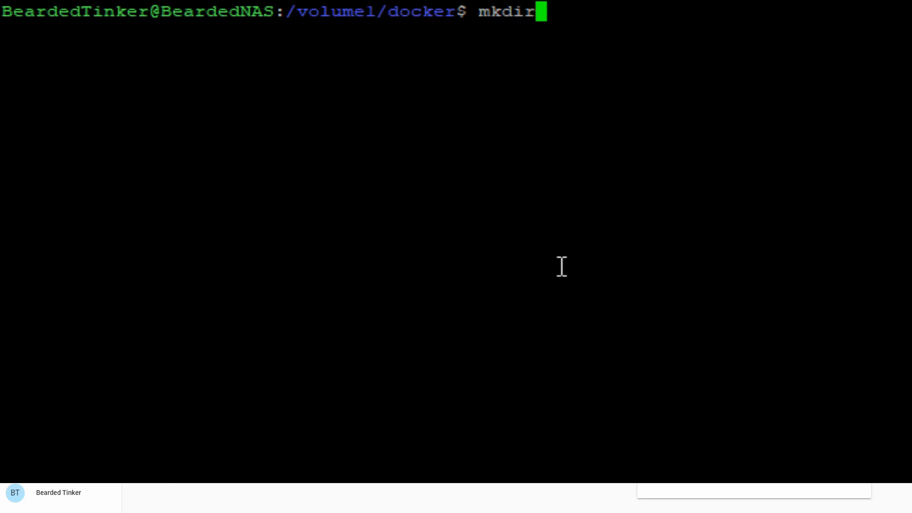
text(" ")
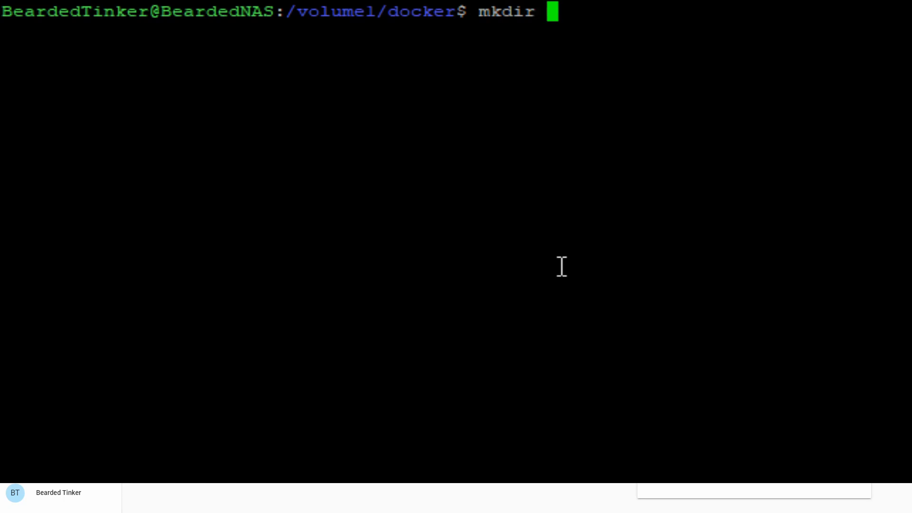
text(/volume1)
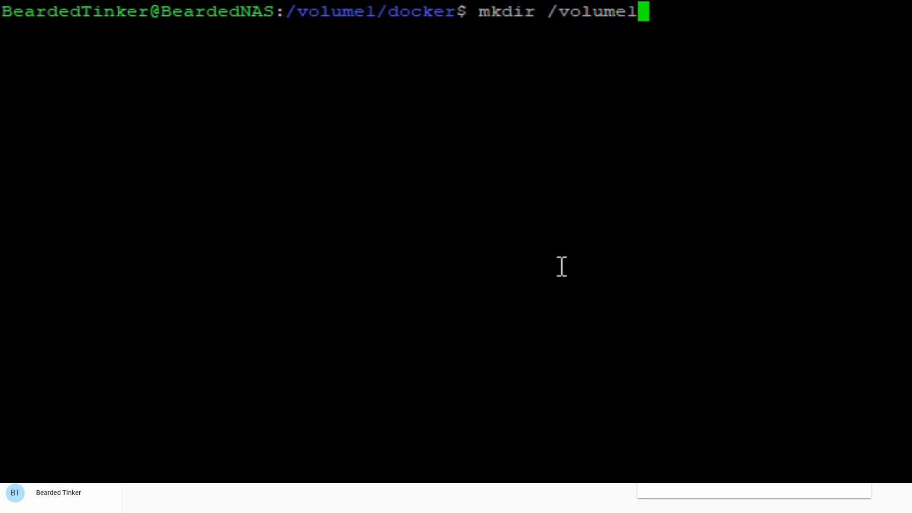
text(/docker)
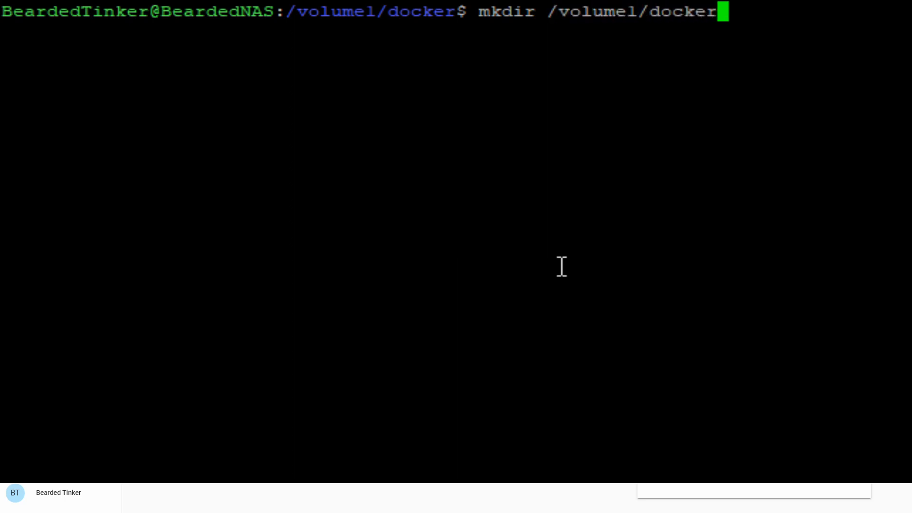
text(/s)
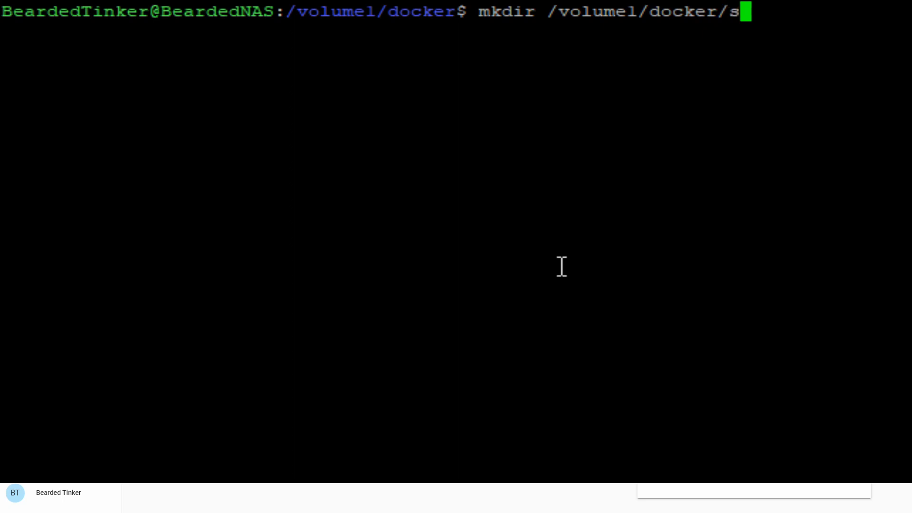
text(onarr)
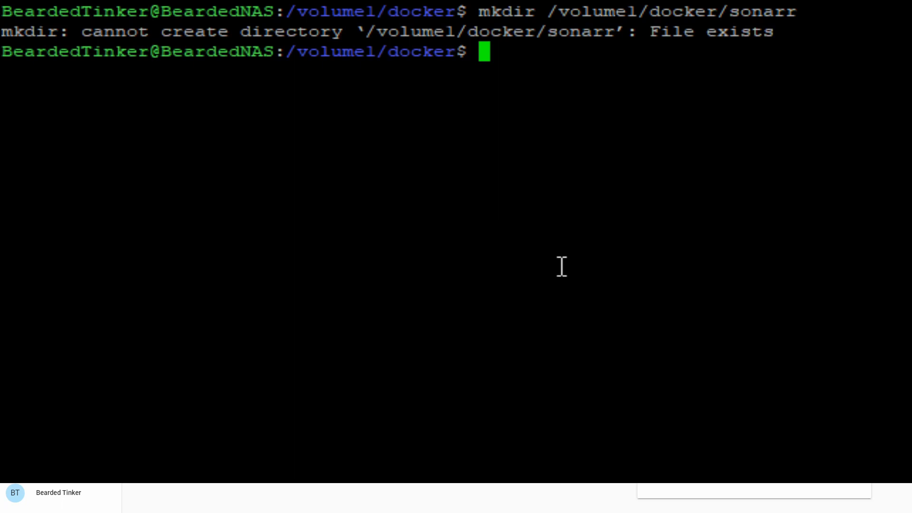
text(clear)
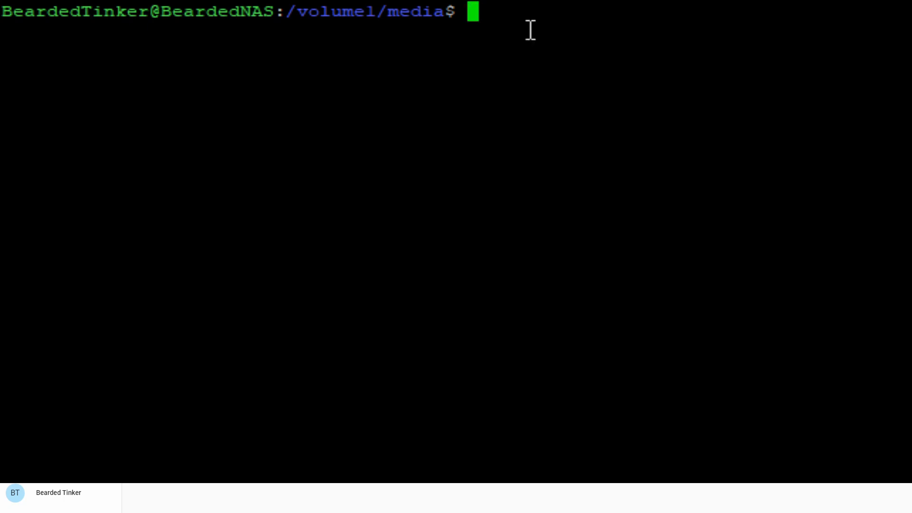
mouse_move(461, 11)
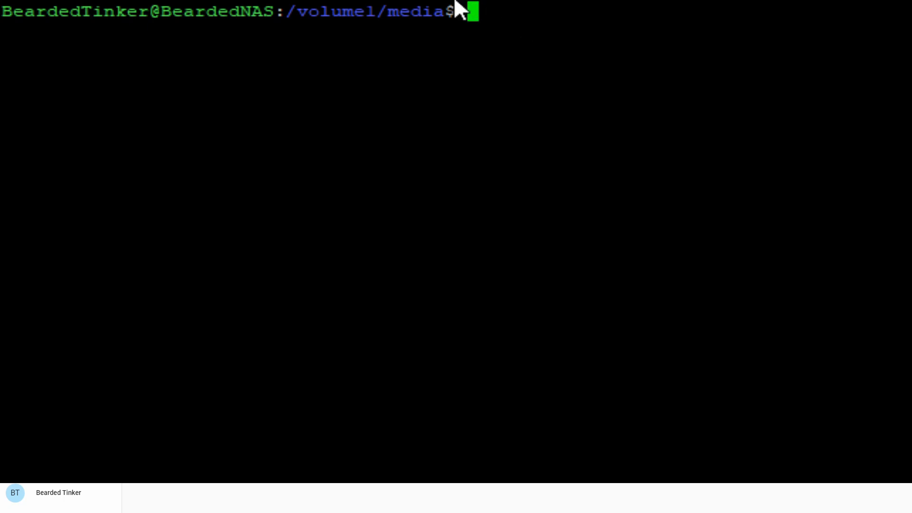
- Begin sudo docker run --name=sonarr with host networking and port mapping 8989:8989
text(sudo)
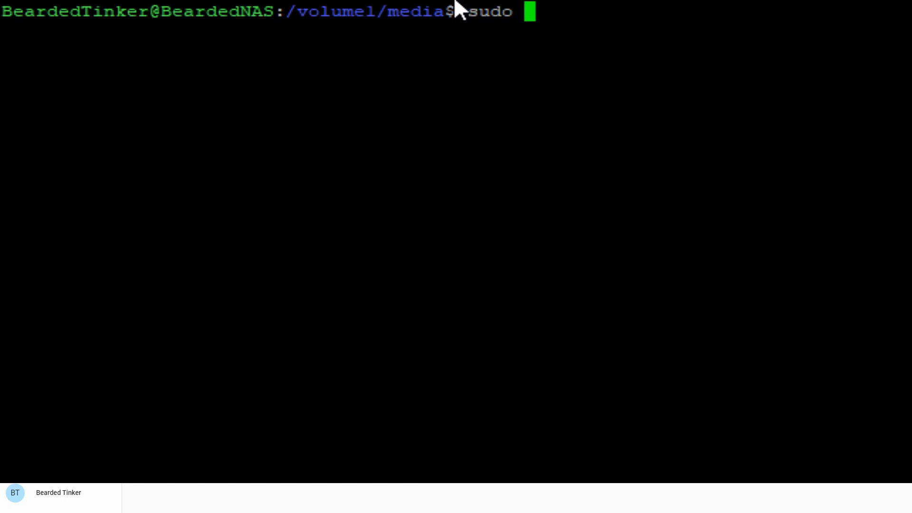
text(docker run)
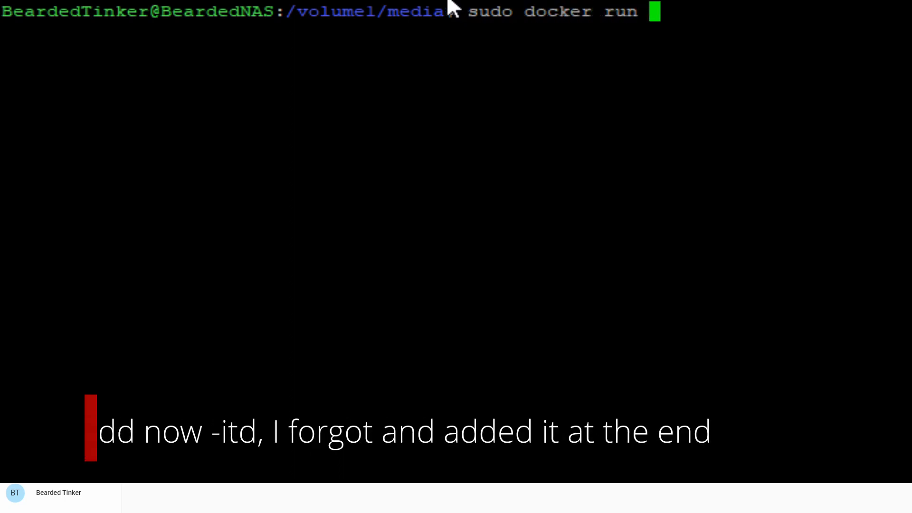
text(--name=)
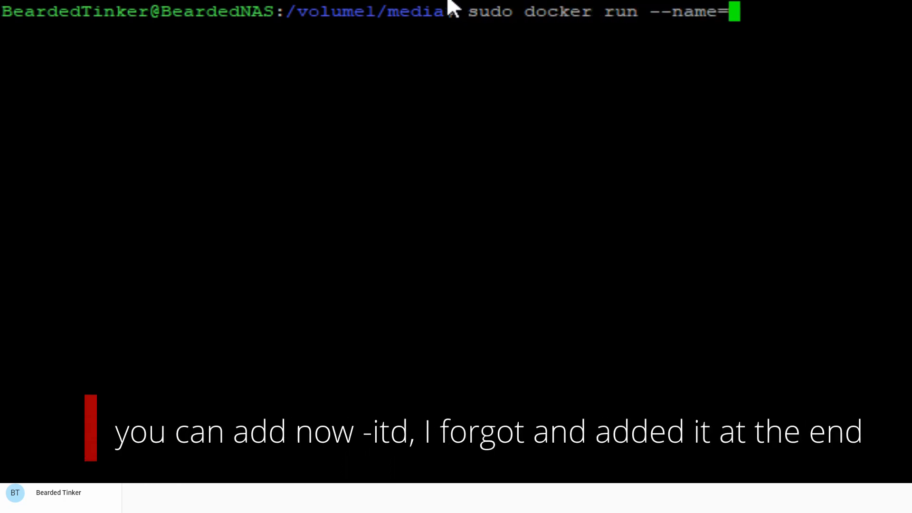
text(sonarr)
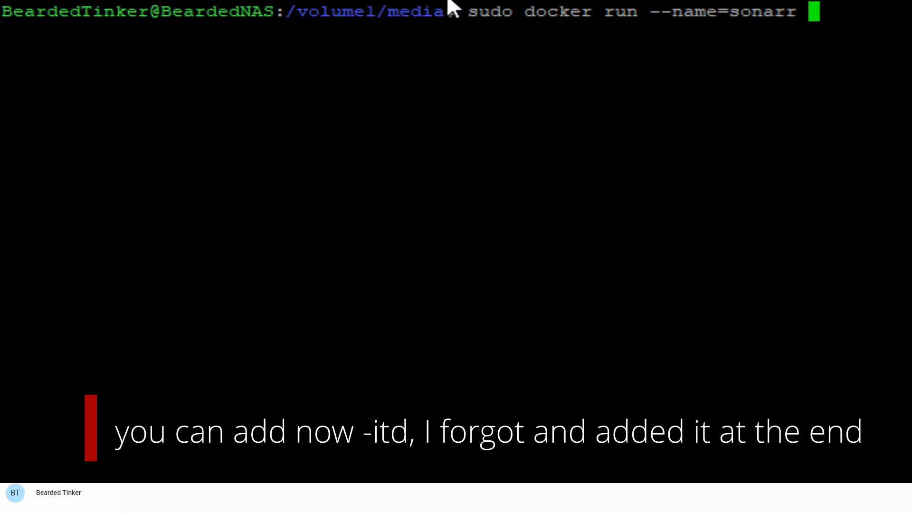
text(--net=host)
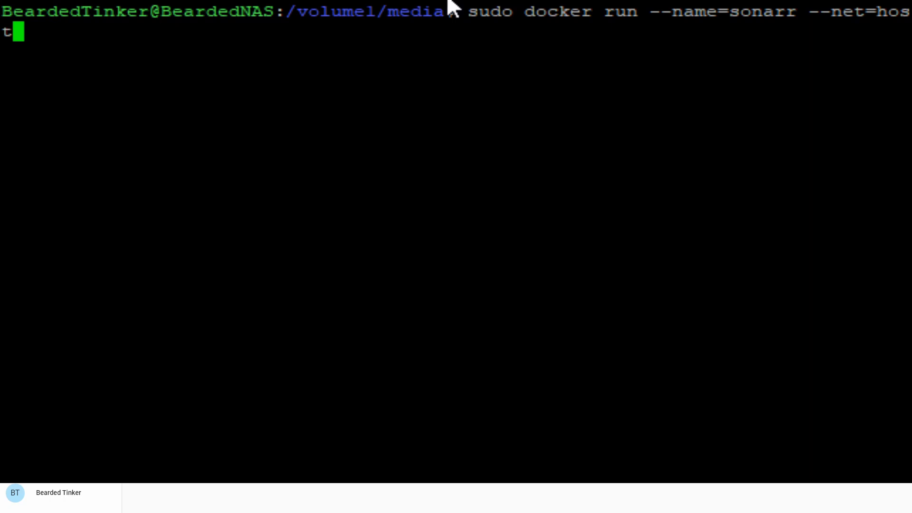
text(-p)
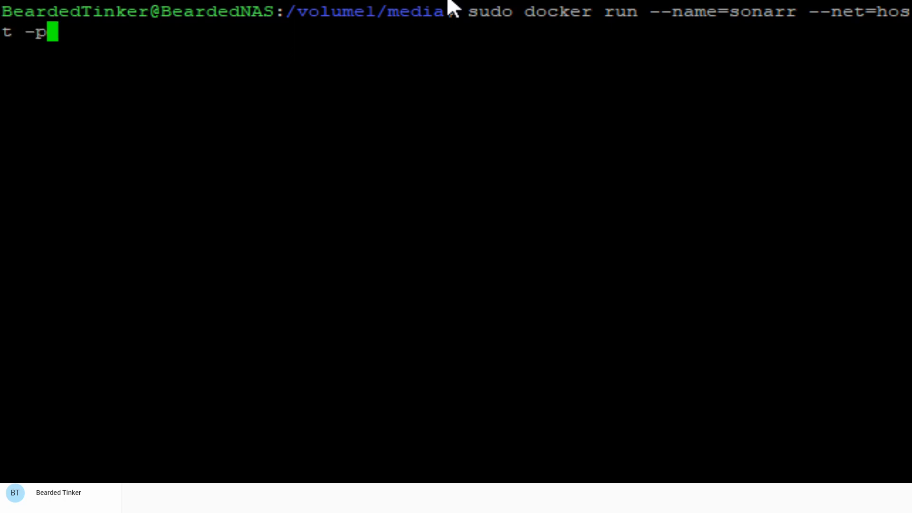
text(" ")
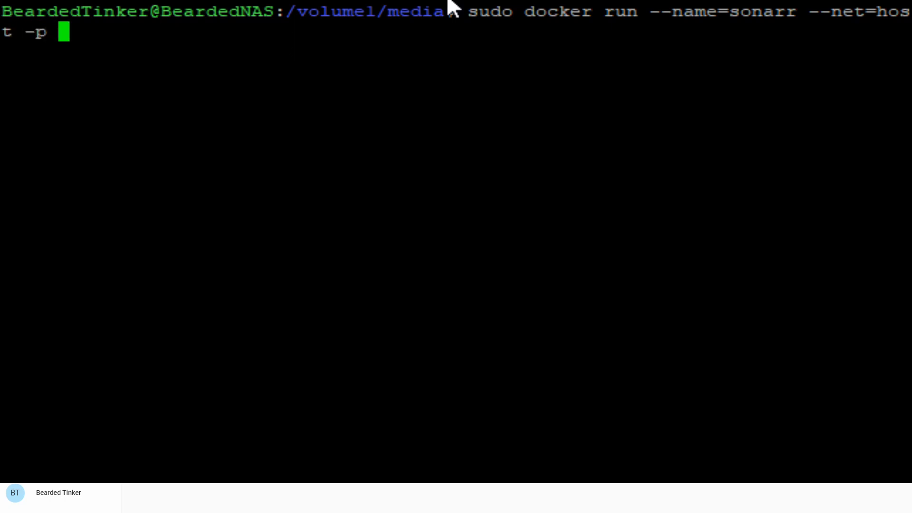
text(8989)
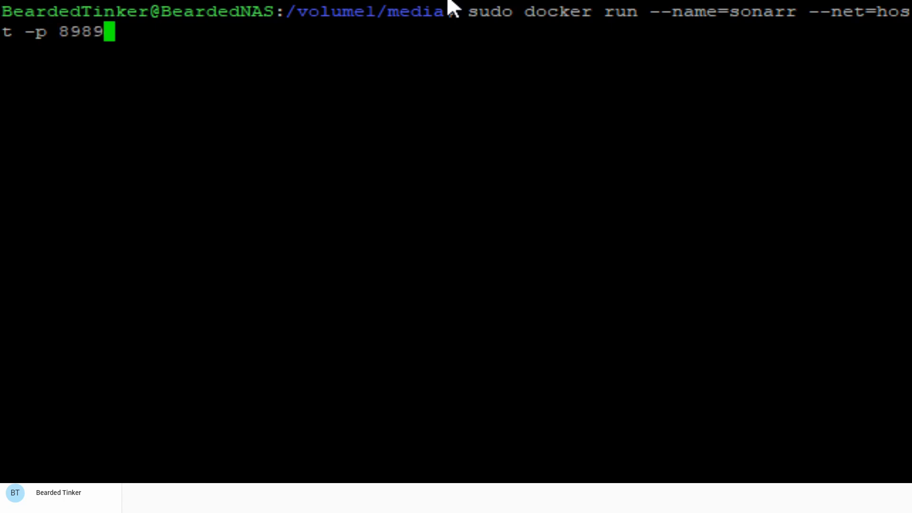
text(:89)
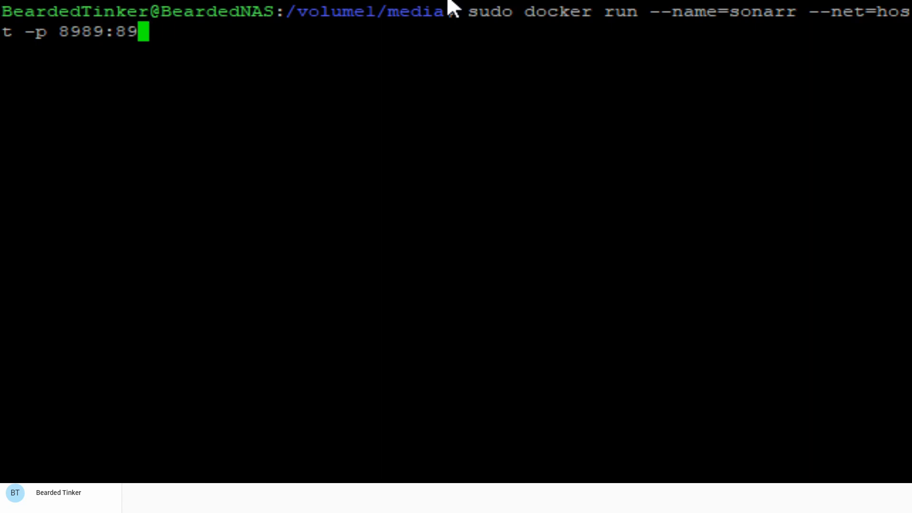
text(89)
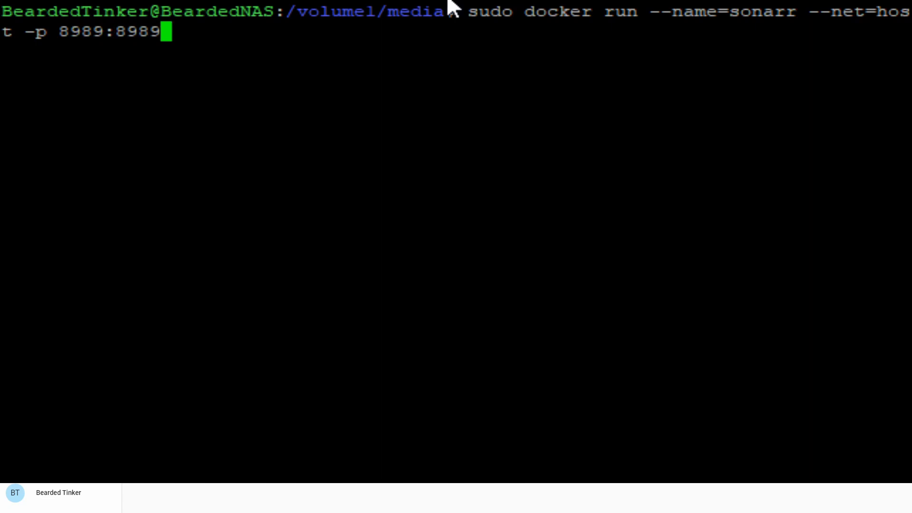
text(" ")
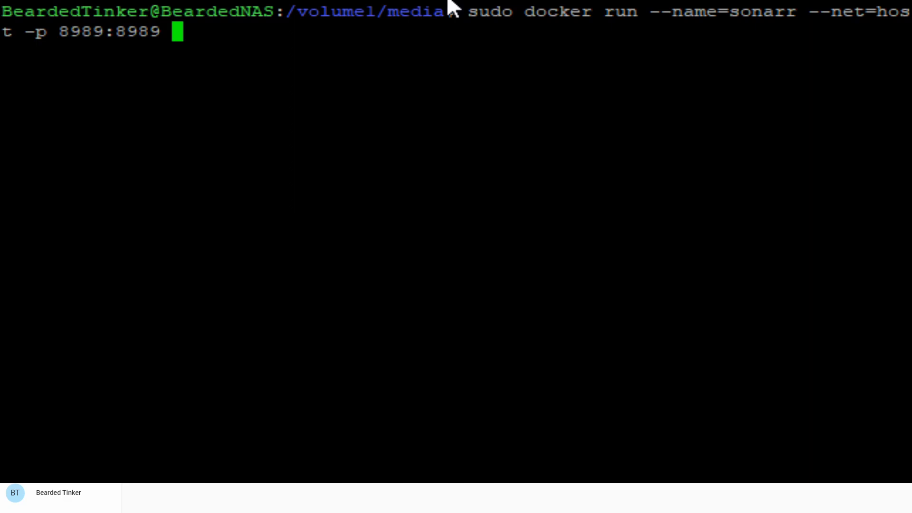
- Add environment variables TZ=Europe/Zagreb, PUID=1026 and PGID=100 to the command
text(-e TZ)
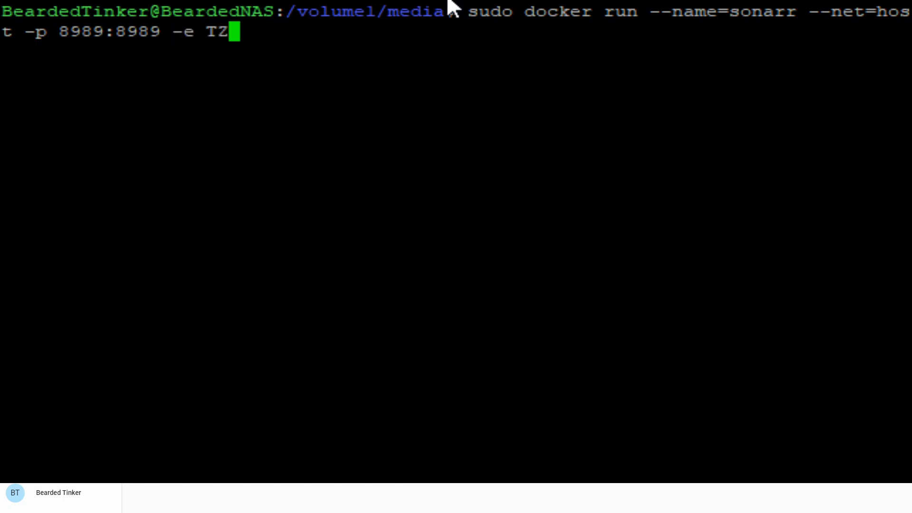
text(=E)
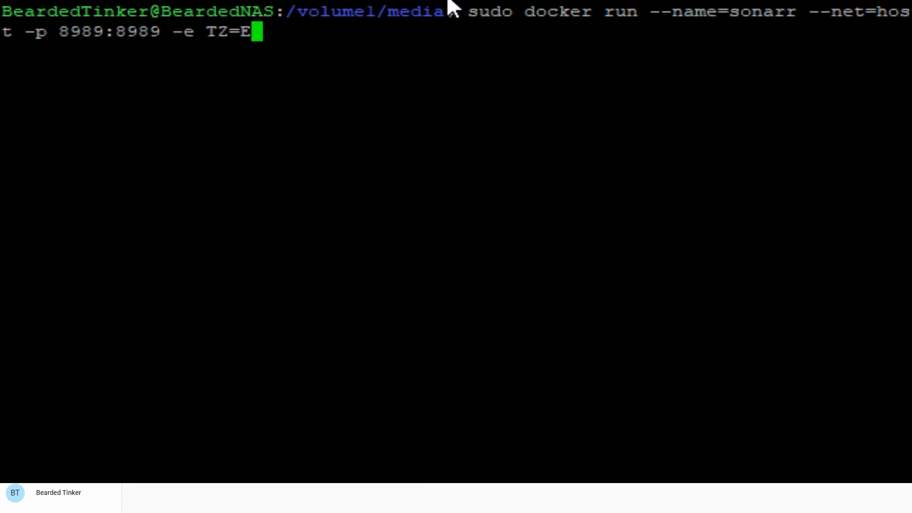
text(urope/Z)
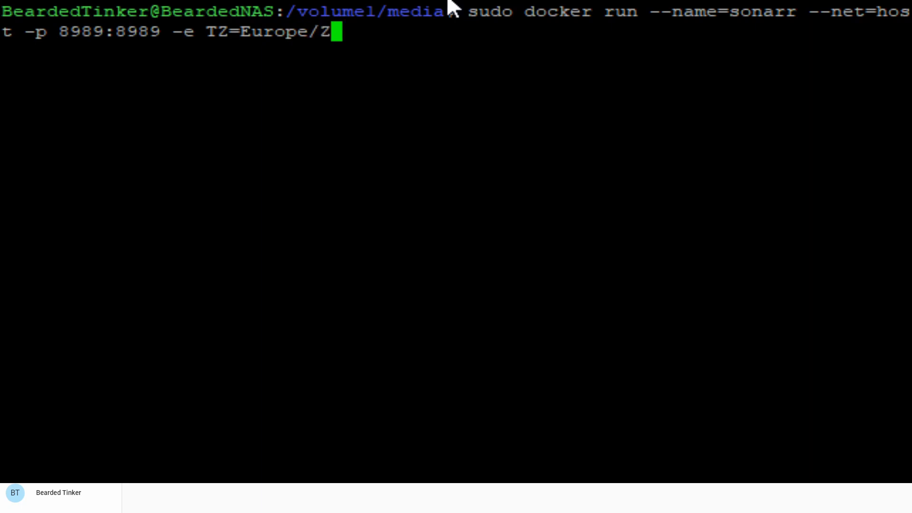
text(agreb)
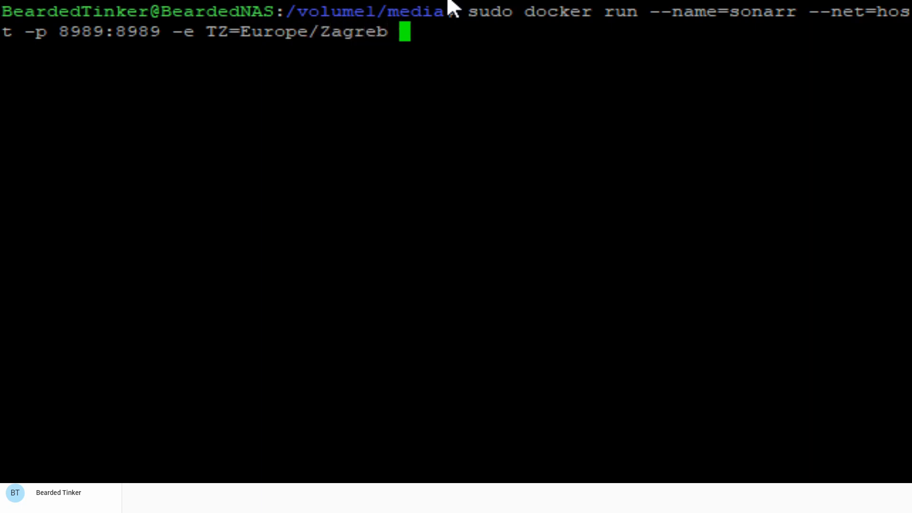
text(-)
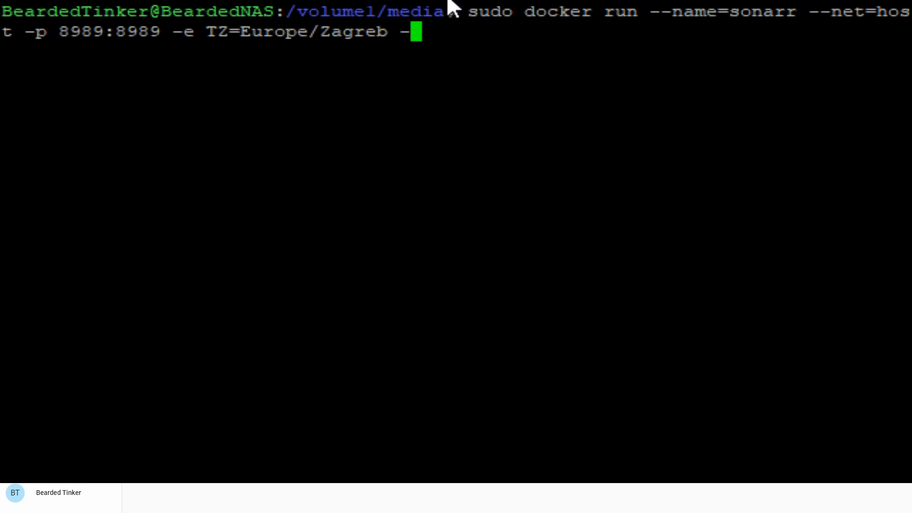
text(e)
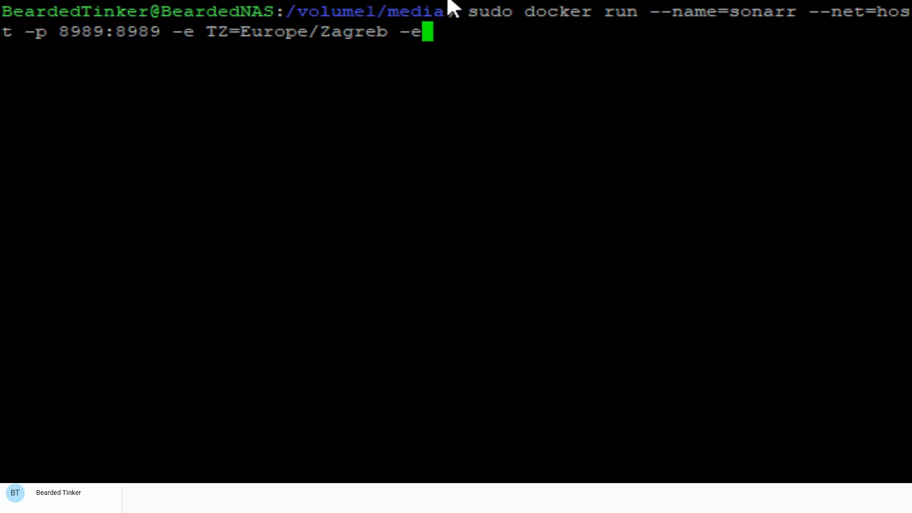
text(PUID)
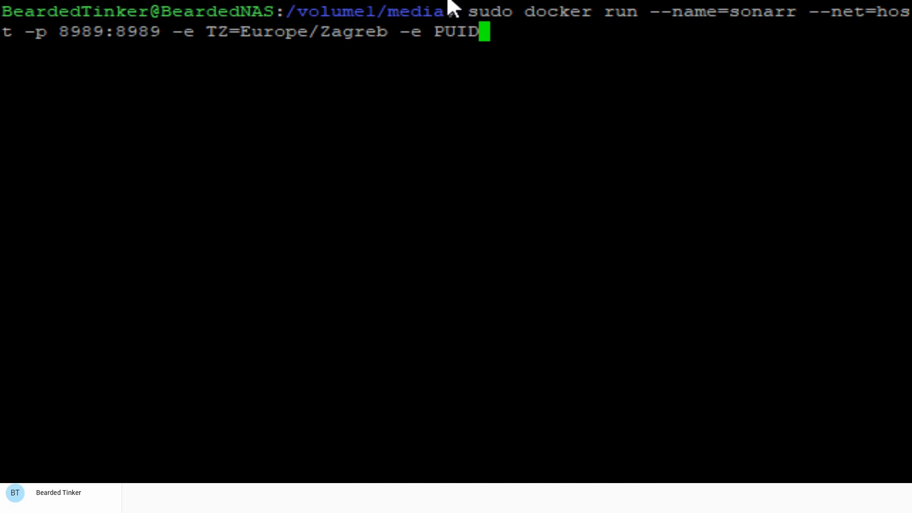
text(=1)
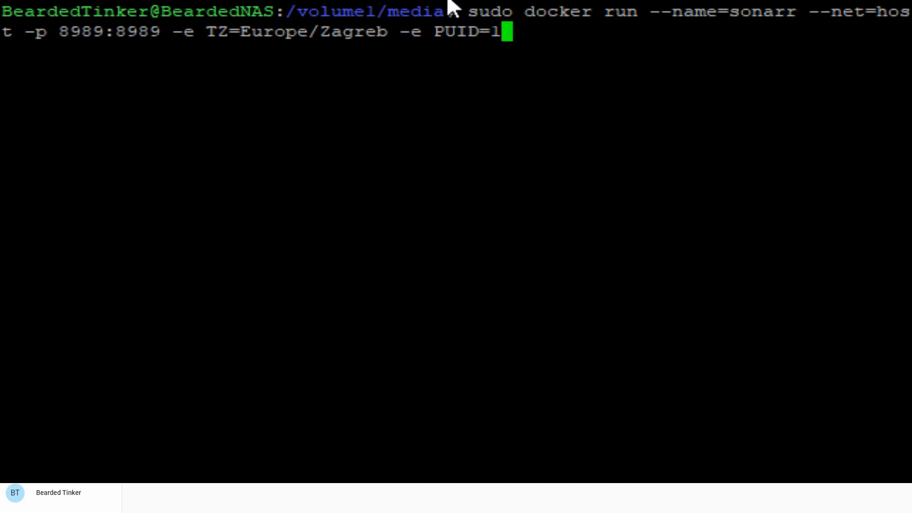
text(026 -e)
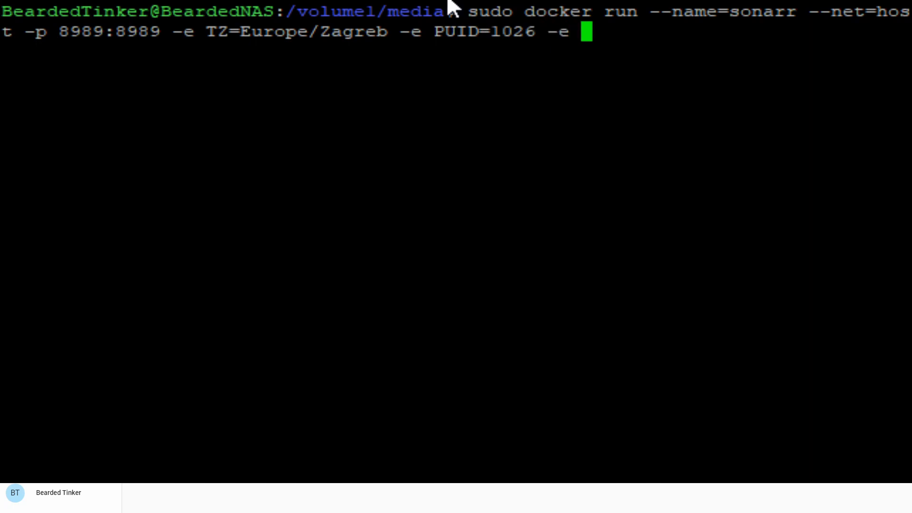
text(PGID)
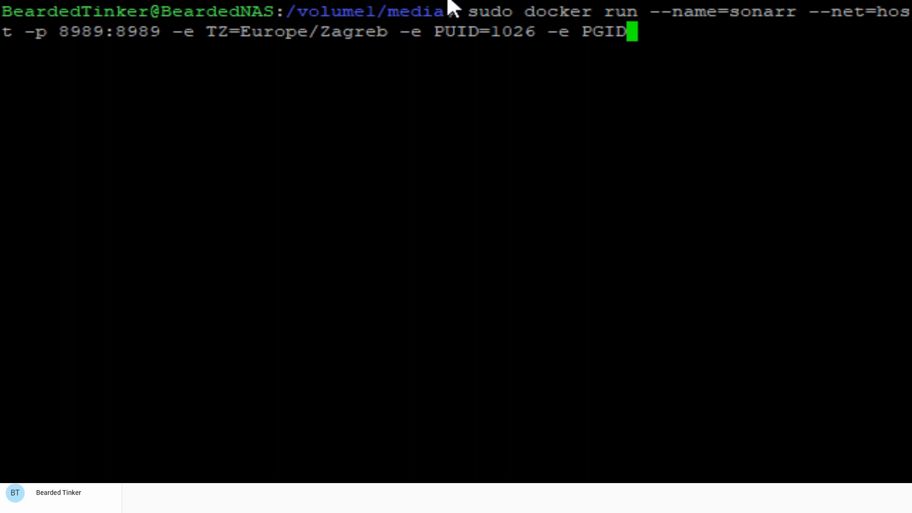
text(=1'')
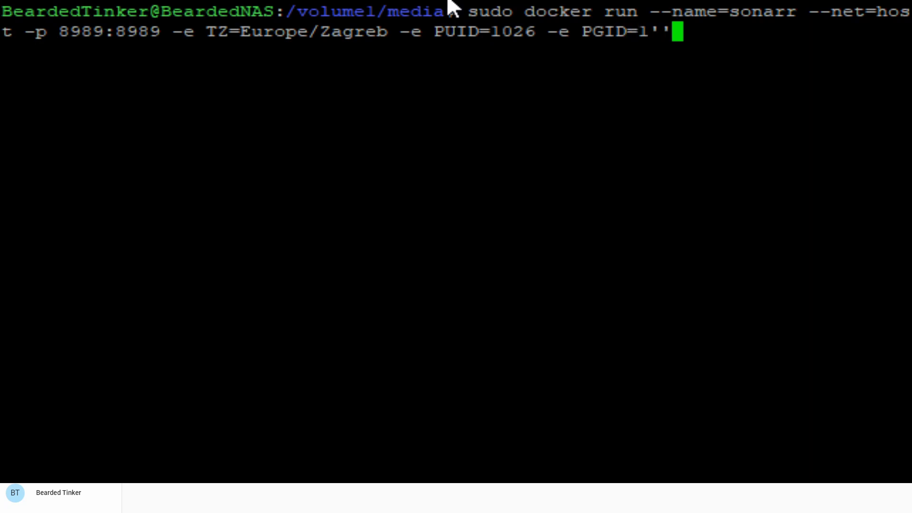
text(00)
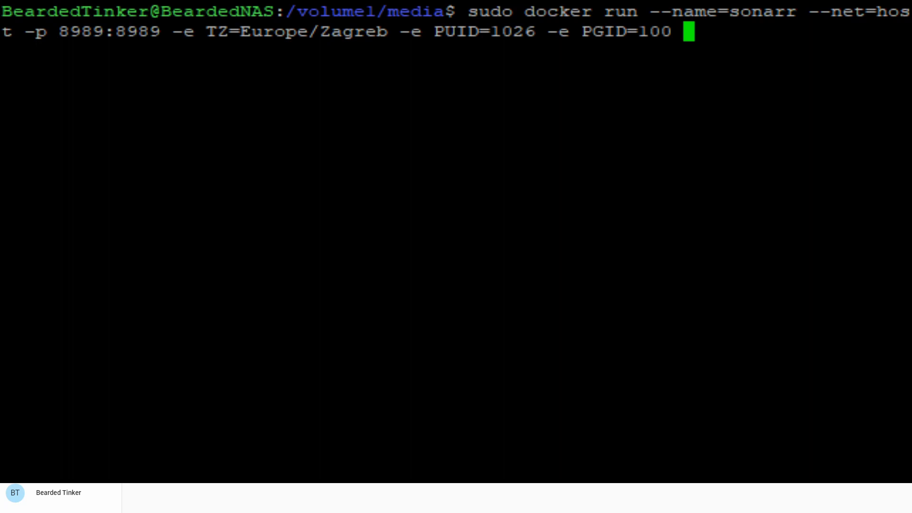
- Map /volume1/docker/sonarr to the container's /config volume
text(-v /)
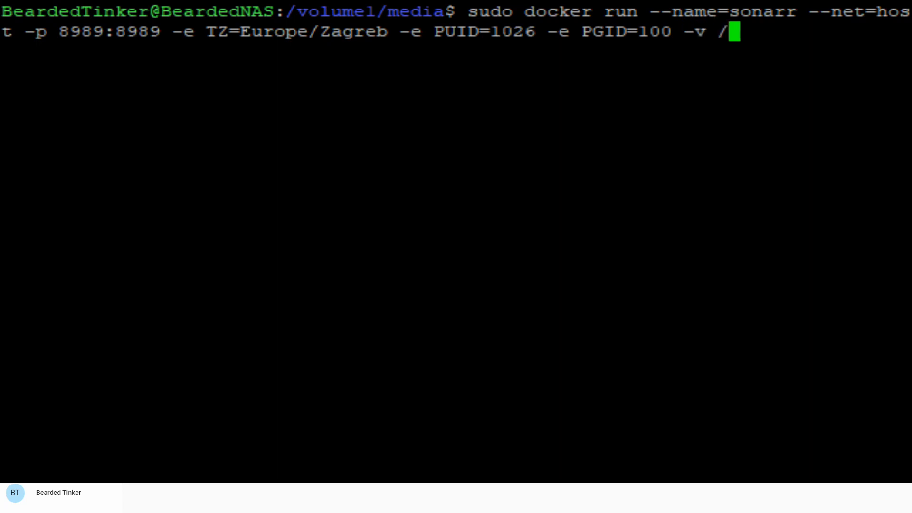
text(vo)
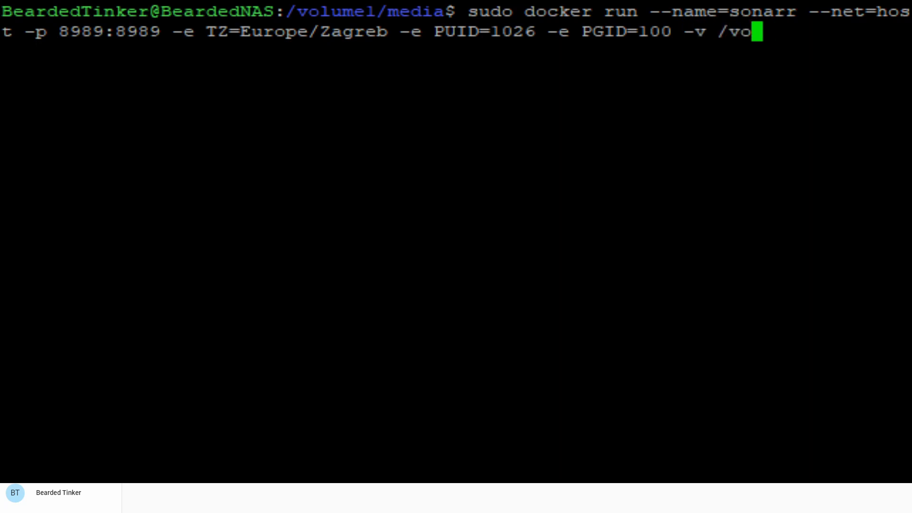
text(lume1/d)
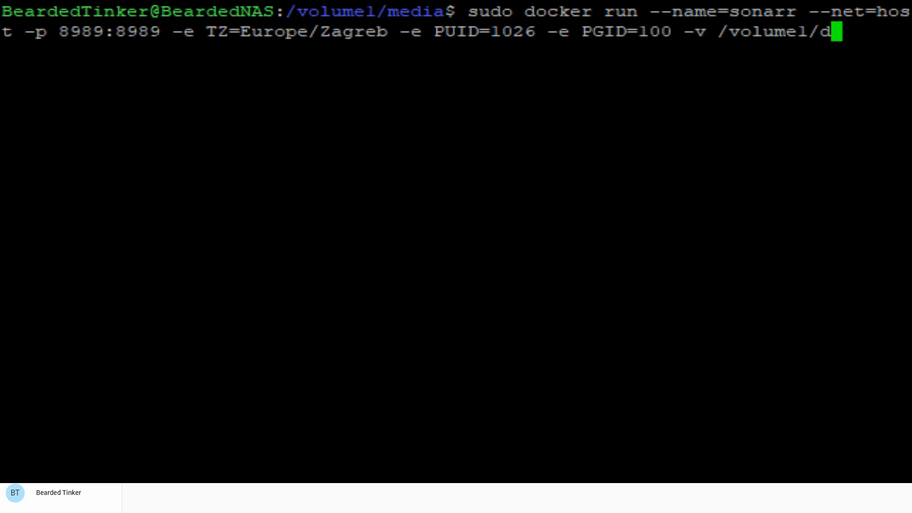
text(ocker)
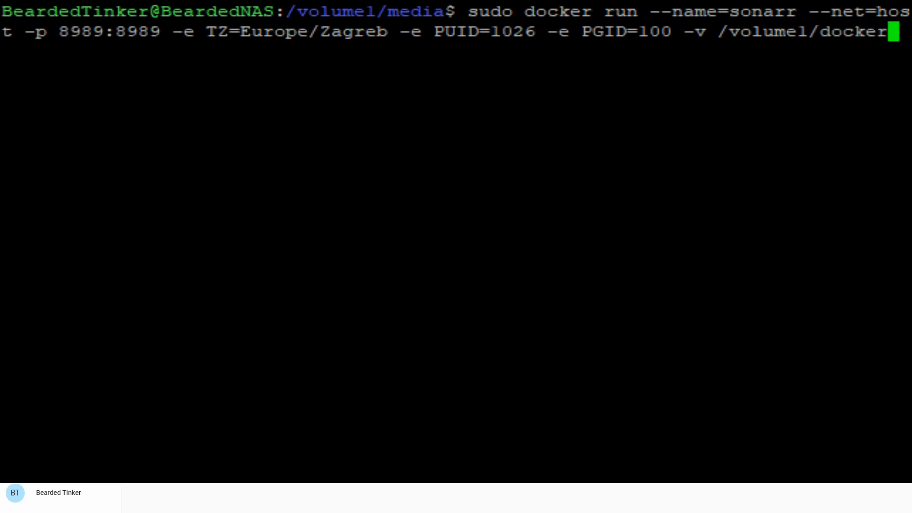
text(so)
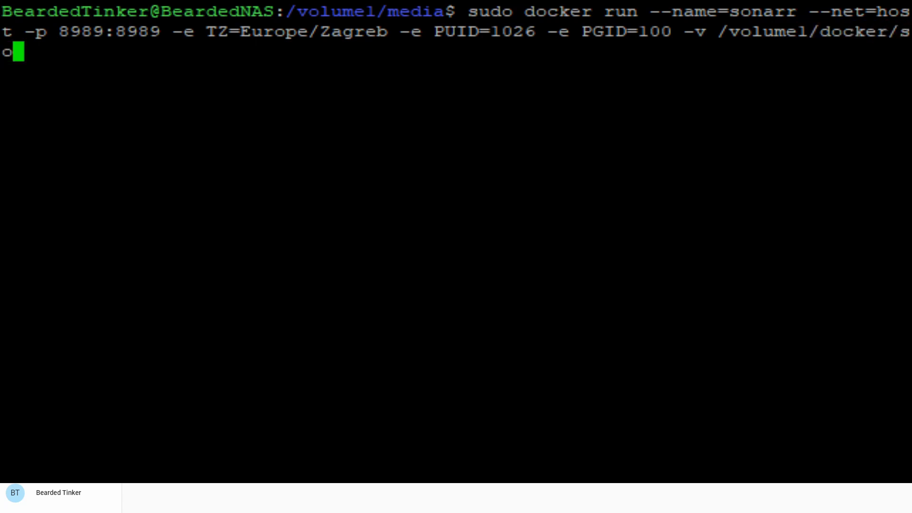
text(narr)
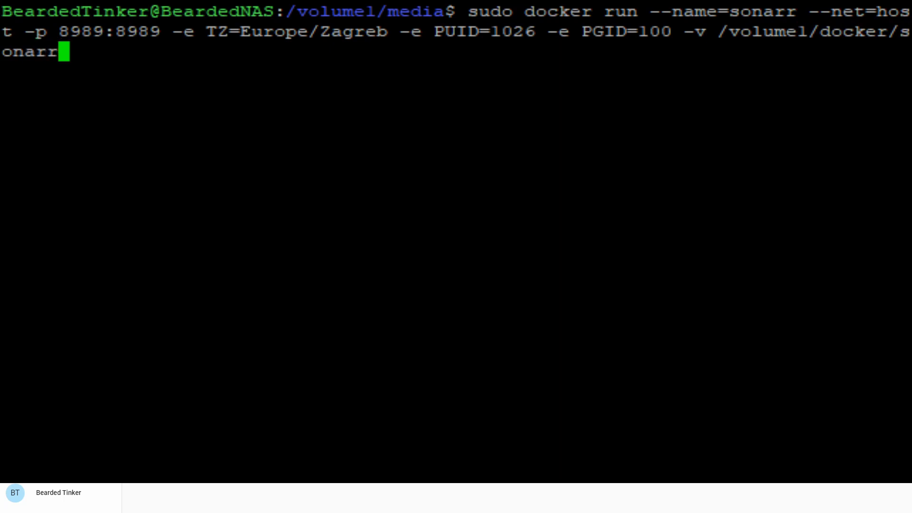
text(:/)
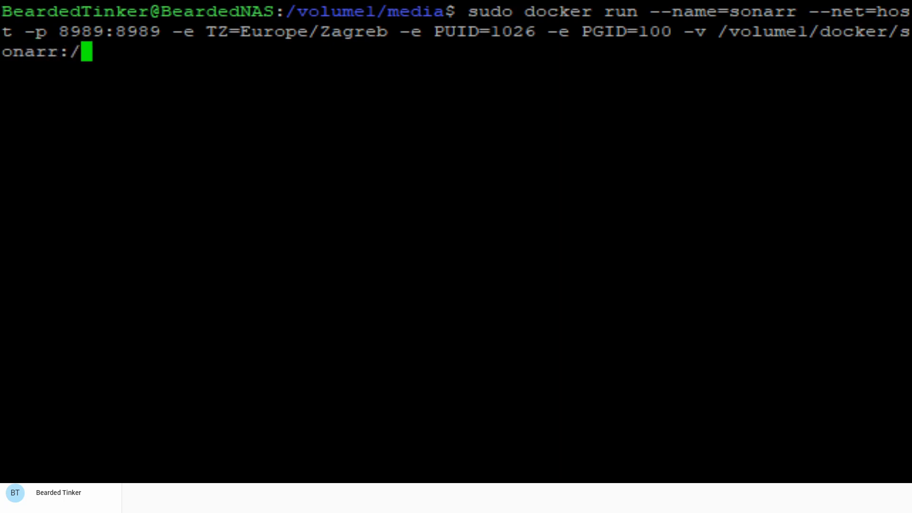
text(config)
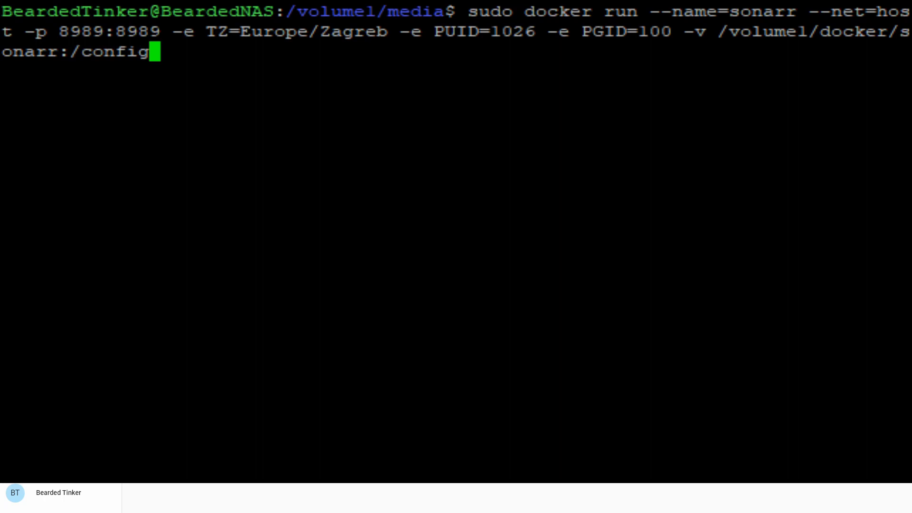
- Map /volume1/media/TV to the container's /tv volume
text(-)
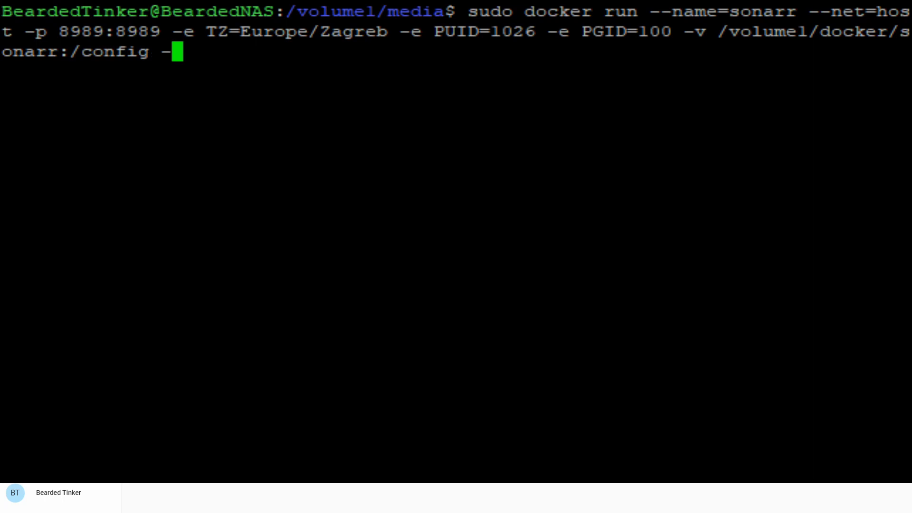
text(v)
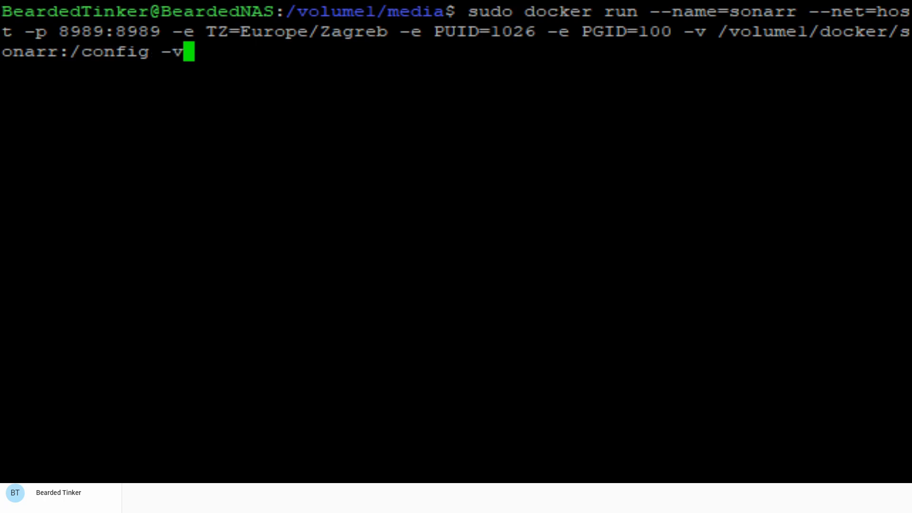
text(/)
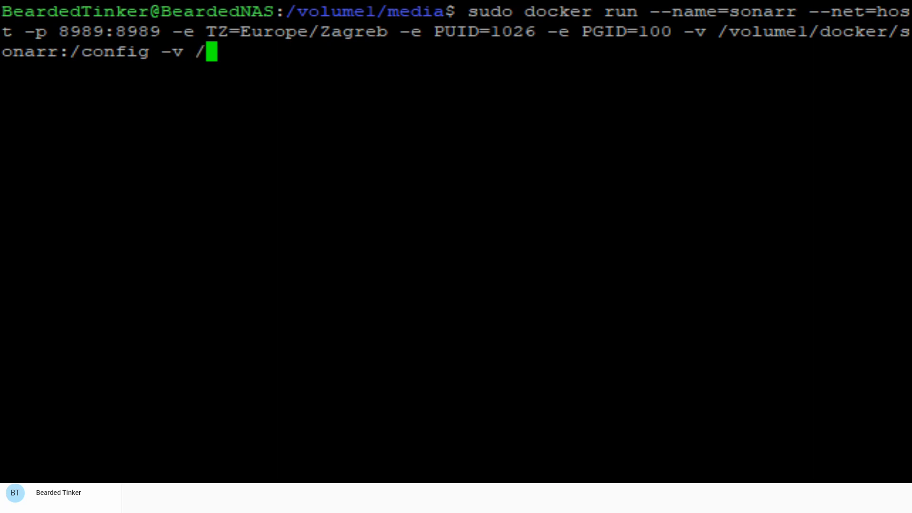
text(volume1)
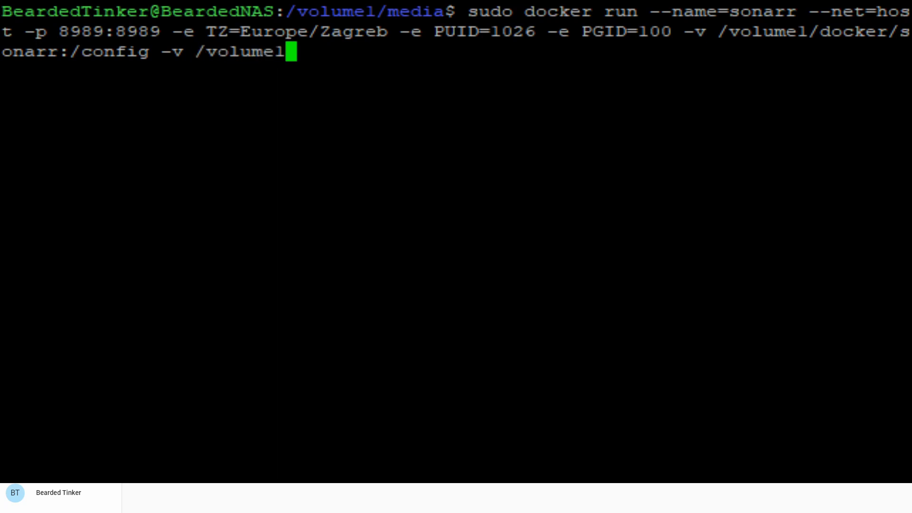
text(media/)
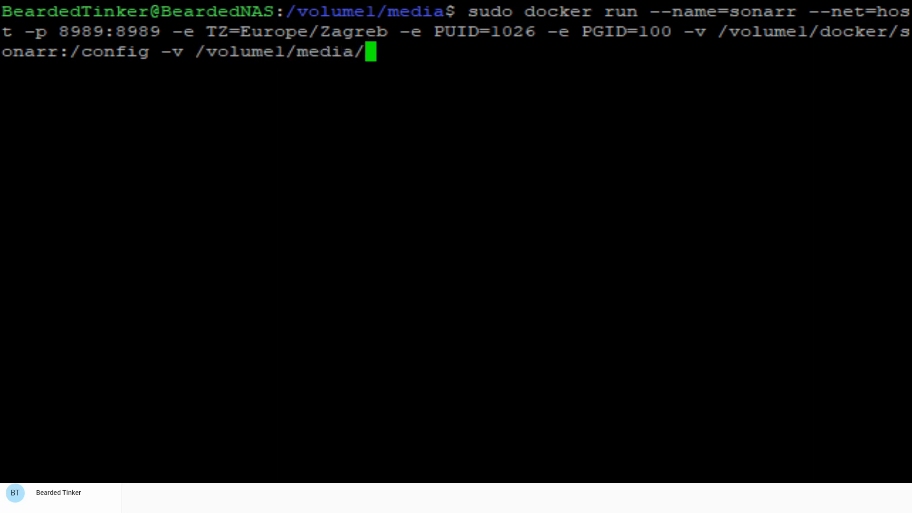
text(TV)
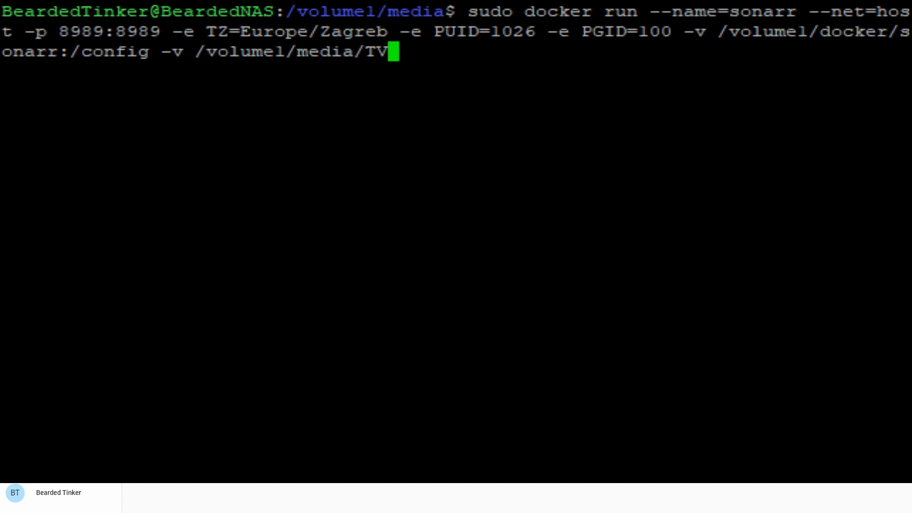
text(:)
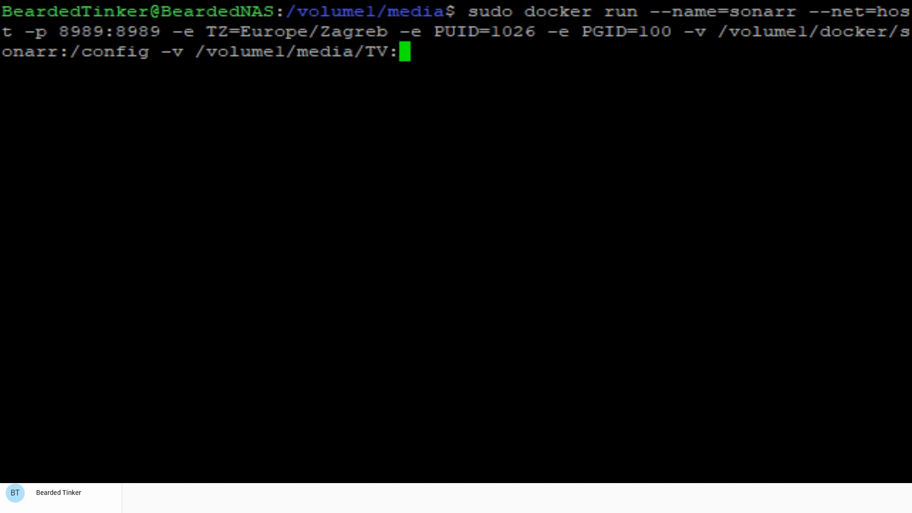
text(/tv)
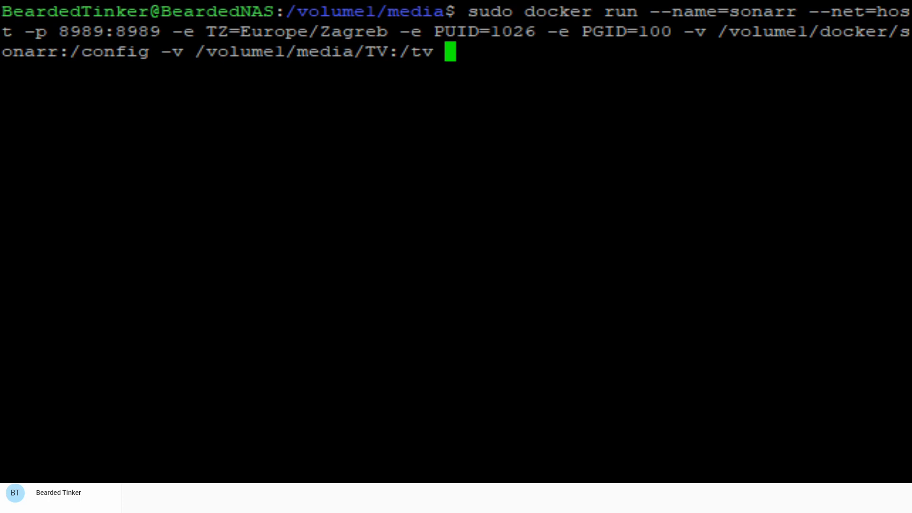
- Map /volume1/media/download to the container's /downloads volume
text(-v)
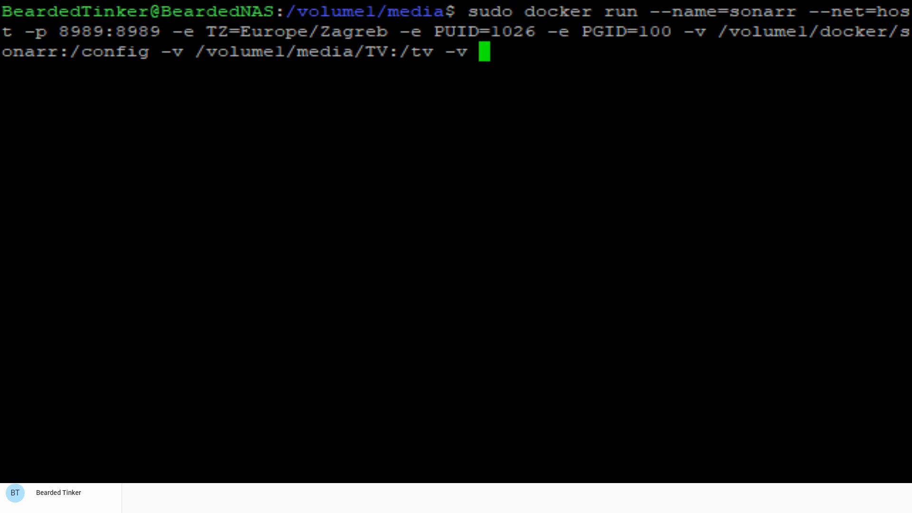
text(/volu)
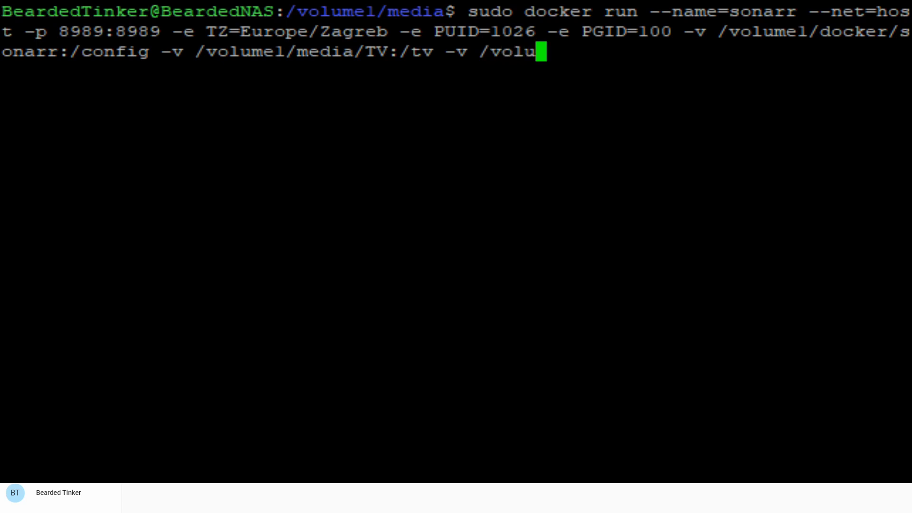
text(me1/d)
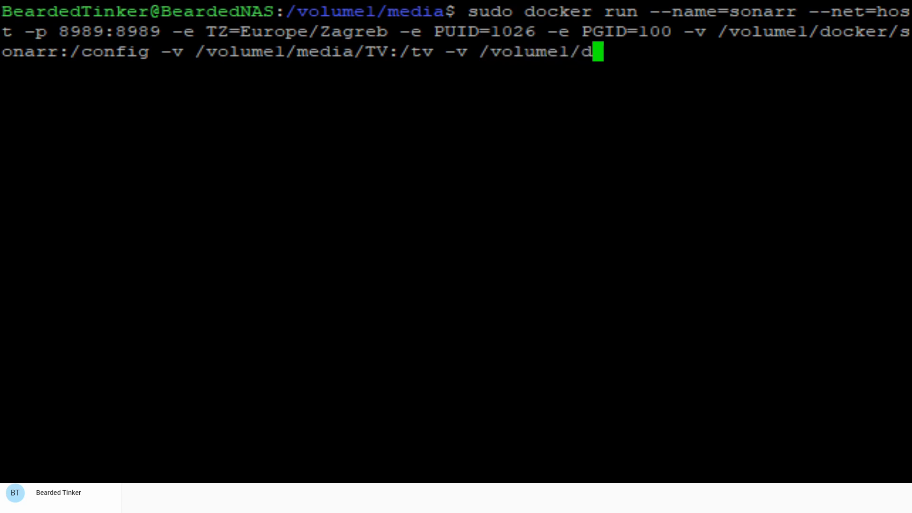
text(edia)
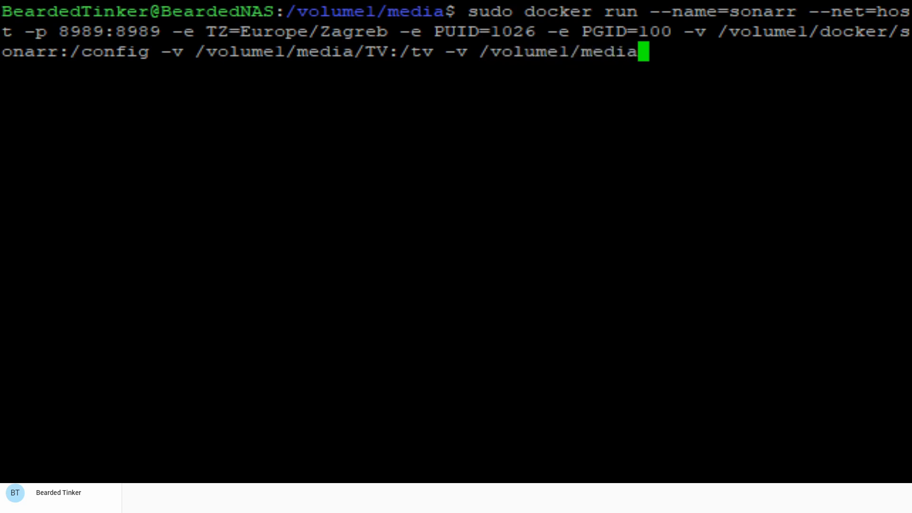
text(/download:/d)
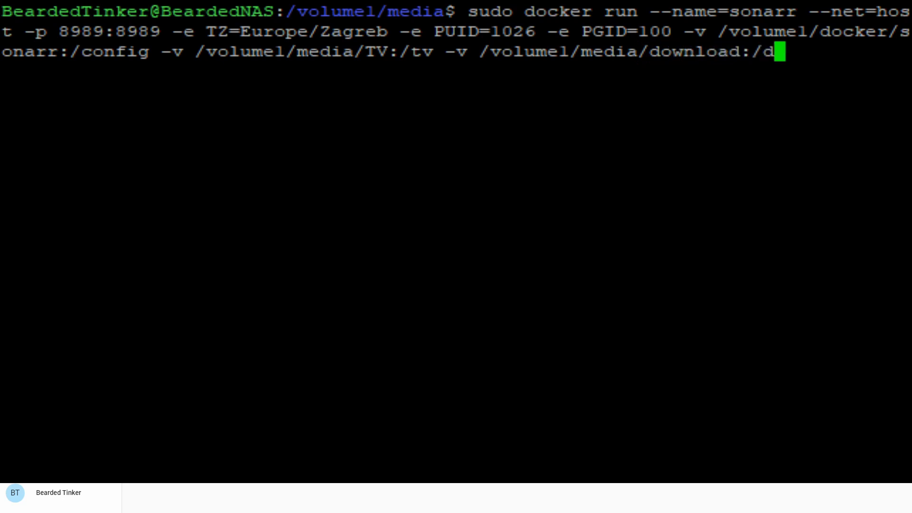
text(ownloads)
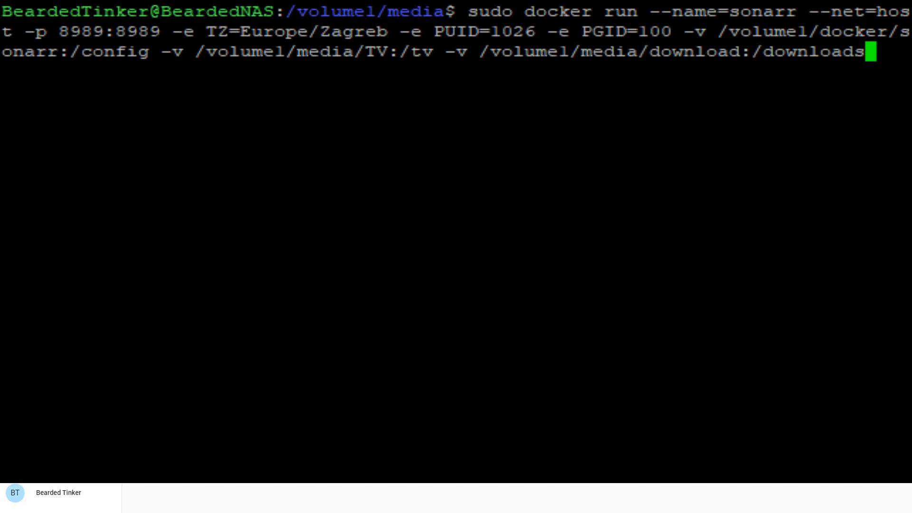
text(" ")
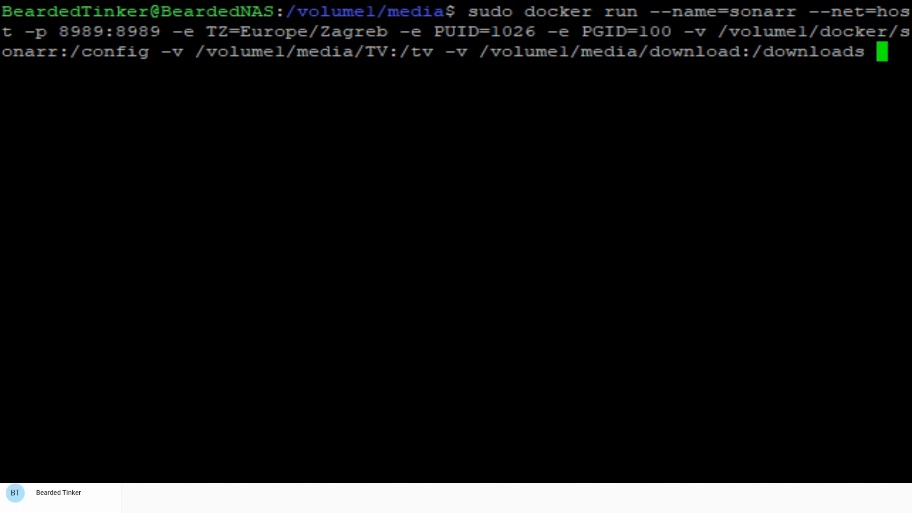
- Finish the command with --restart=always, image linuxserver/sonarr and -itd, then run it
text(--restart=)
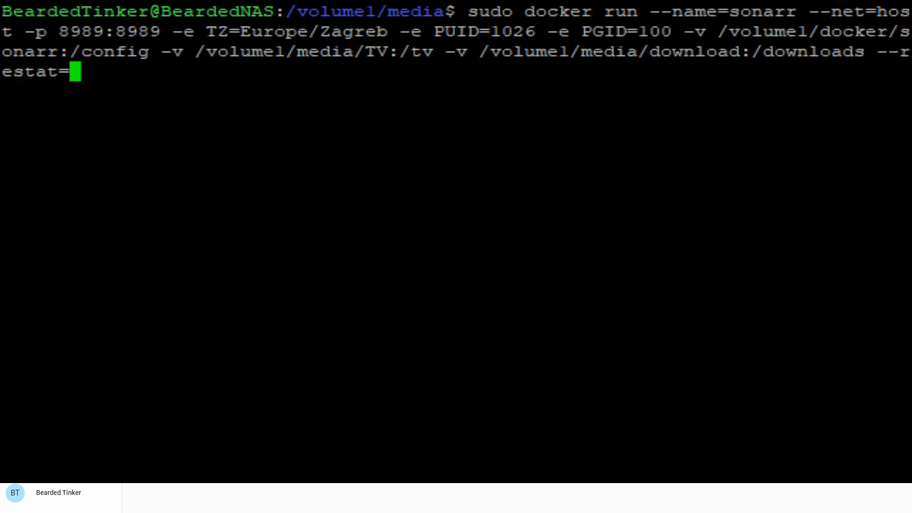
text(art)
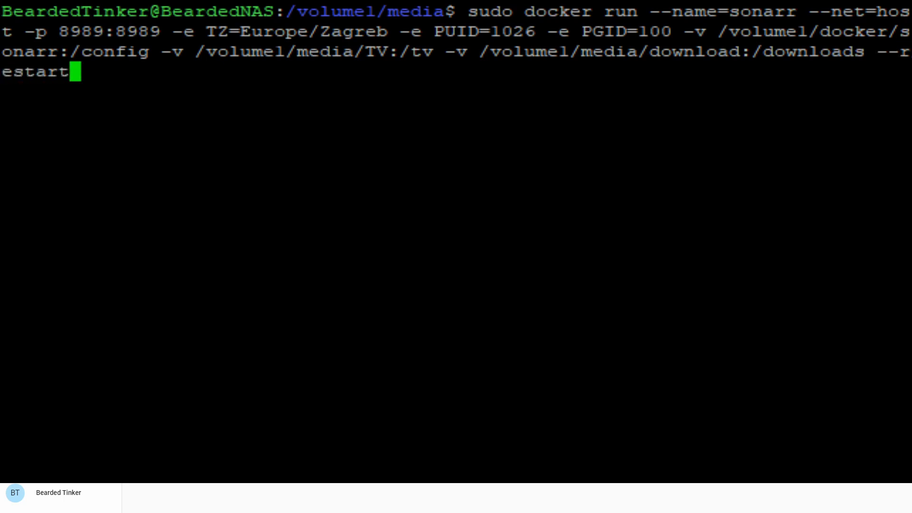
text(=always)
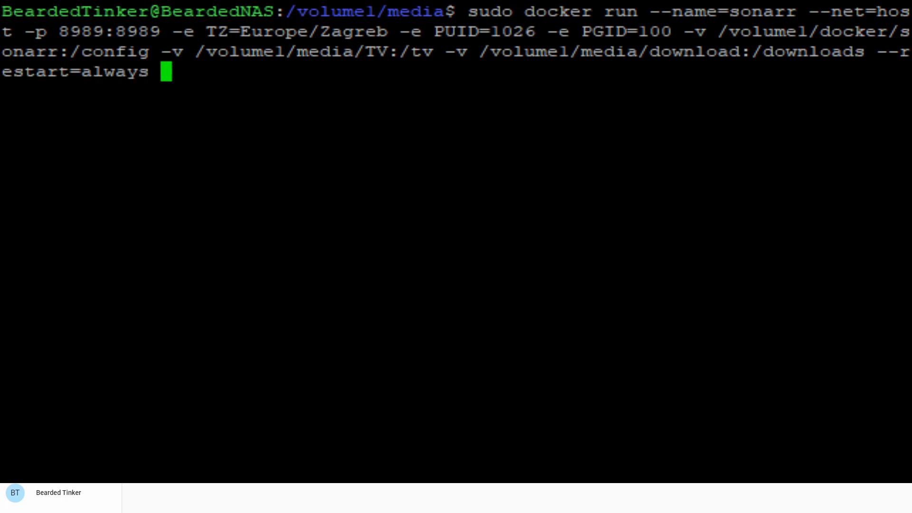
text(lin)
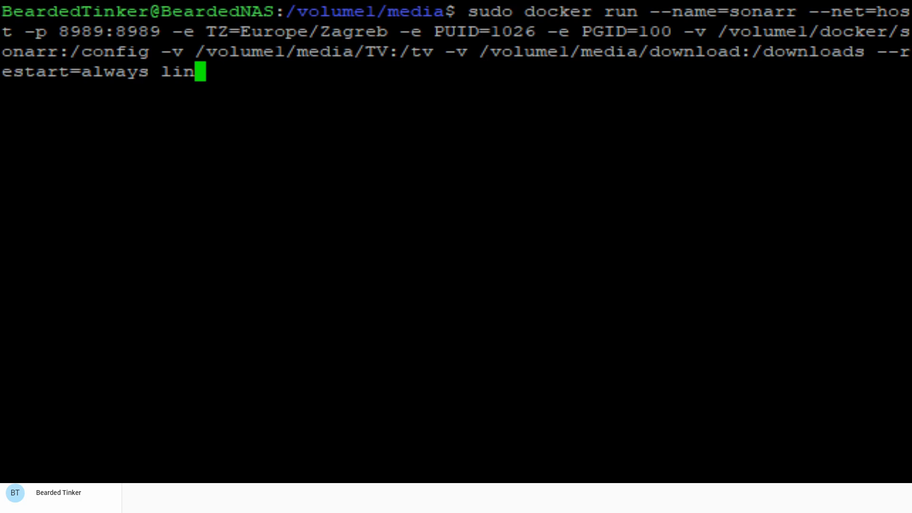
text(uxserver)
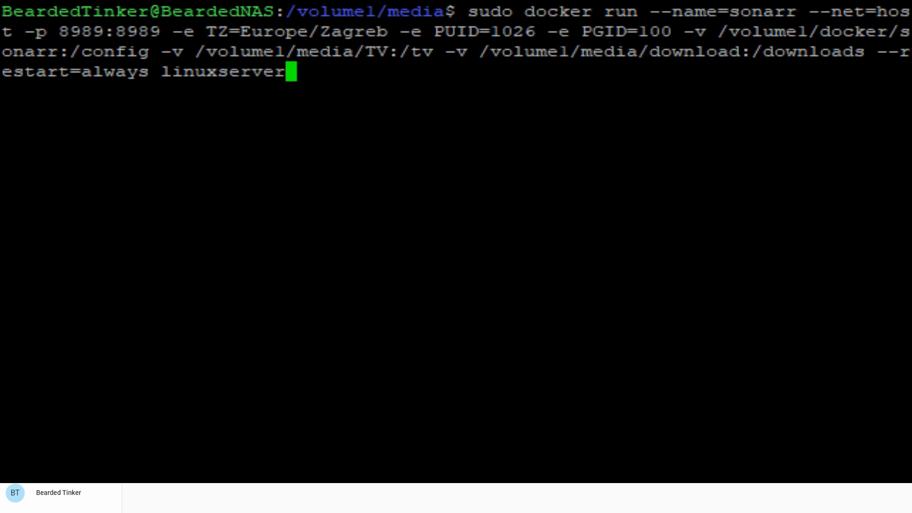
text(/)
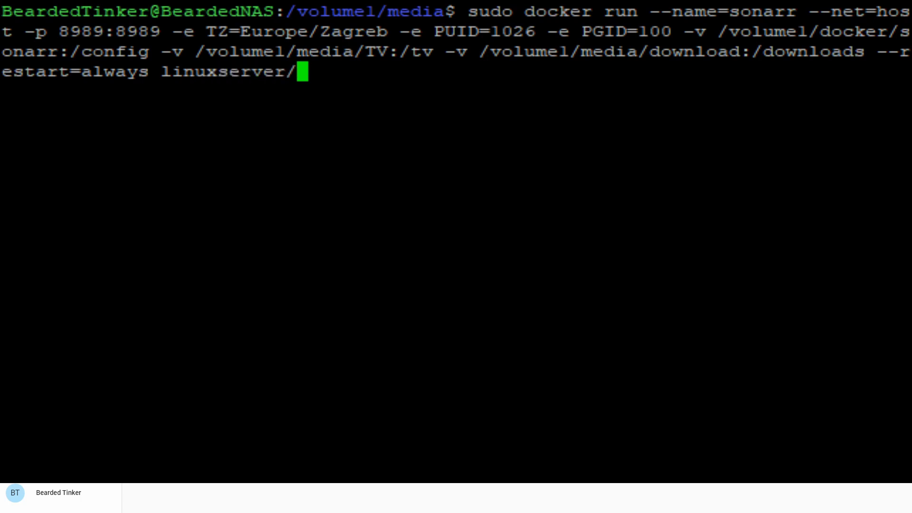
text(so)
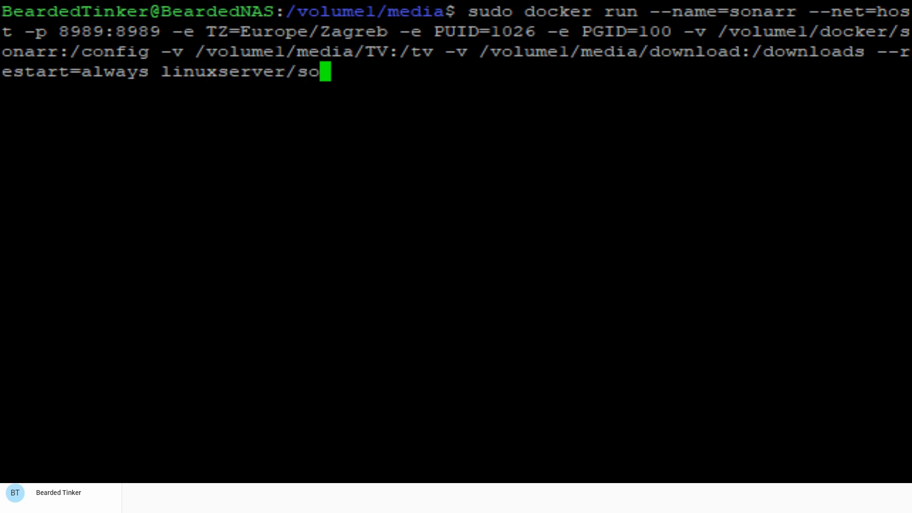
text(narr)
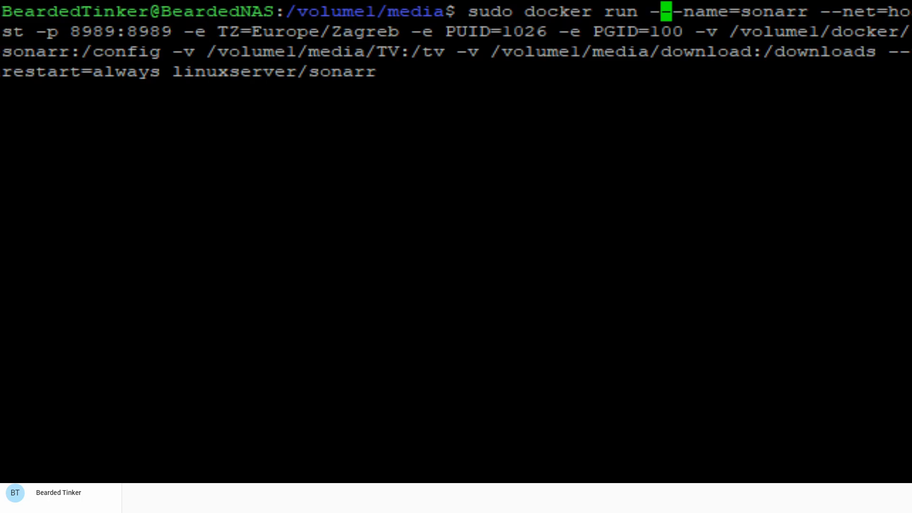
text(itd)
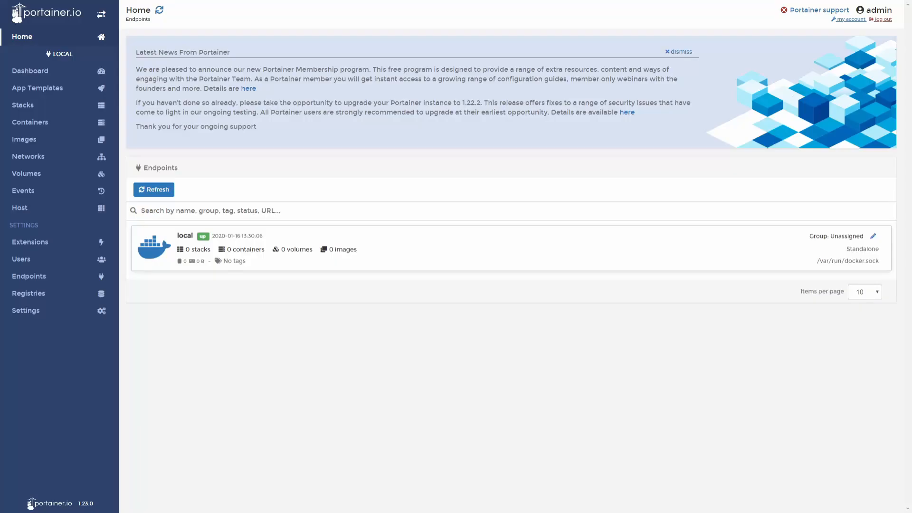
- List the local endpoint's containers and view the running sonarr container's logs
click(29, 122)
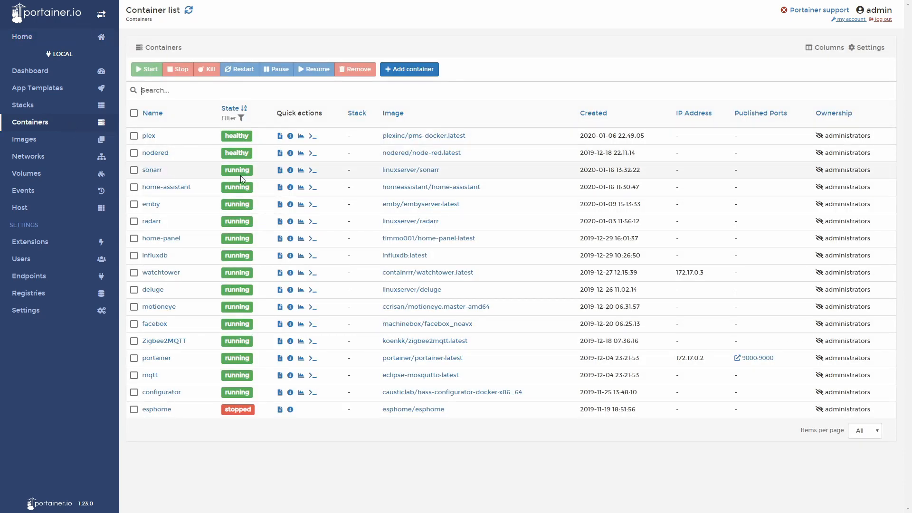
mouse_move(279, 170)
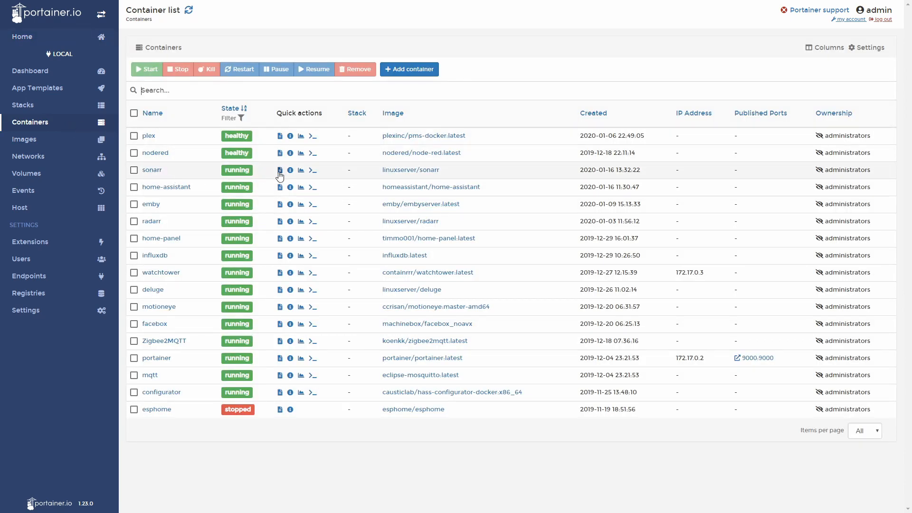
click(312, 170)
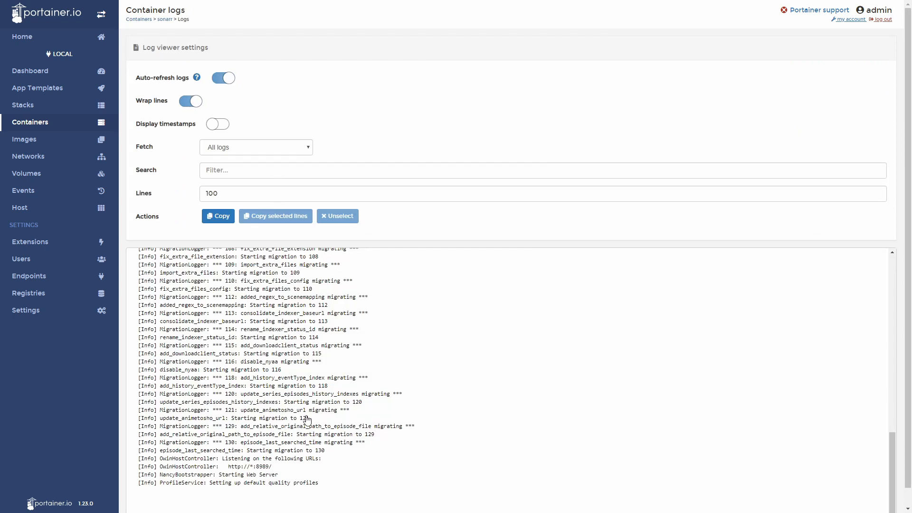
mouse_move(279, 470)
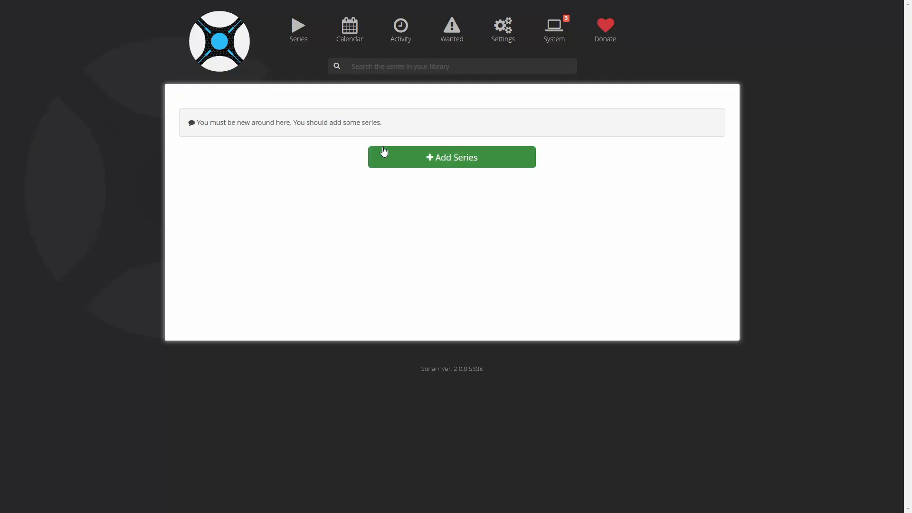
mouse_move(303, 152)
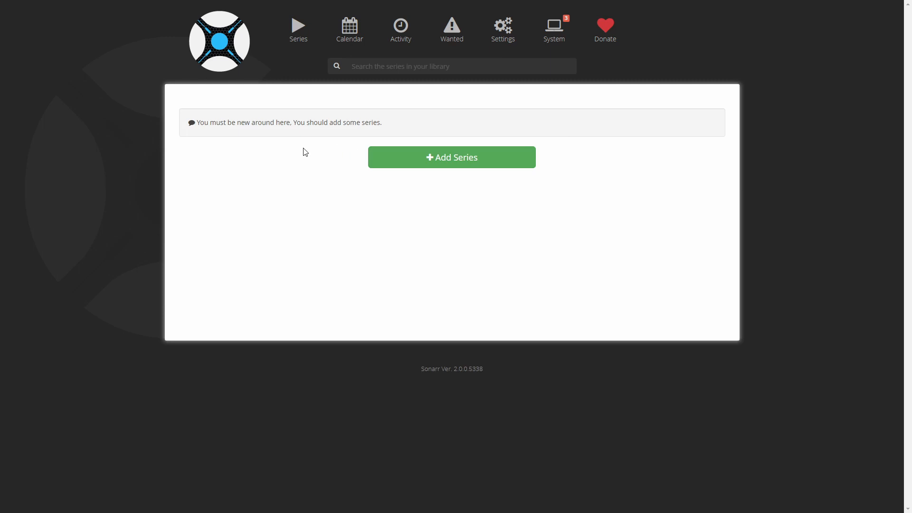
mouse_move(503, 29)
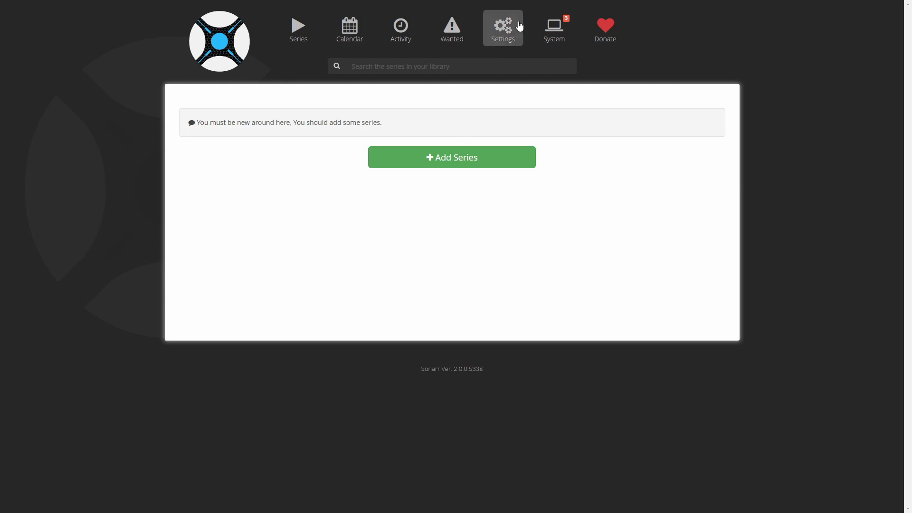
- Add a Deluge download client named deluge with host 192.168.1.201
click(503, 28)
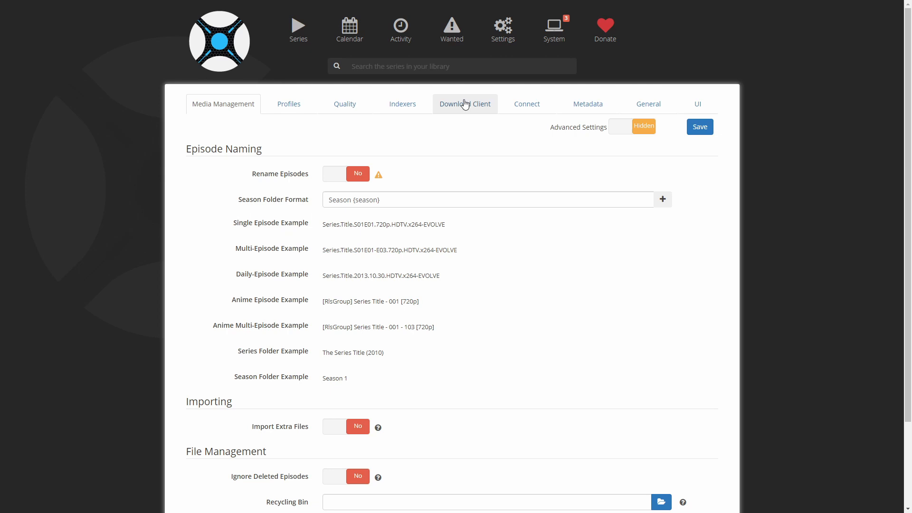
click(465, 104)
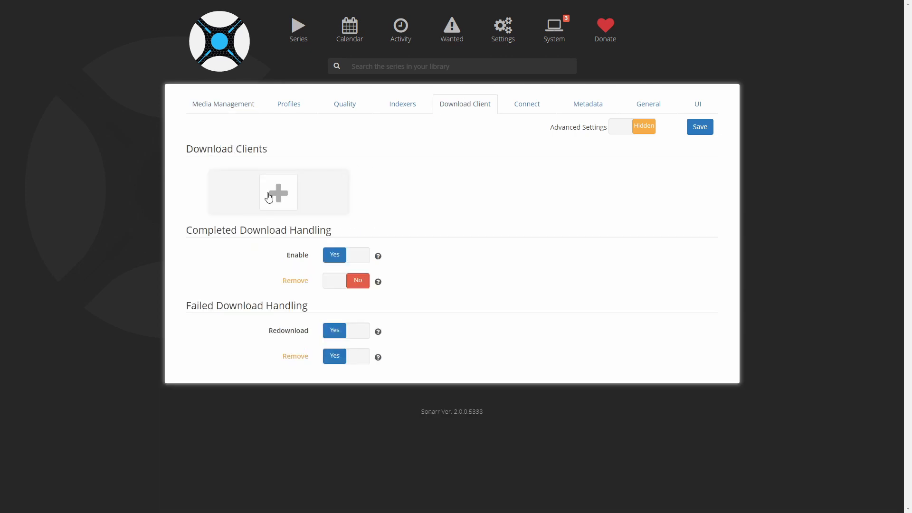
click(277, 192)
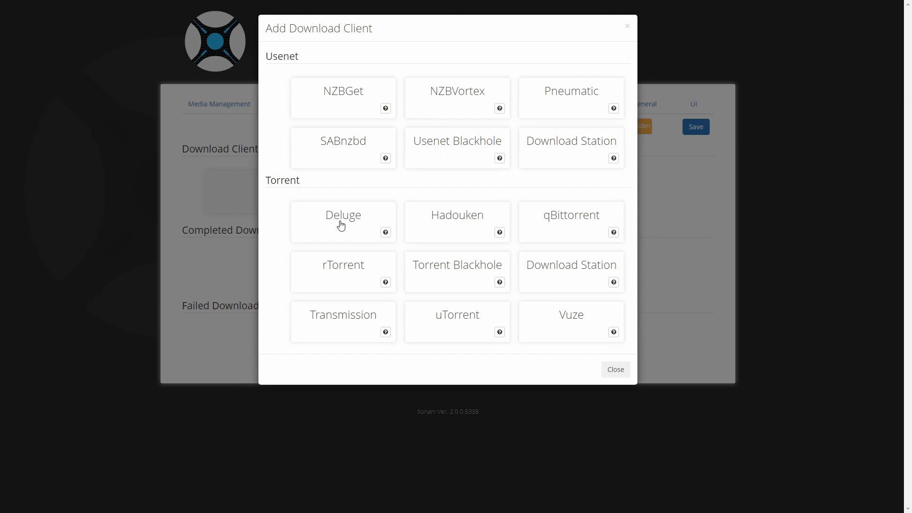
click(342, 222)
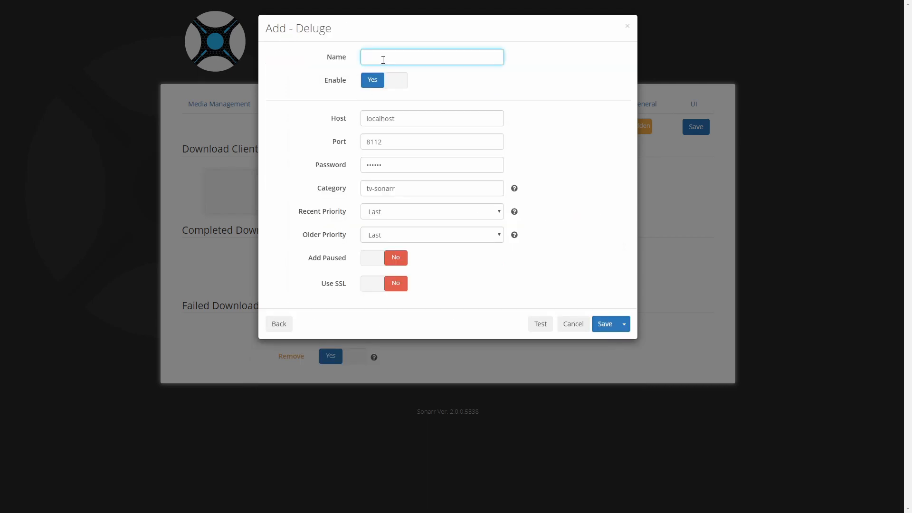
text(de)
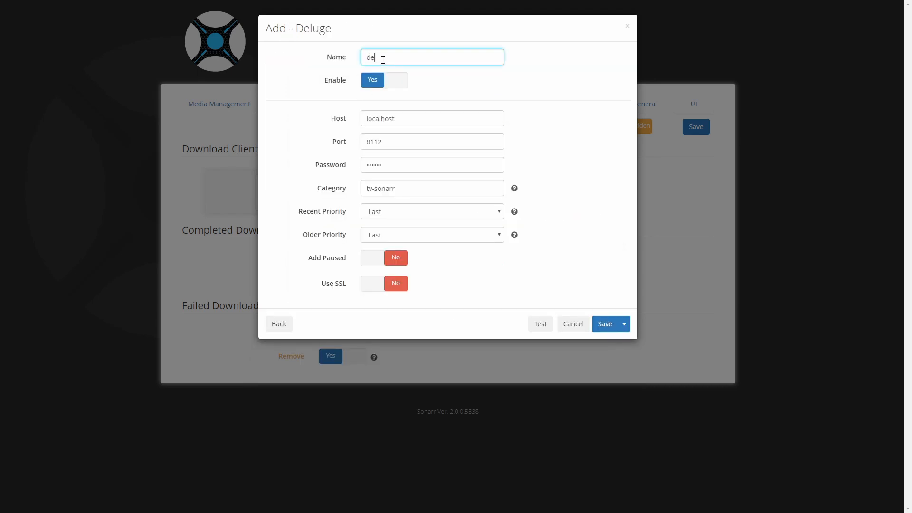
key(Tab)
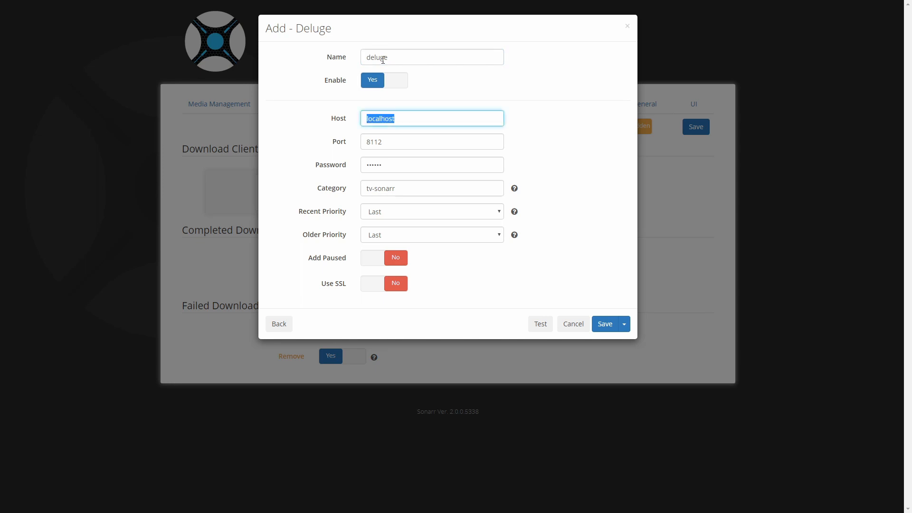
text(192.168.1.201)
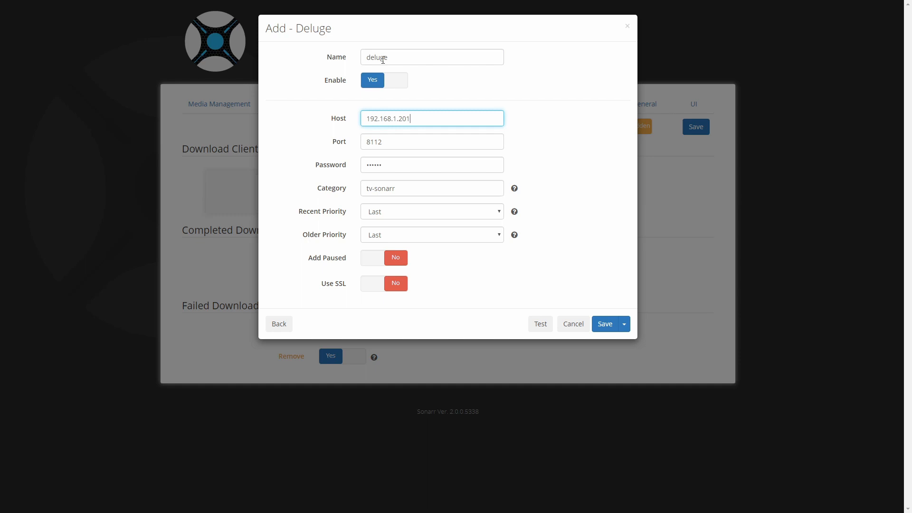
- Enter the Deluge password and run a successful connection test
click(432, 165)
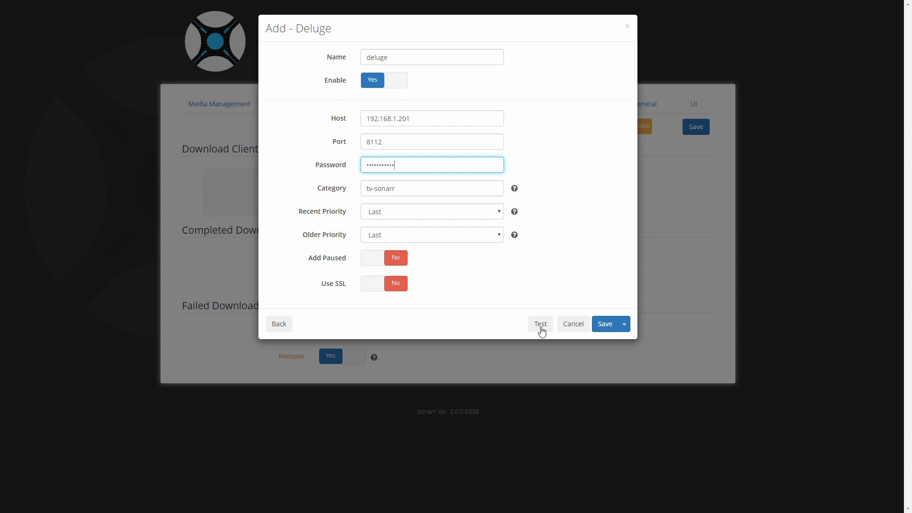
click(539, 324)
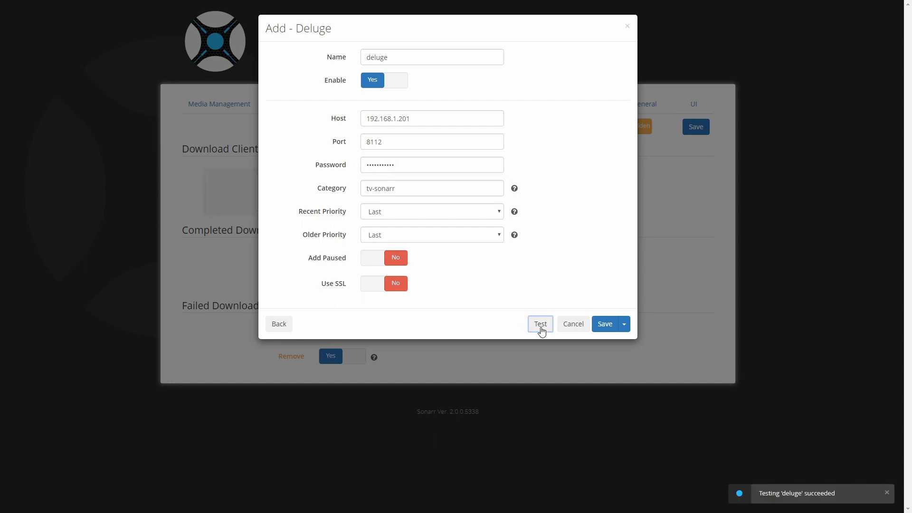
mouse_move(777, 466)
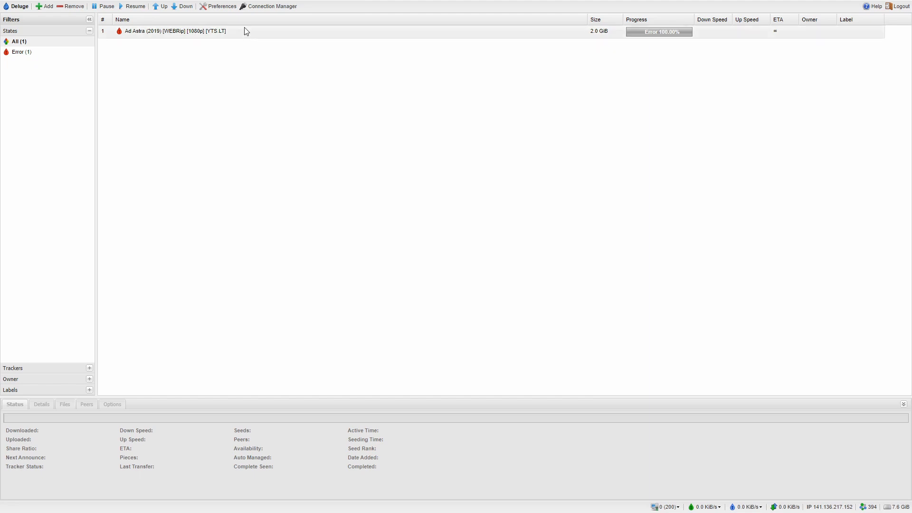
click(222, 5)
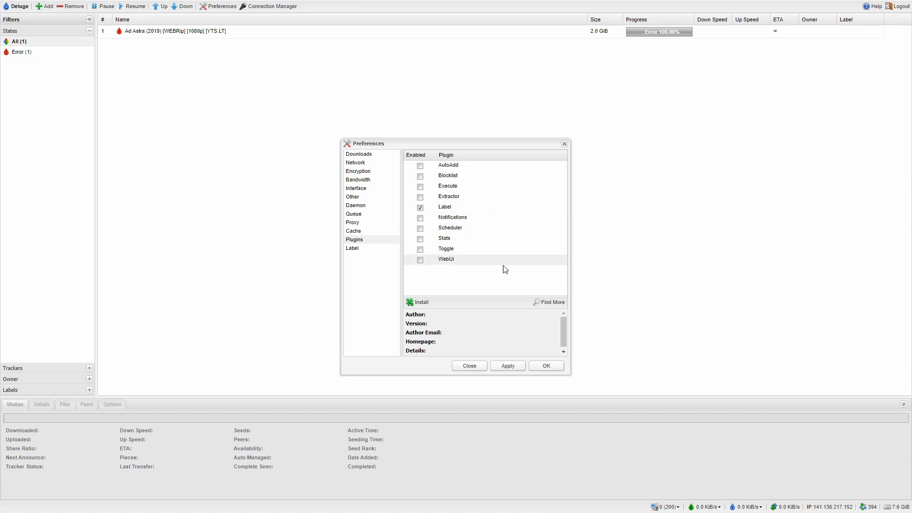
click(468, 365)
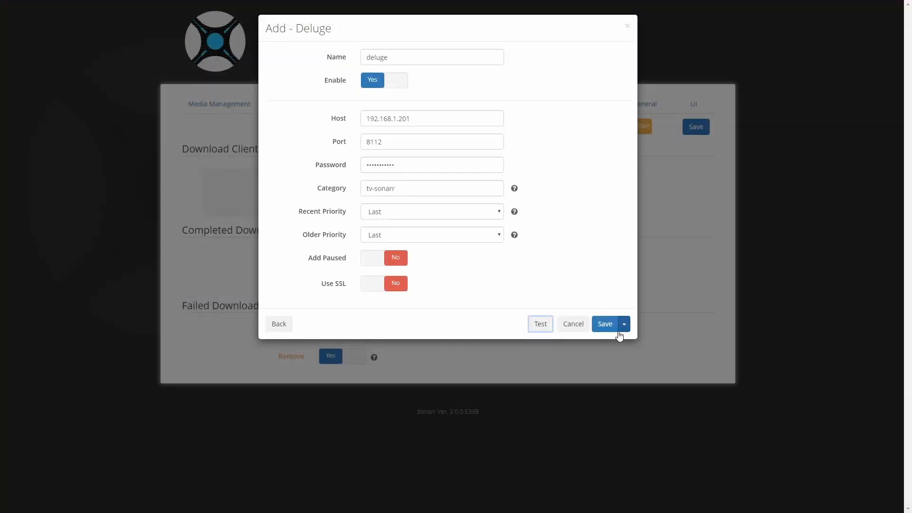
- Save the deluge client, browse the available Connect notification types, then go to Media Management
click(604, 323)
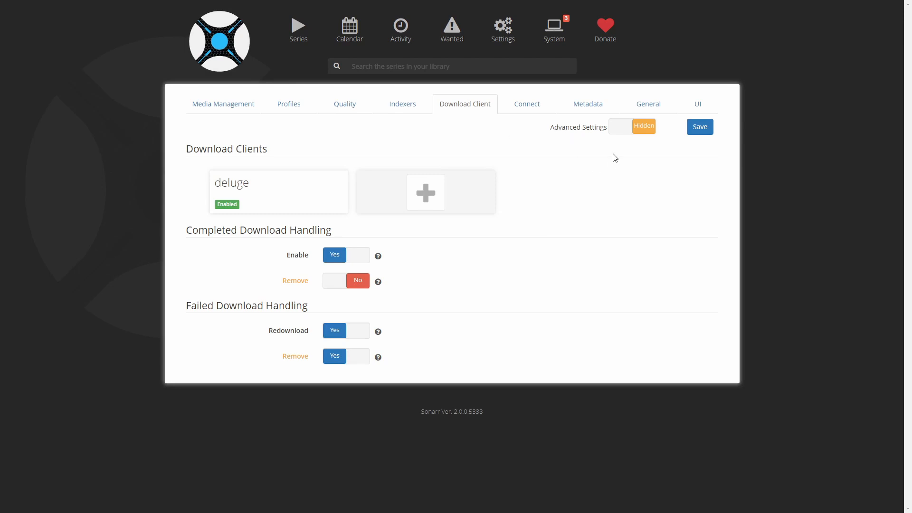
click(526, 103)
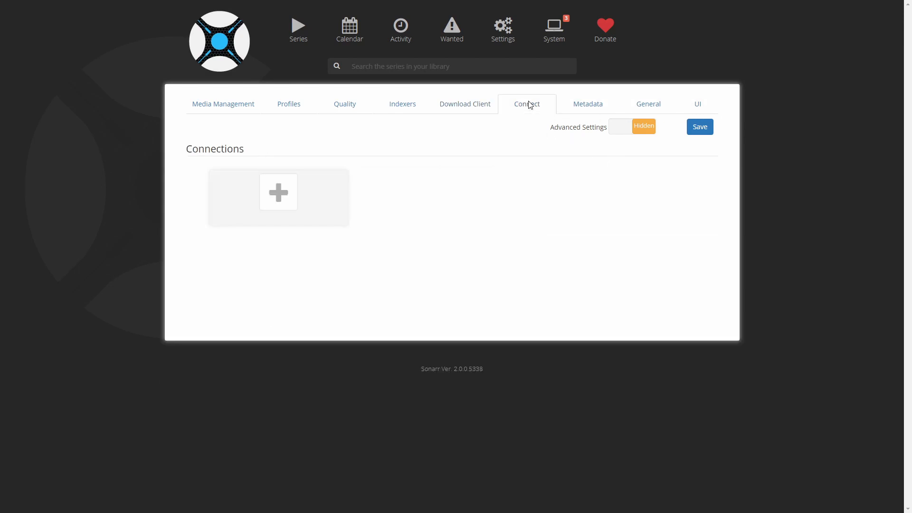
click(277, 192)
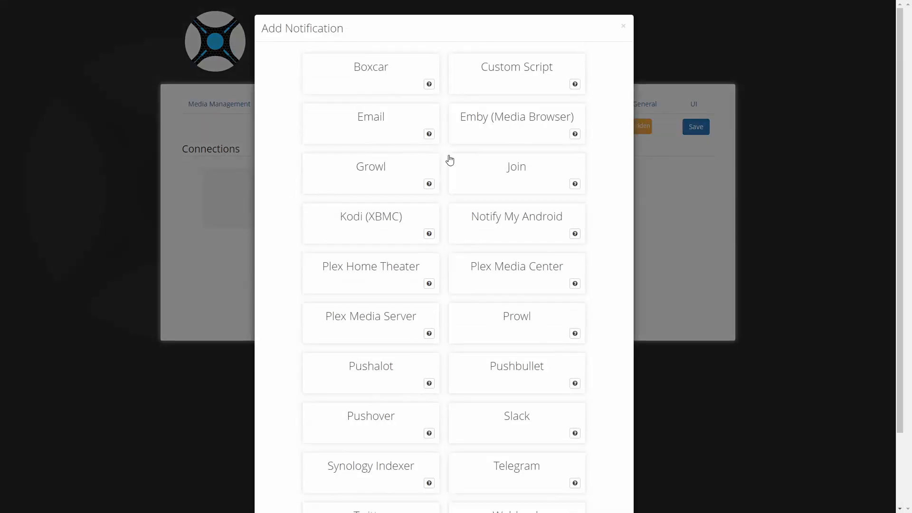
scroll(down, 3)
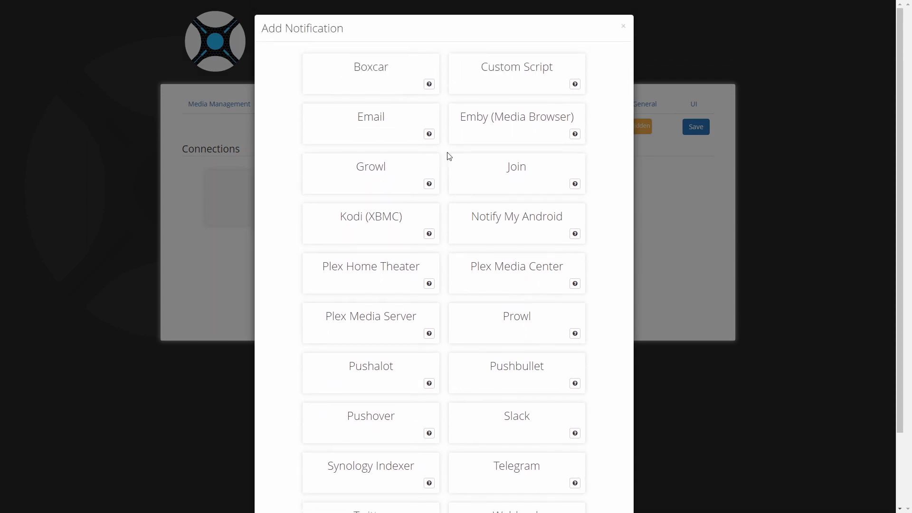
click(622, 25)
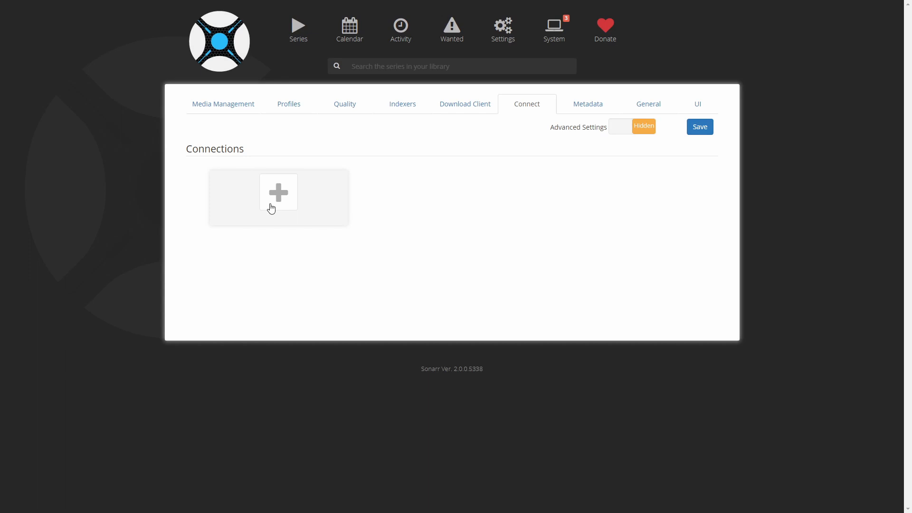
click(223, 103)
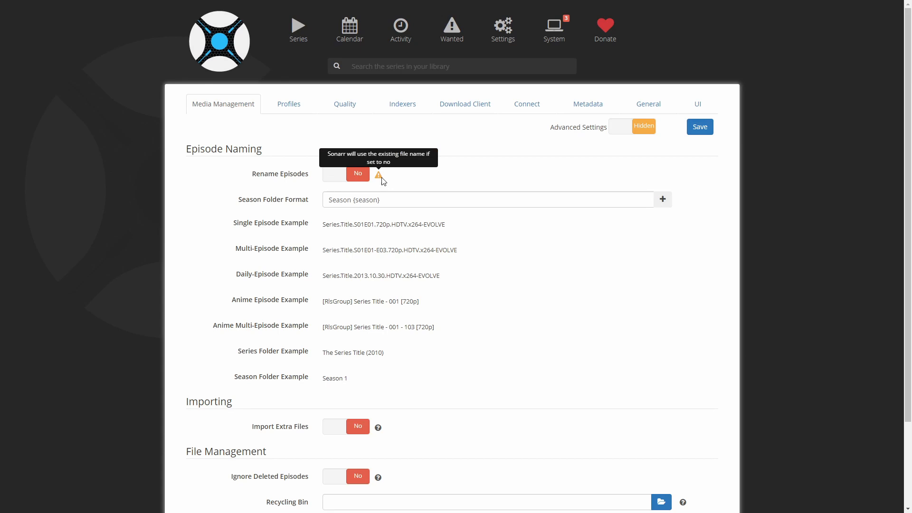
- Save Media Management, then browse Profiles, Quality and Indexers before reaching Download Client settings
click(487, 200)
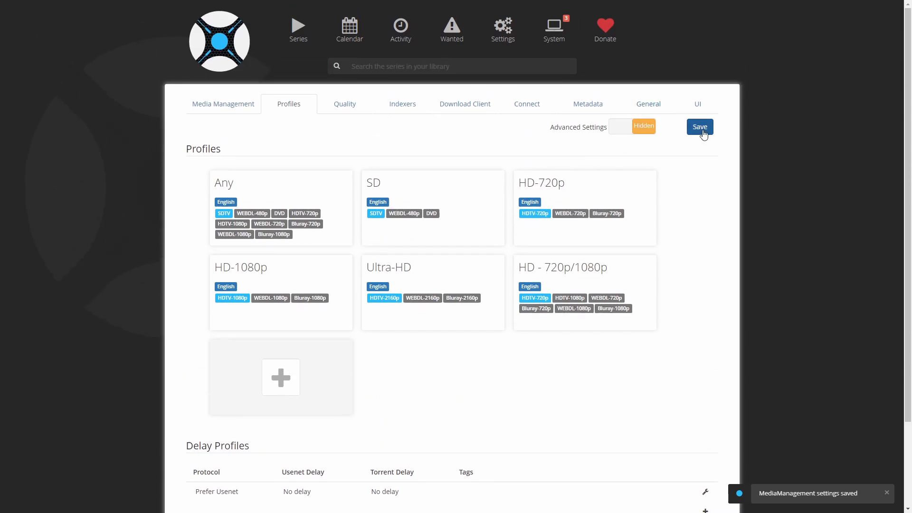
click(344, 104)
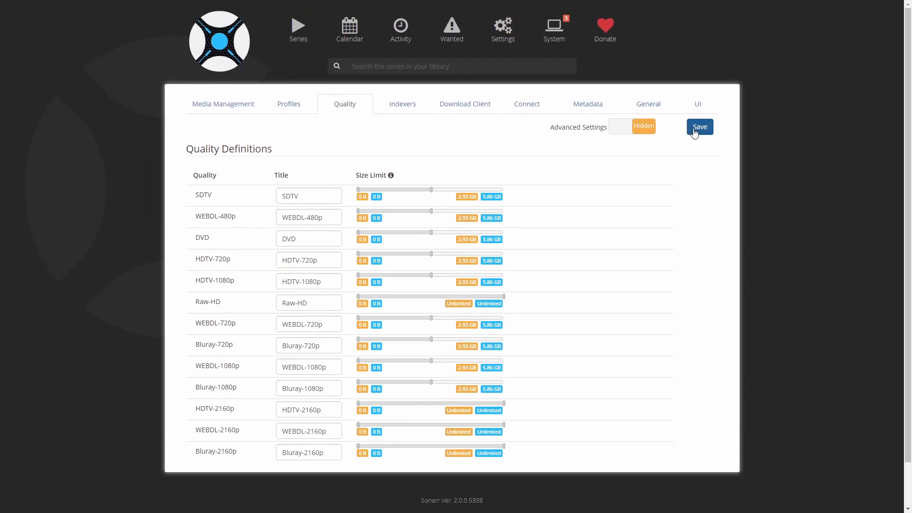
click(401, 104)
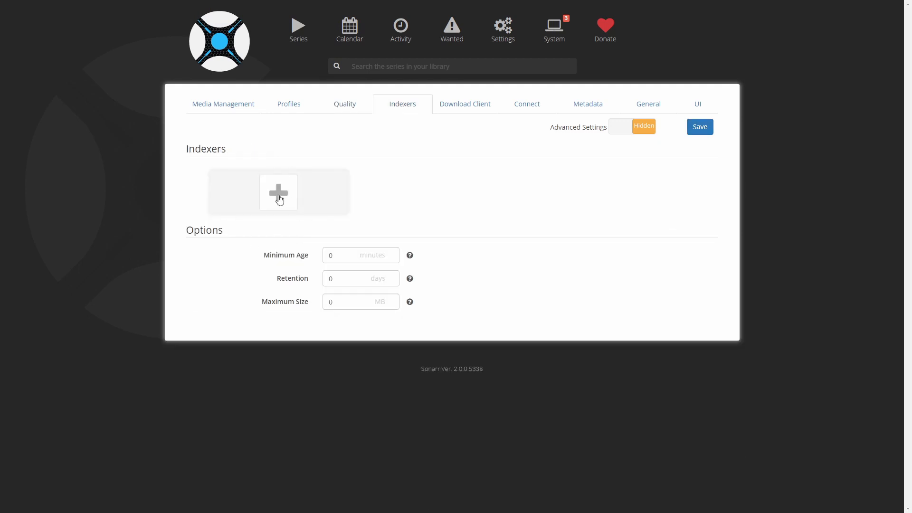
mouse_move(228, 183)
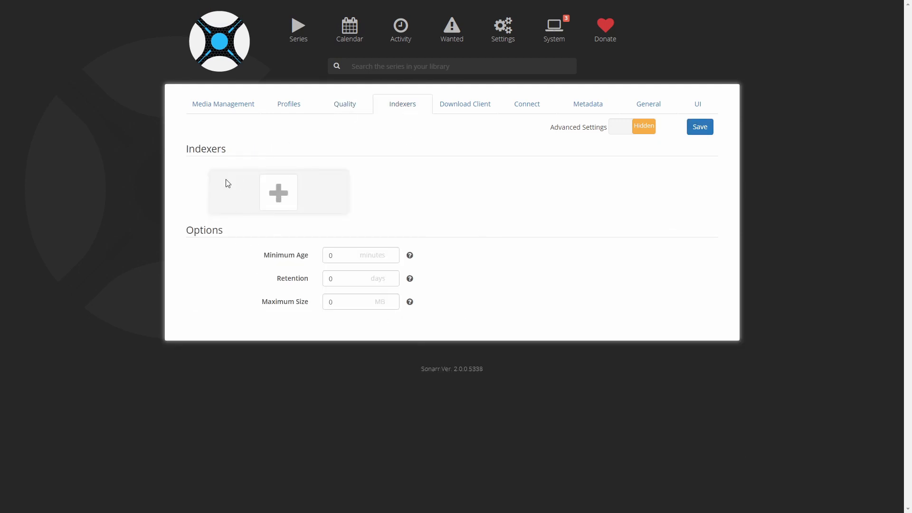
mouse_move(106, 289)
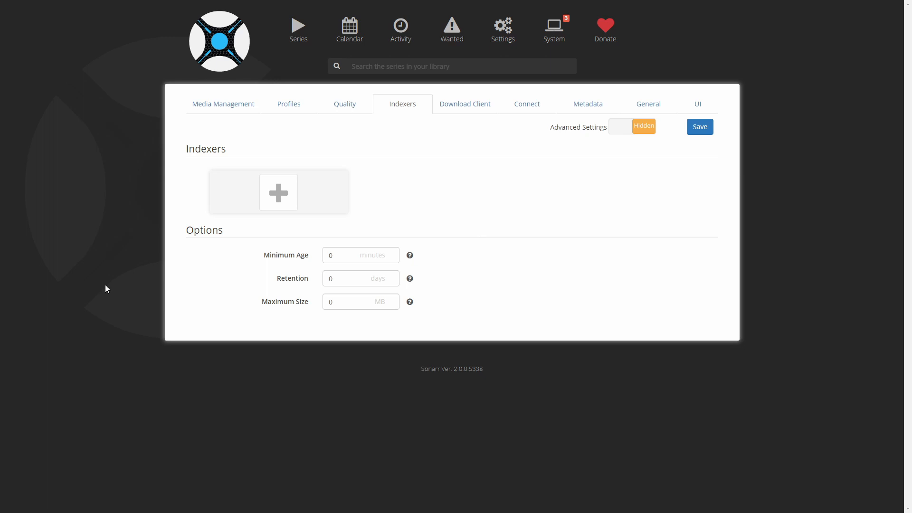
click(464, 104)
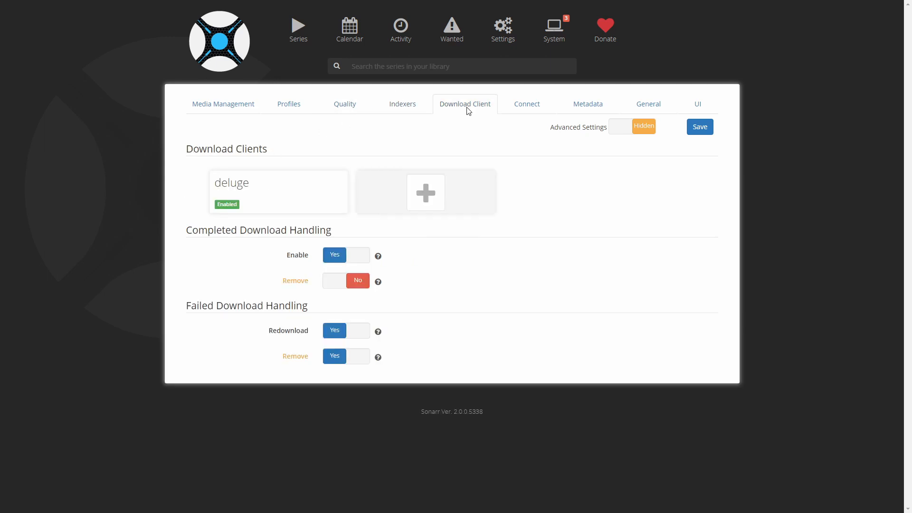
- Review Connect options, then enable the Emby (Legacy) metadata provider and save it
click(526, 103)
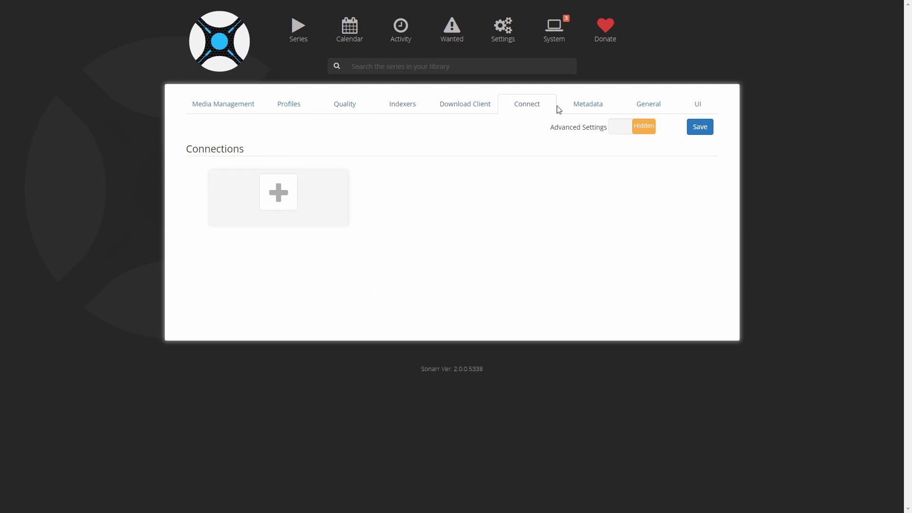
click(277, 192)
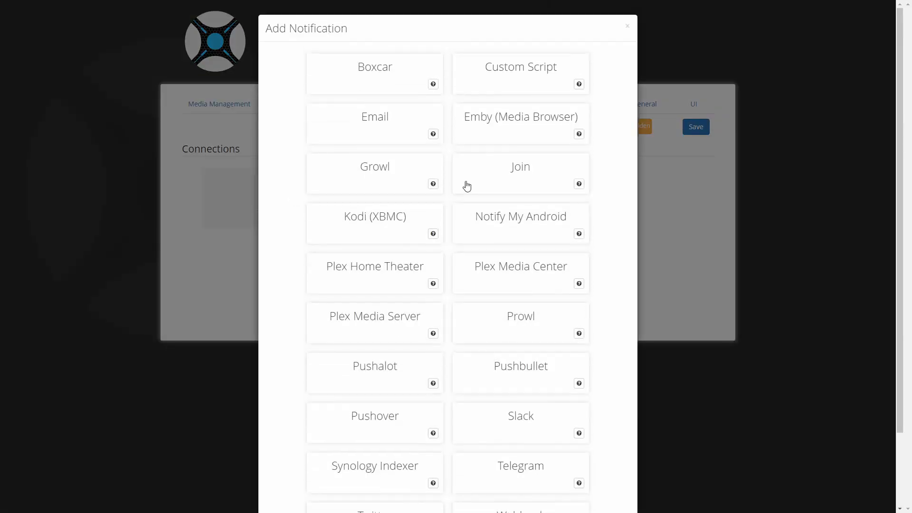
mouse_move(347, 324)
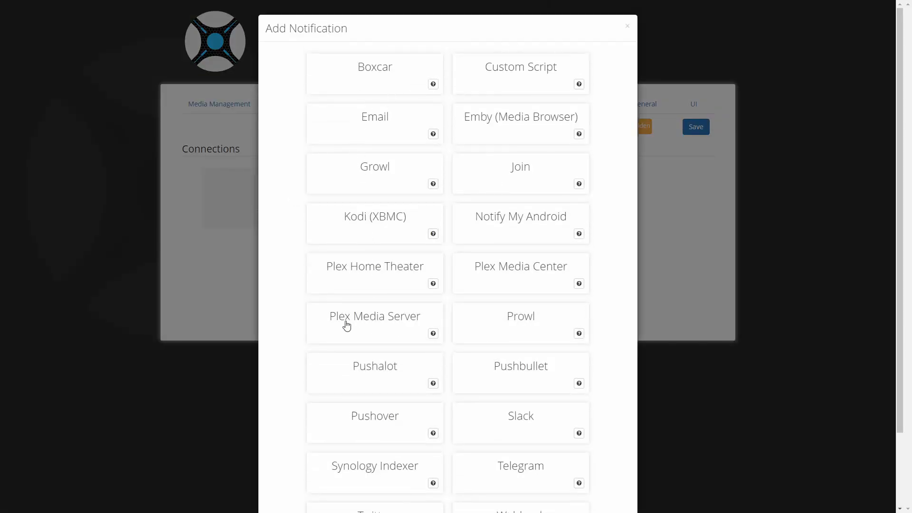
mouse_move(563, 152)
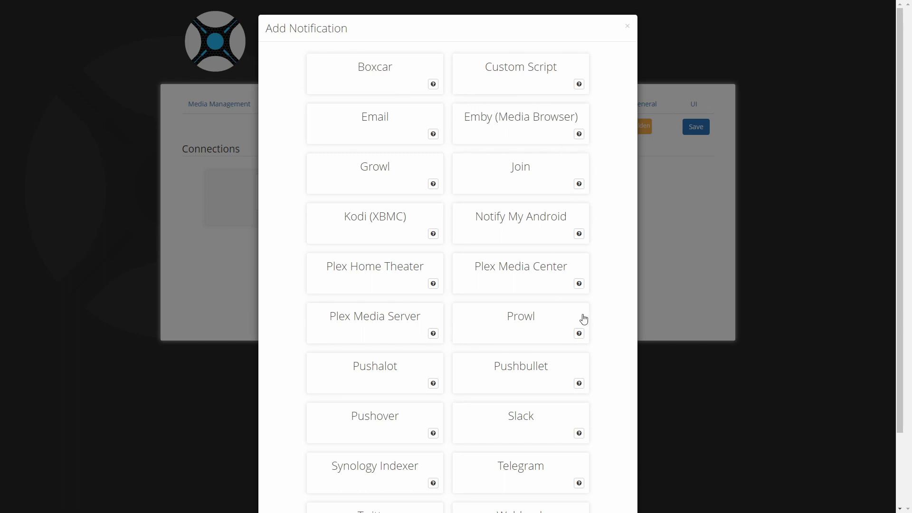
click(627, 26)
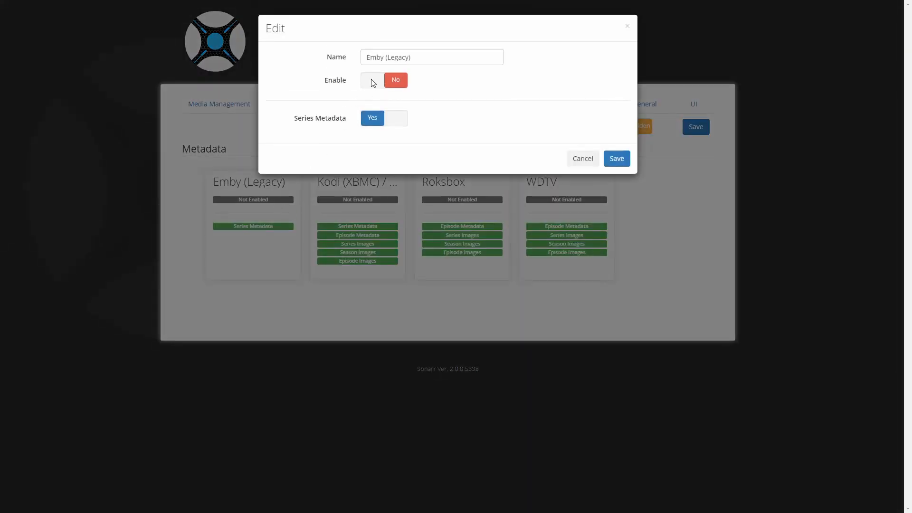
click(371, 80)
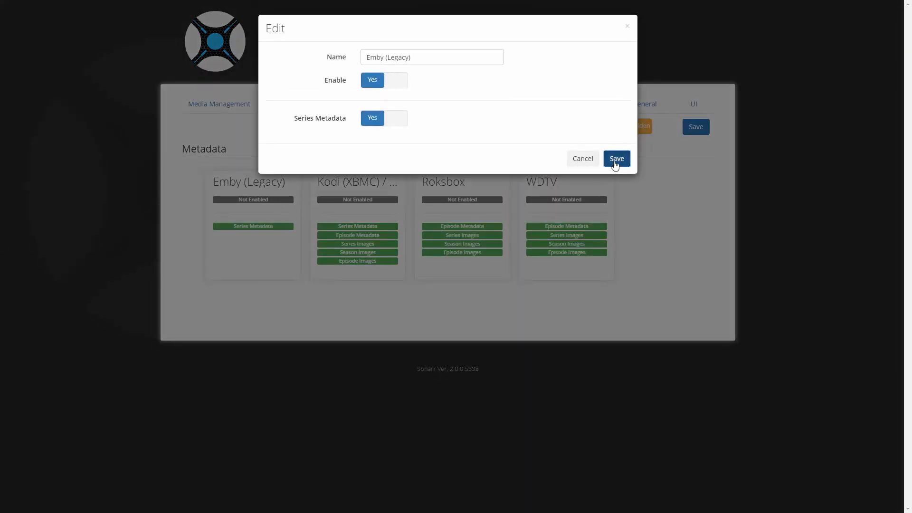
click(616, 158)
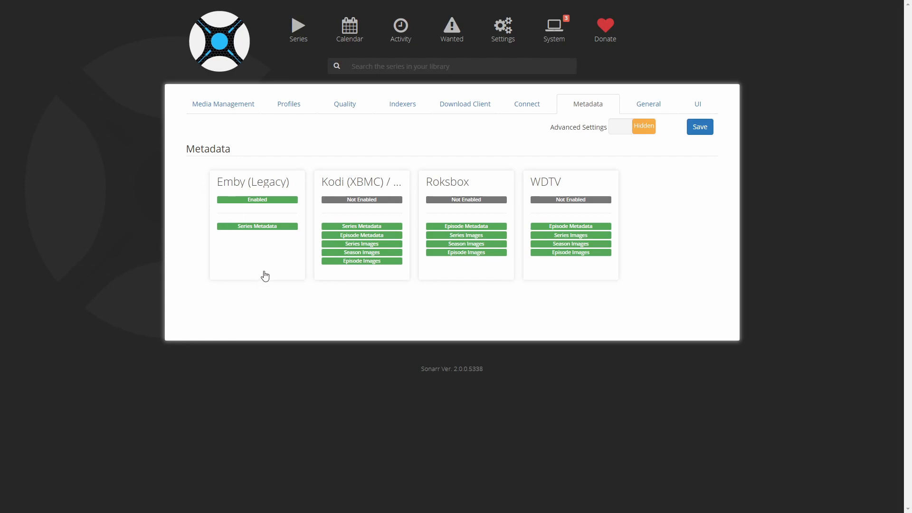
mouse_move(648, 103)
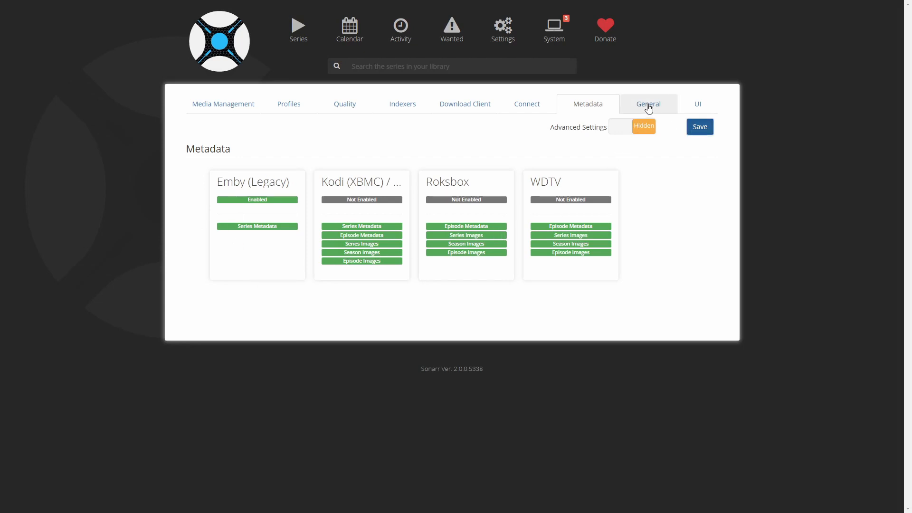
- Review Sonarr's General settings: port 8989, no authentication, Info logging, analytics on
click(647, 103)
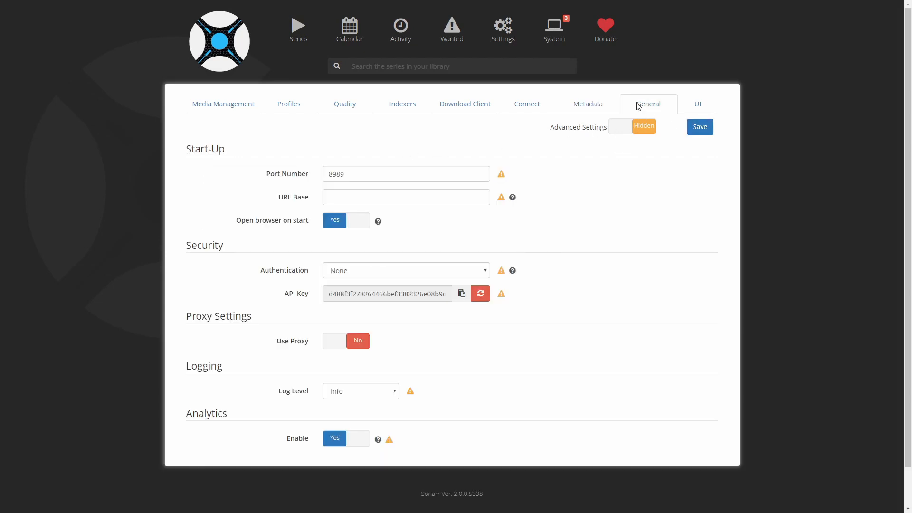
mouse_move(381, 224)
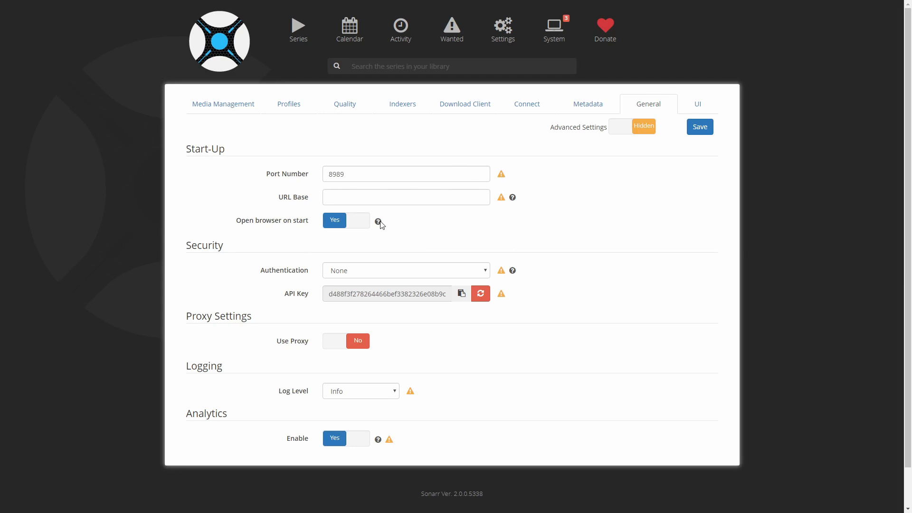
mouse_move(501, 197)
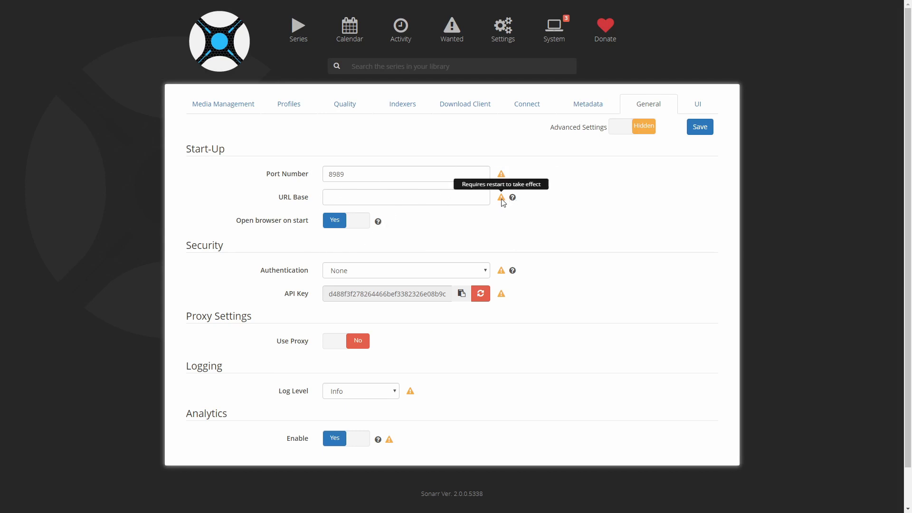
scroll(down, 3)
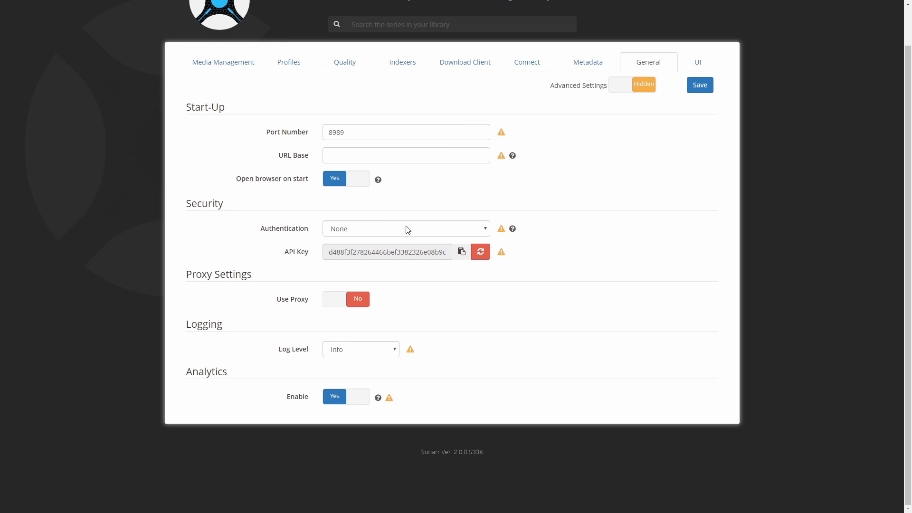
mouse_move(409, 278)
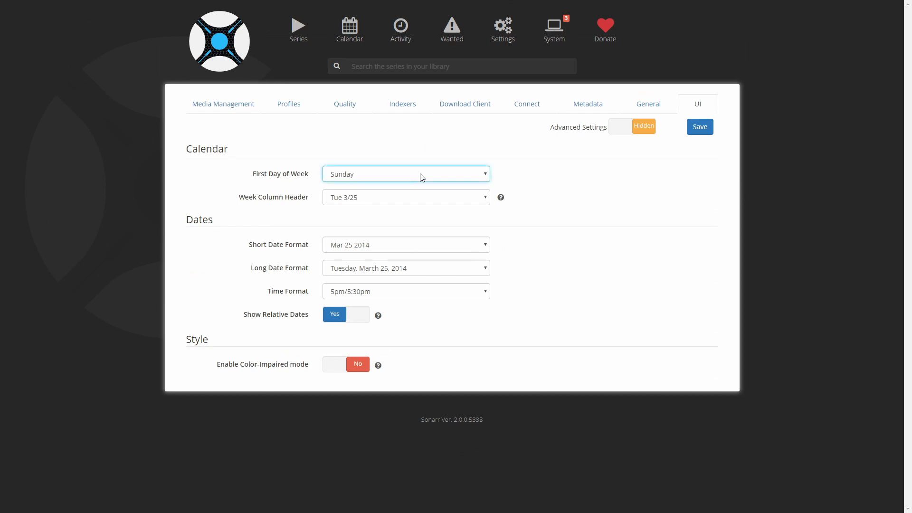
- Set week start to Monday, day/month date formats and 24-hour time, then save the UI settings
click(405, 174)
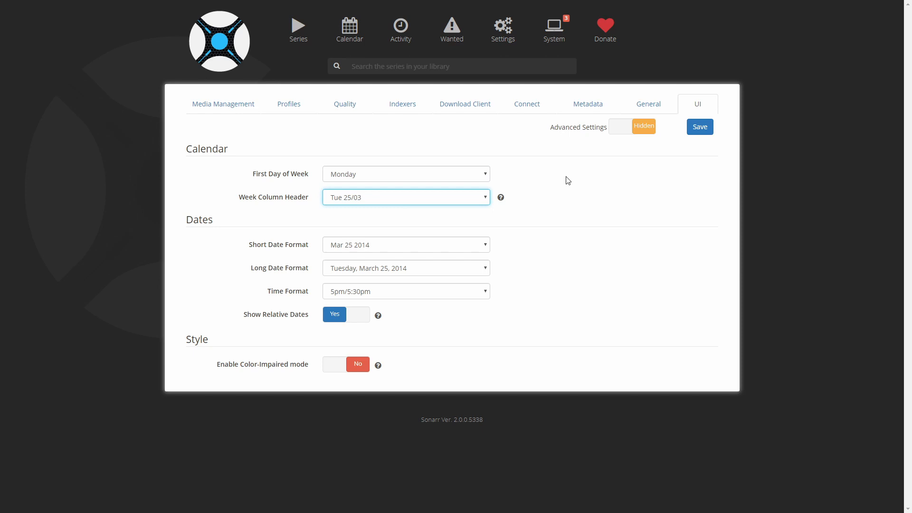
click(698, 127)
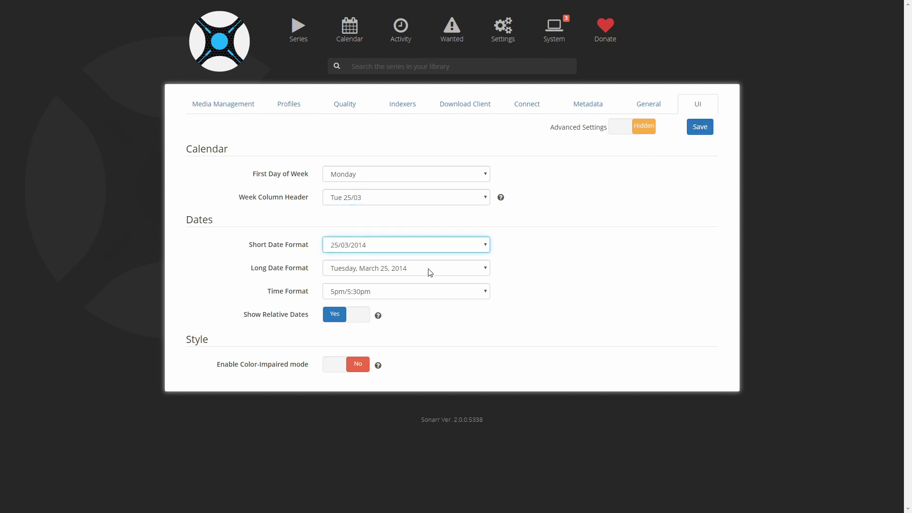
click(405, 267)
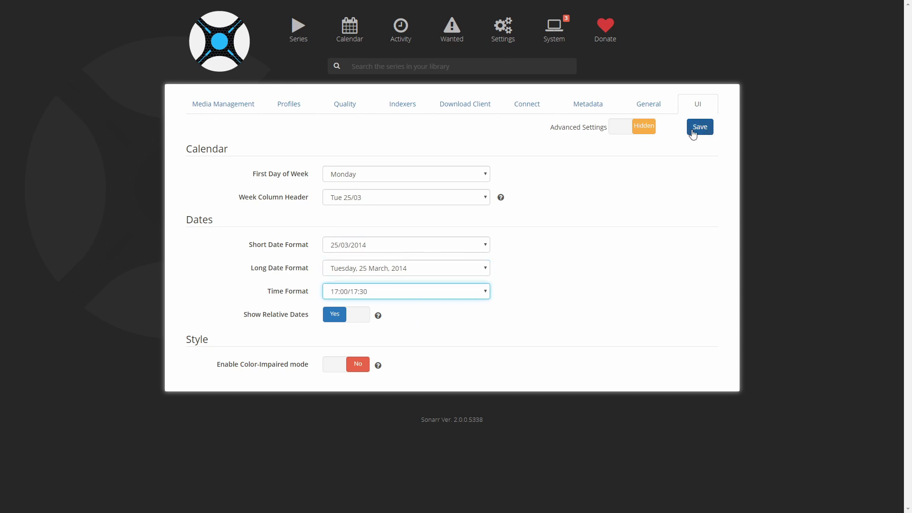
click(699, 127)
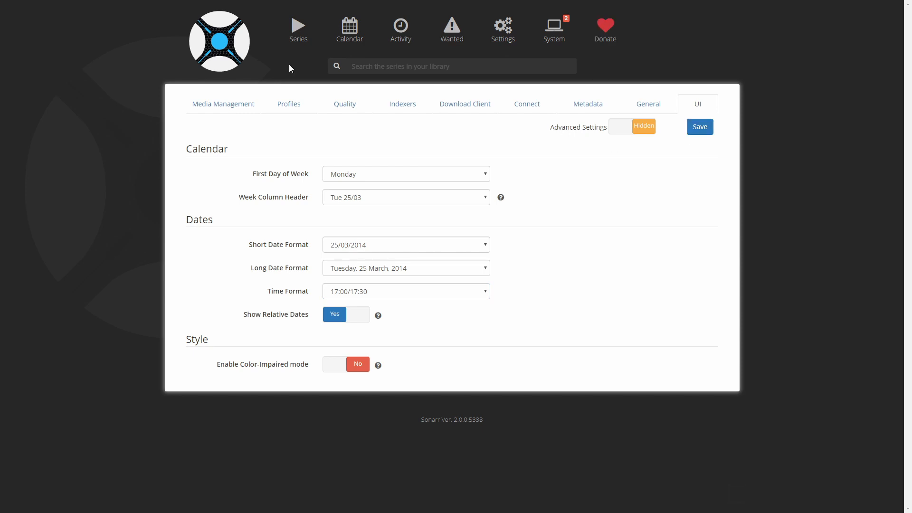
mouse_move(317, 75)
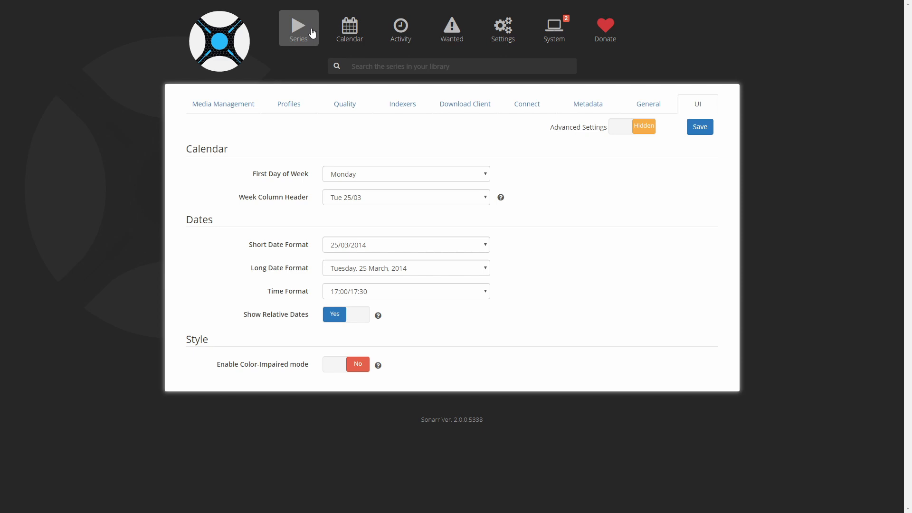
- Search 'mandalorian' in Add Series and review its Monitor and Profile choices
click(298, 28)
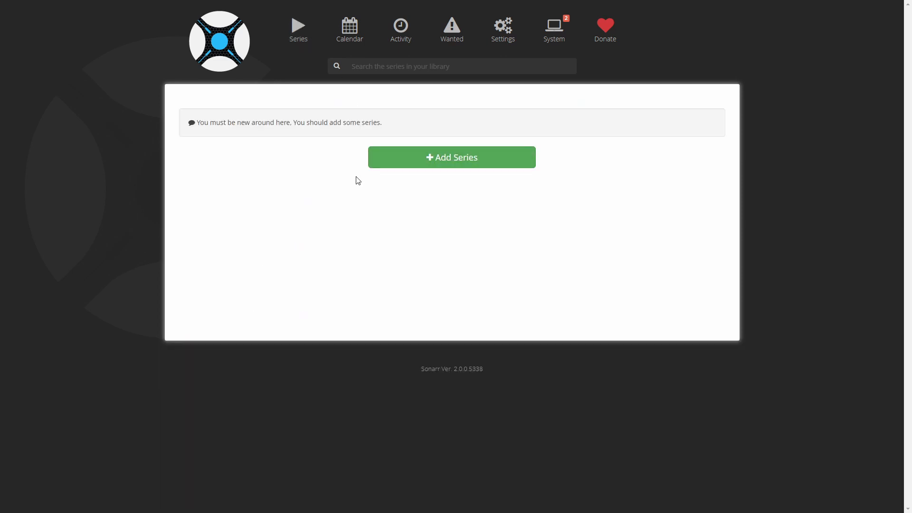
mouse_move(484, 163)
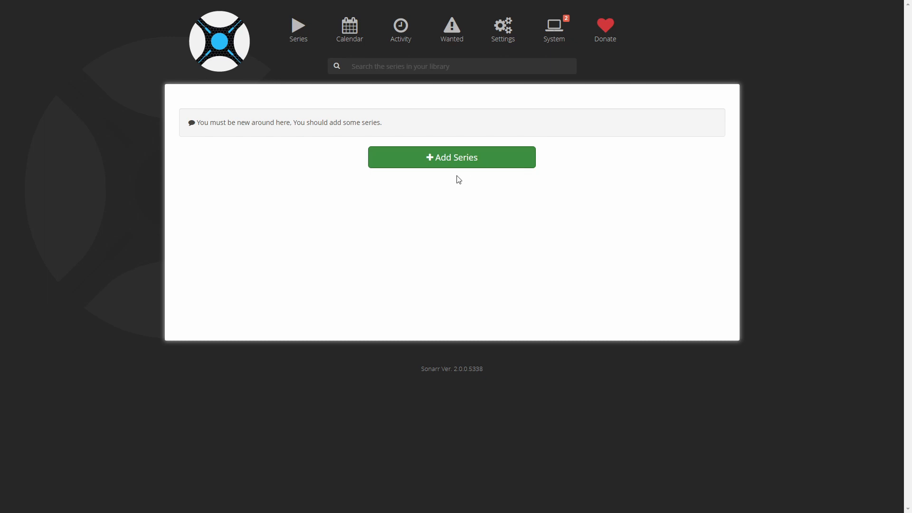
click(451, 157)
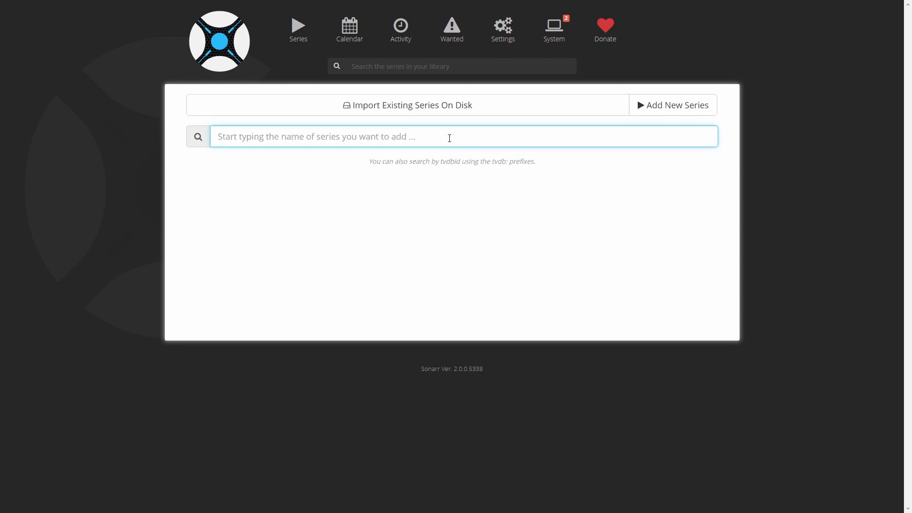
text(mandalorian)
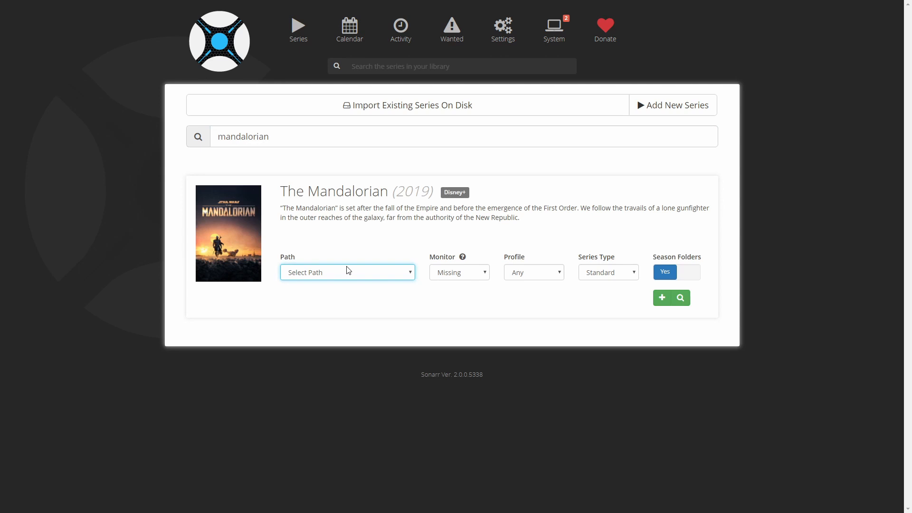
mouse_move(559, 237)
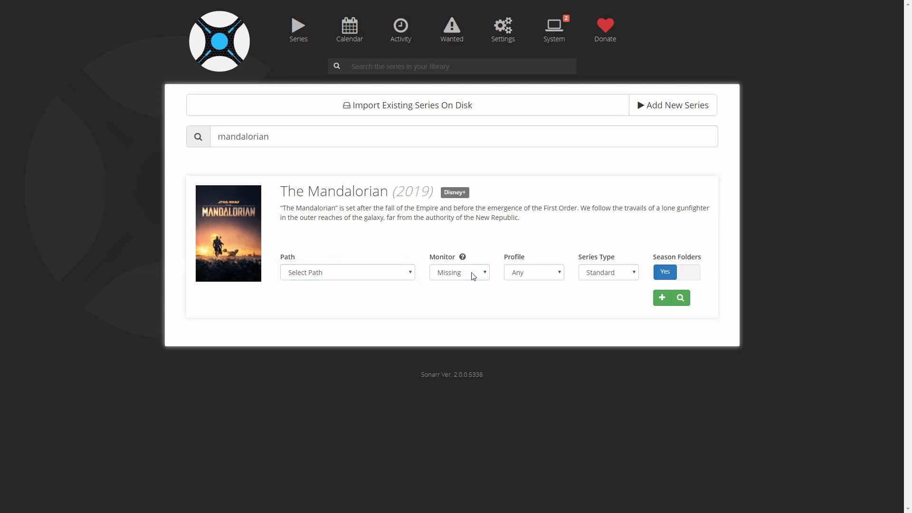
click(459, 273)
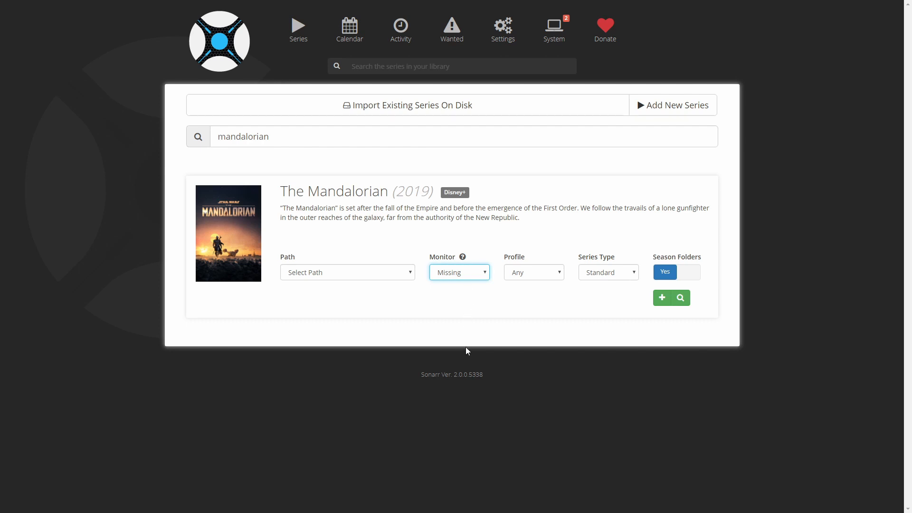
mouse_move(466, 298)
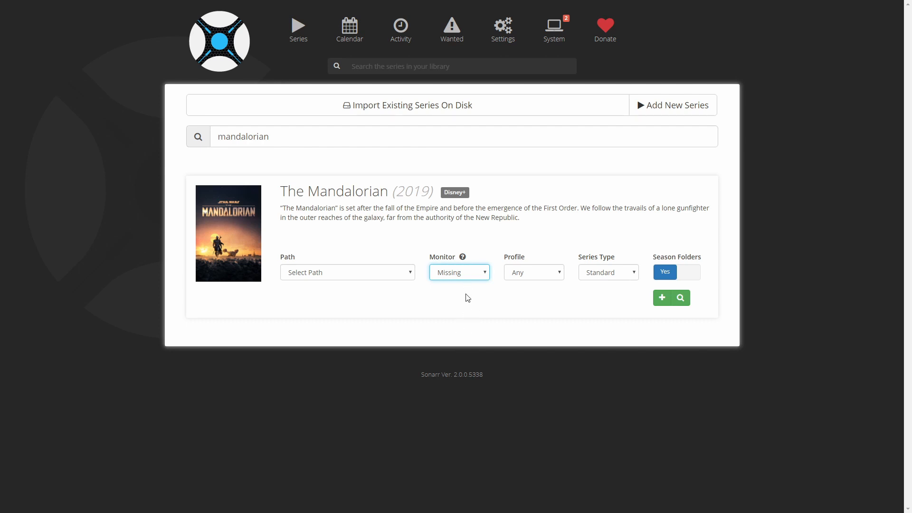
mouse_move(458, 336)
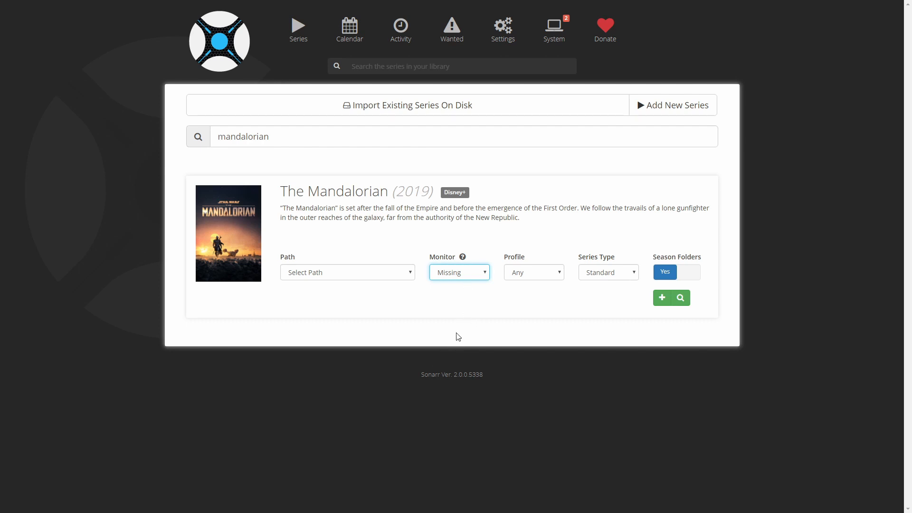
mouse_move(559, 274)
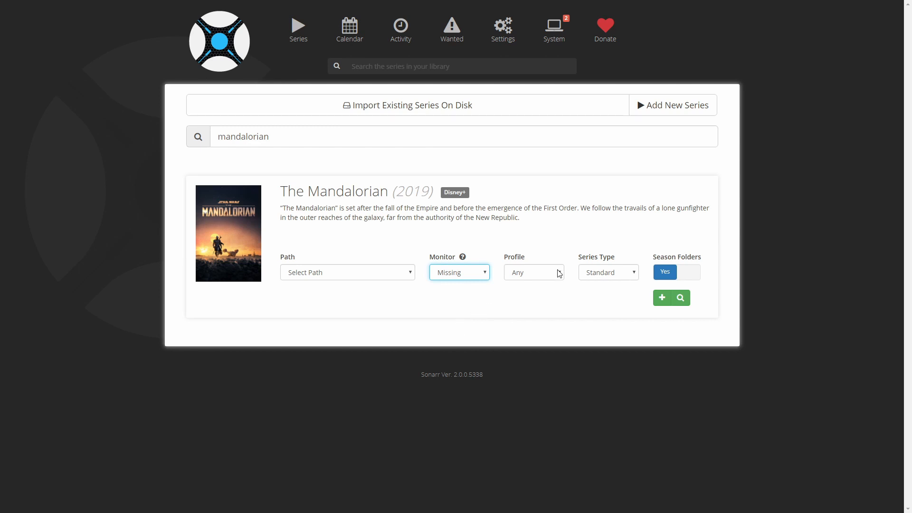
click(533, 272)
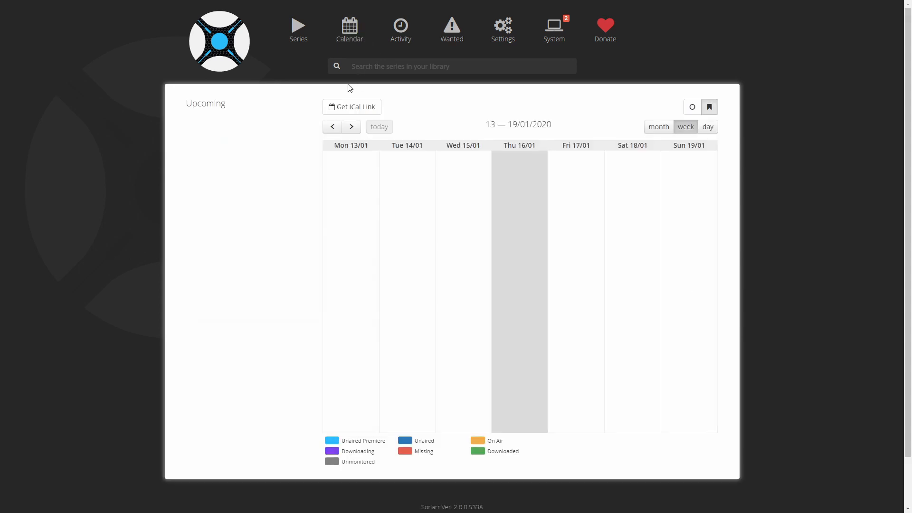
mouse_move(672, 255)
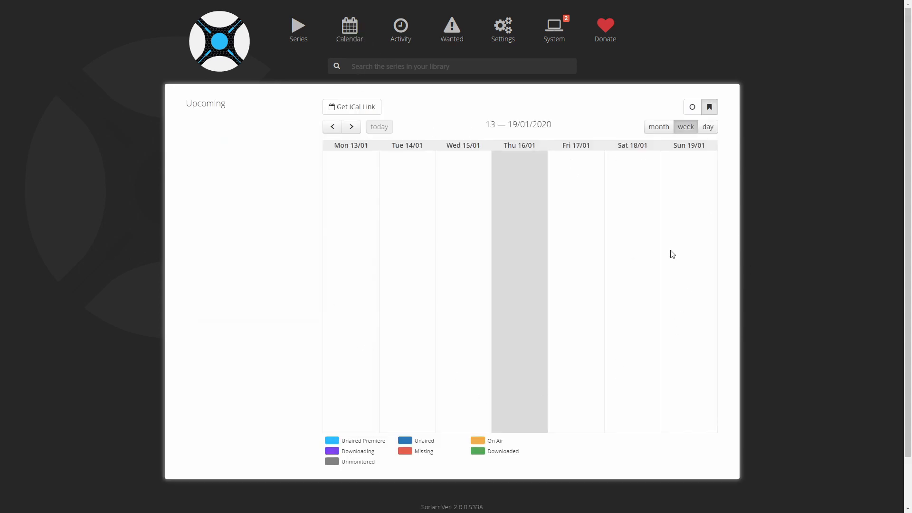
mouse_move(389, 417)
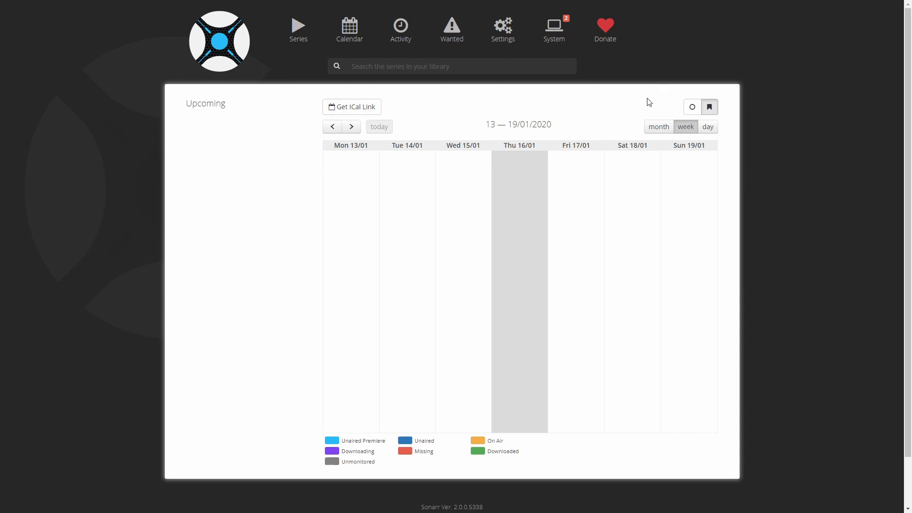
mouse_move(326, 310)
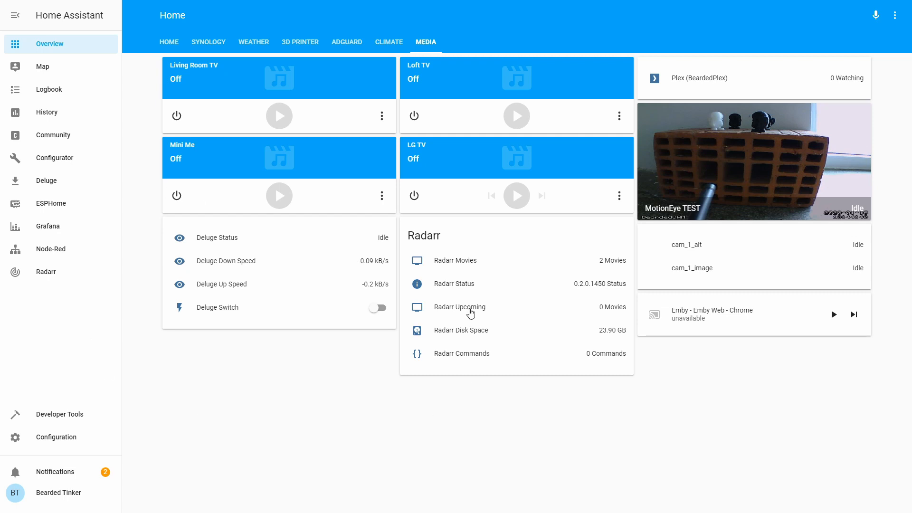
mouse_move(89, 122)
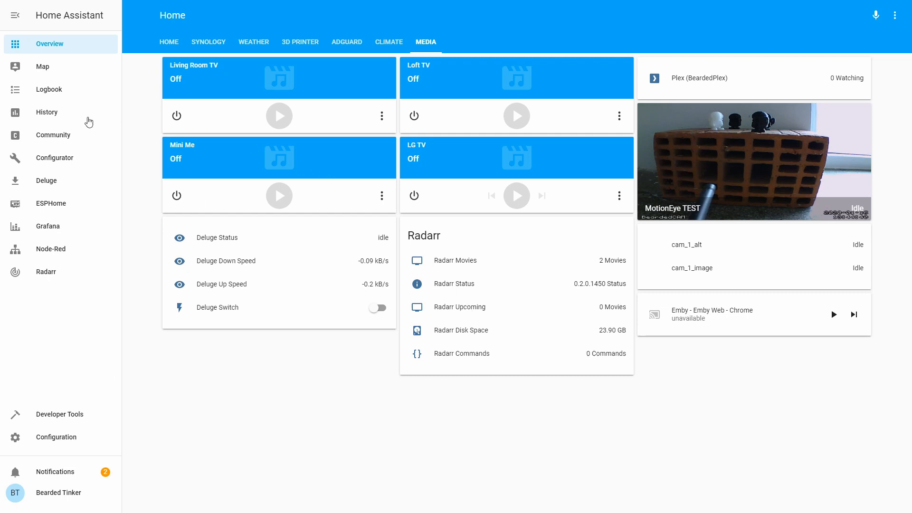
mouse_move(165, 205)
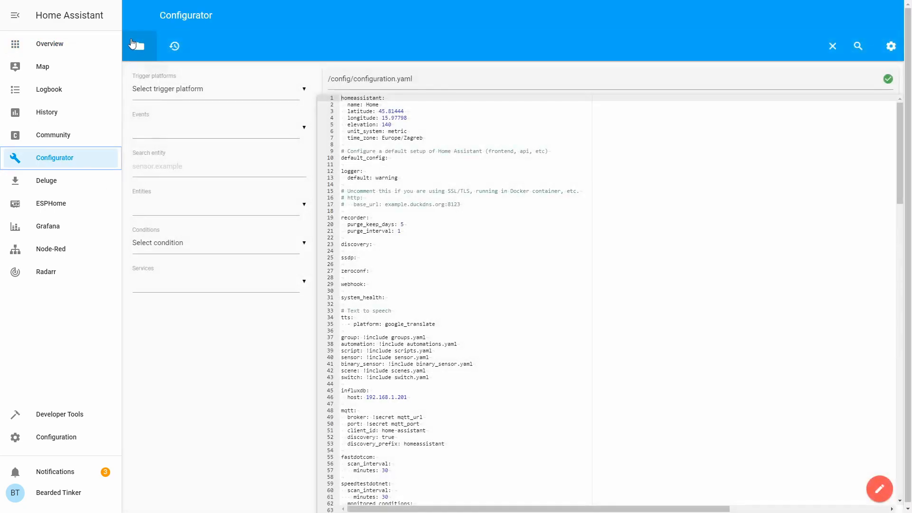
- Browse up to /config, load sensor.yaml and scroll to the Radarr sensor block
click(137, 46)
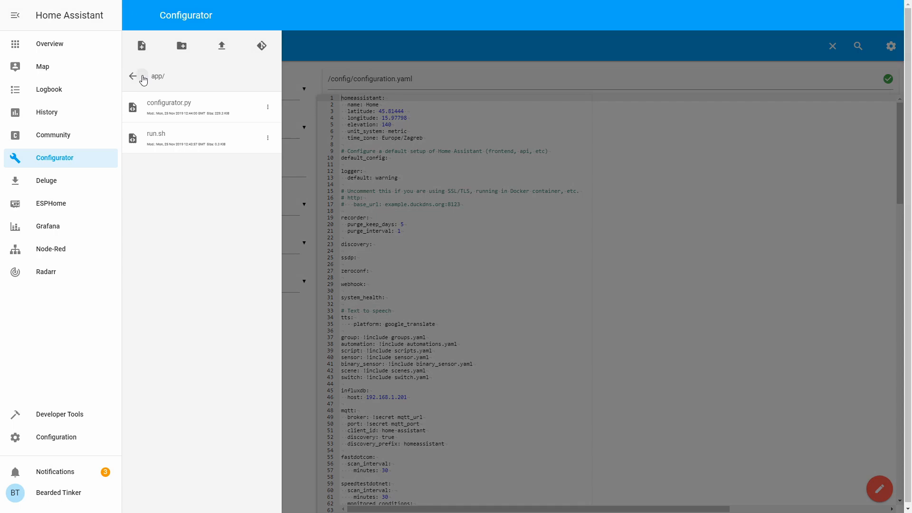
click(133, 76)
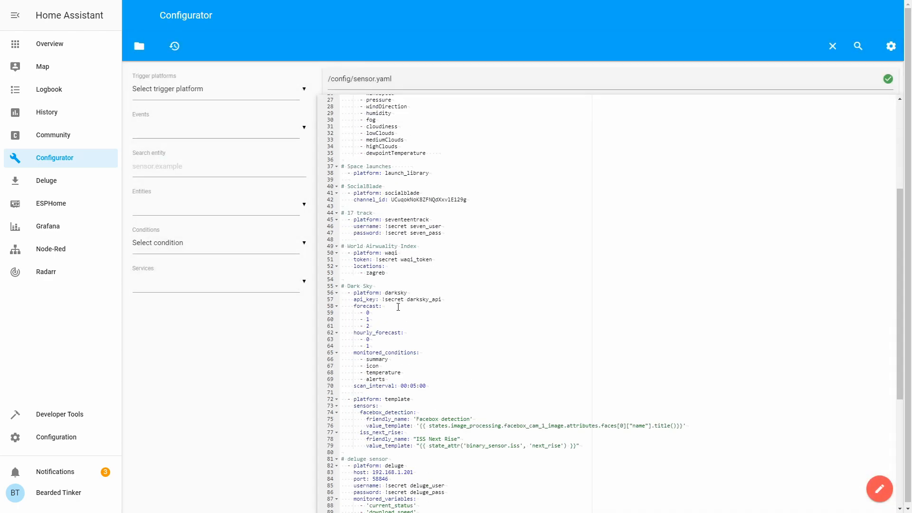
scroll(down, 3)
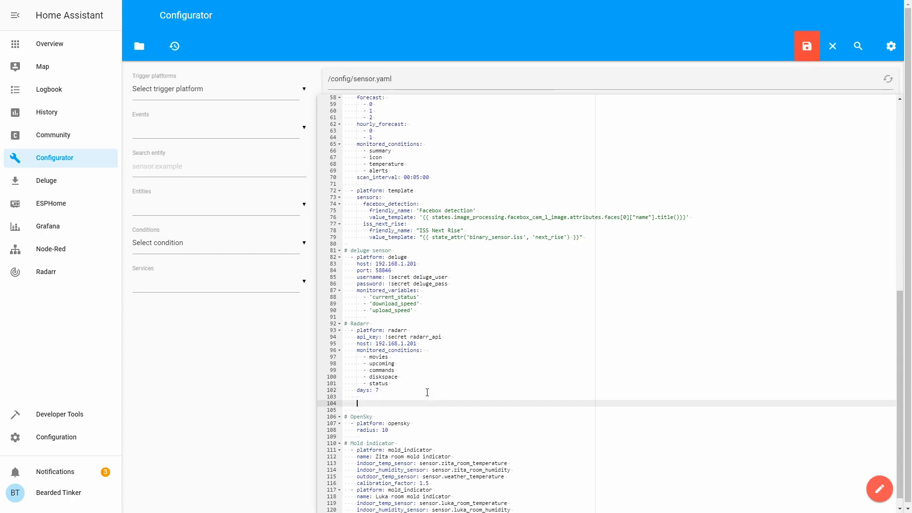
- Start a Sonarr block below Radarr with '- platform: sonarr'
click(806, 46)
text(# Sonarr)
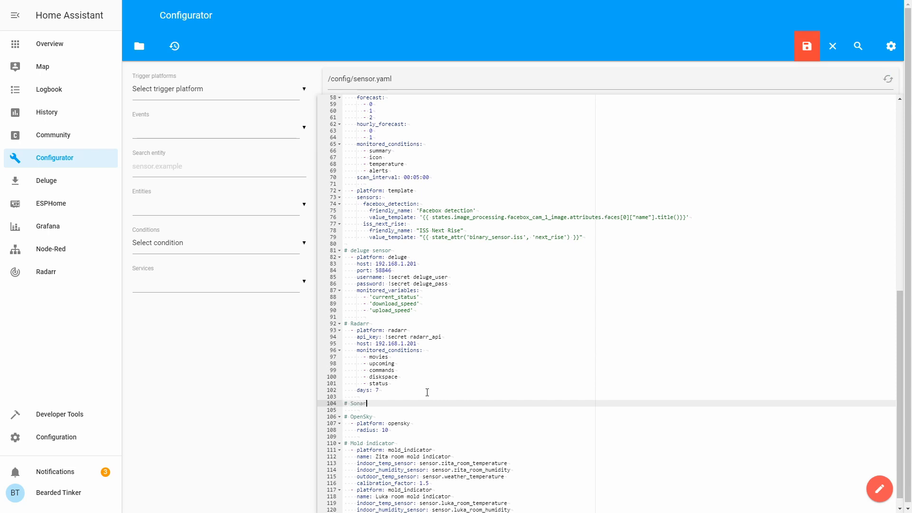
key(enter)
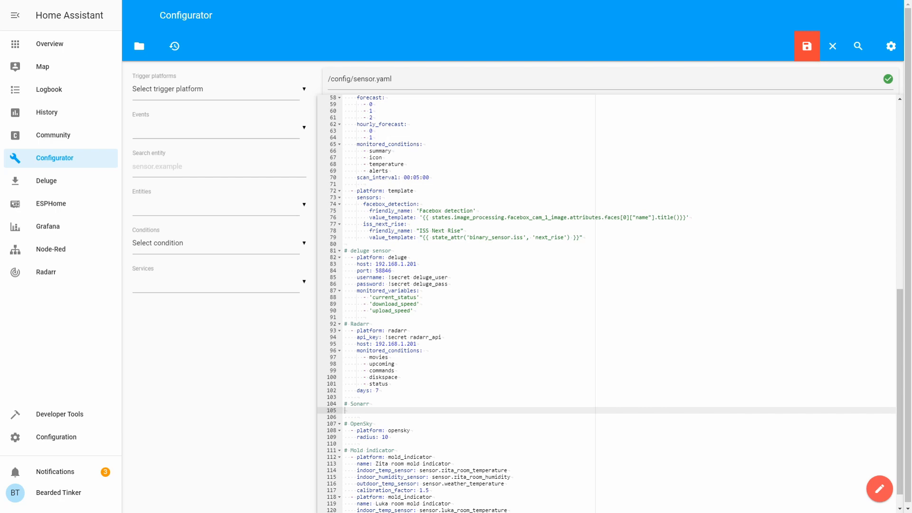
text(- platform:)
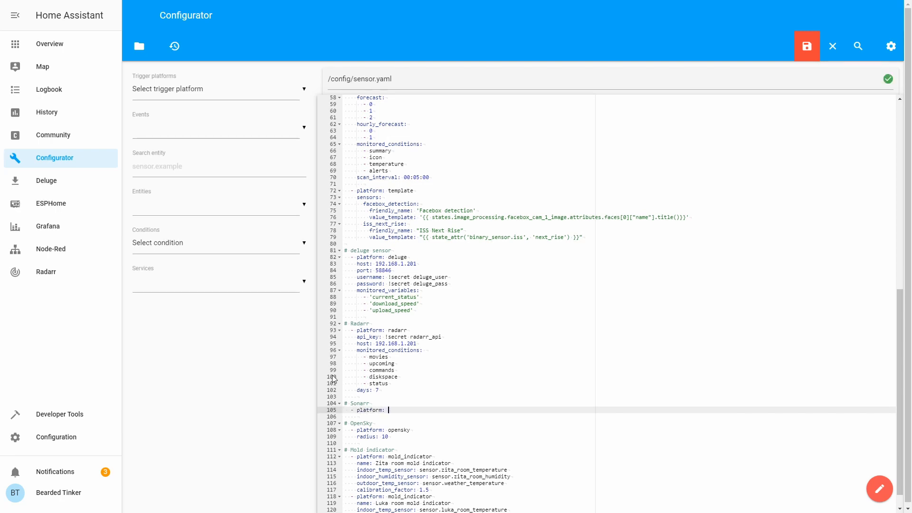
text(sonarr)
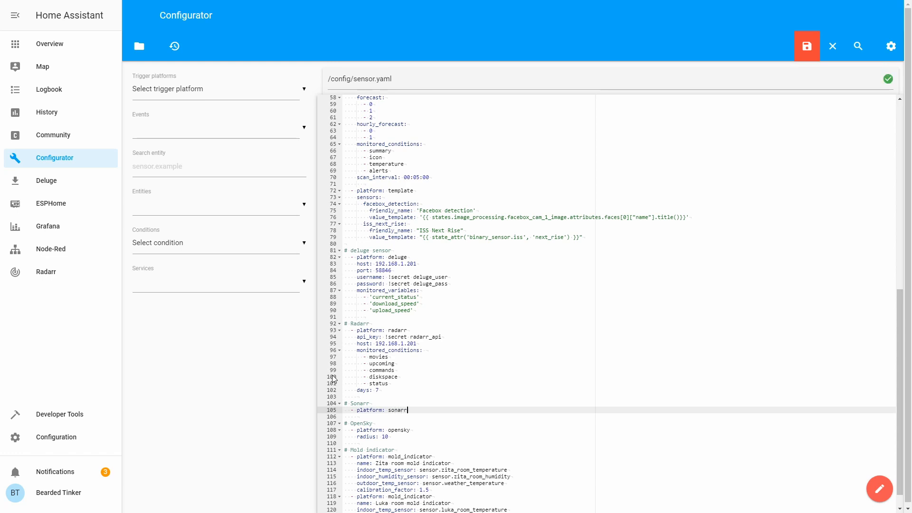
key(enter)
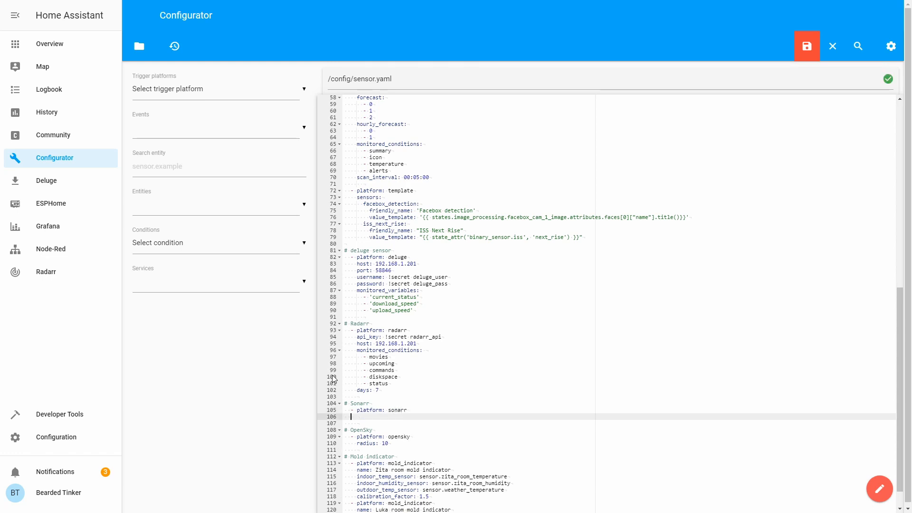
- Add 'api_key: !secret sonarr_api' and 'host: 192.168.1.201' to the Sonarr sensor
text(api)
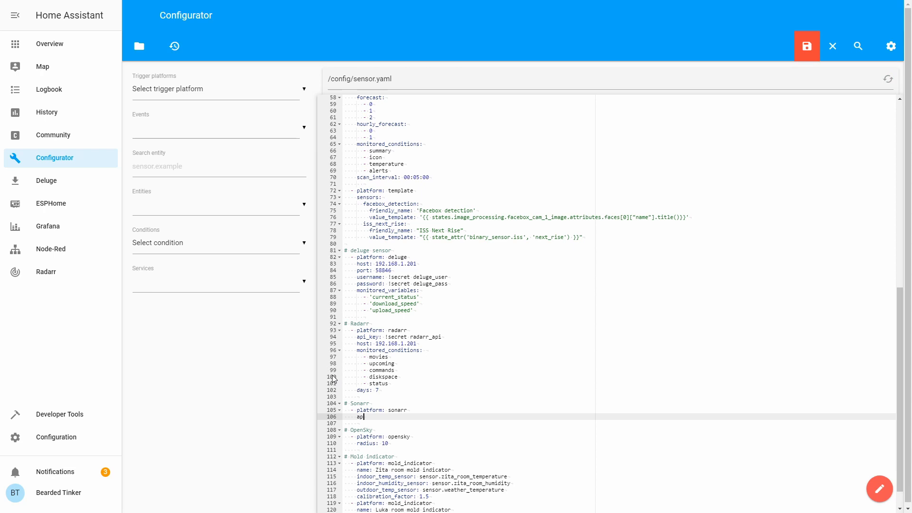
text(i_key:)
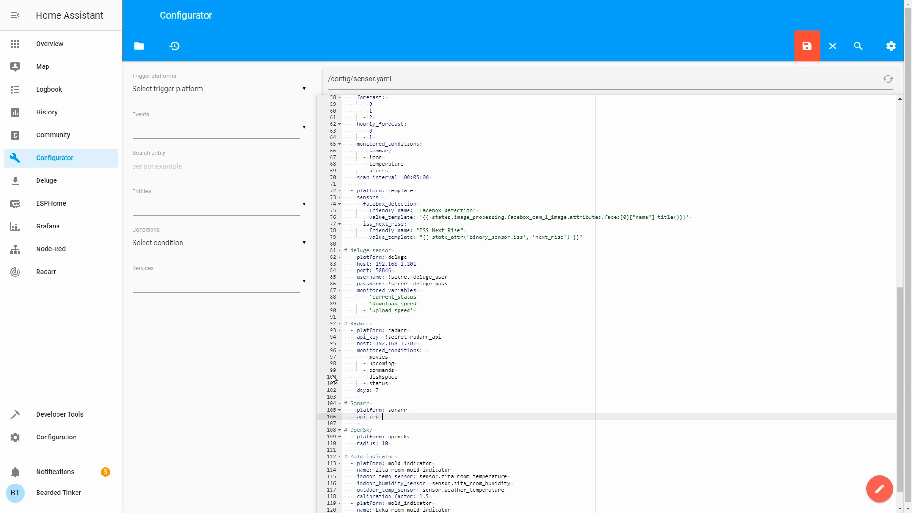
text(!scre)
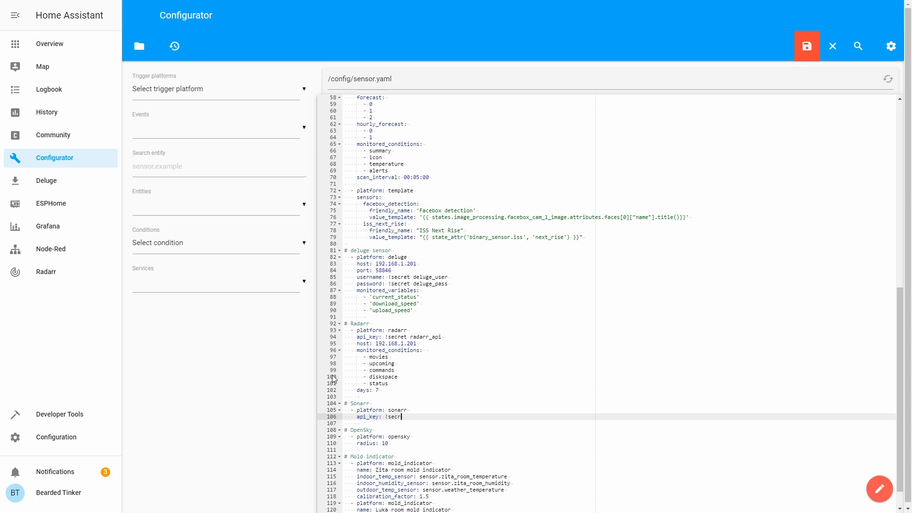
text(et)
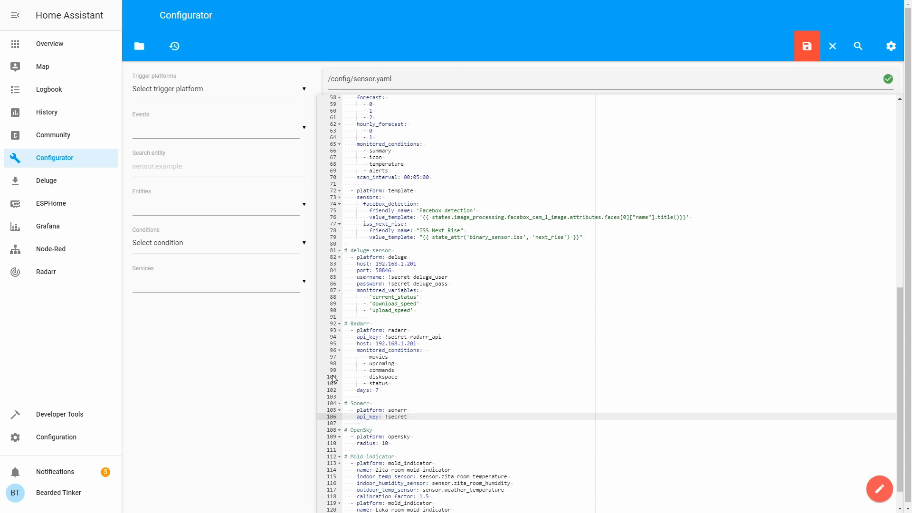
text(sonarr_api)
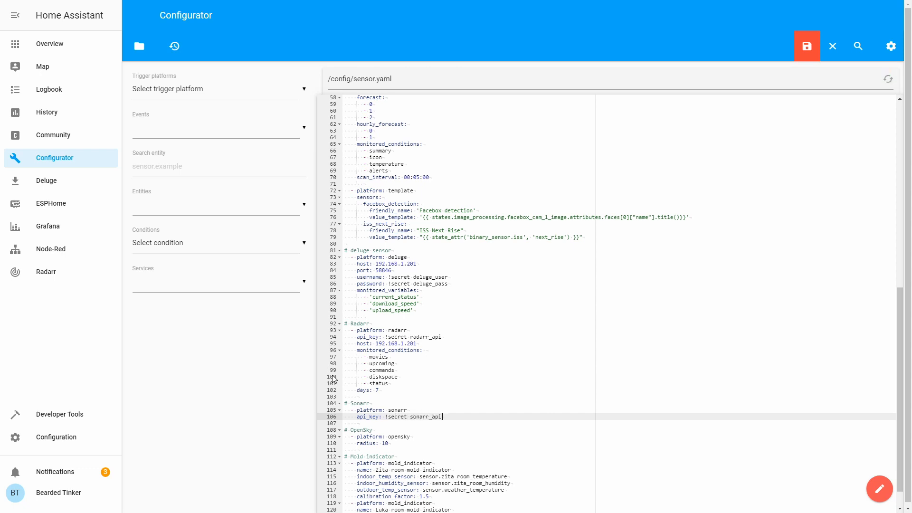
click(806, 46)
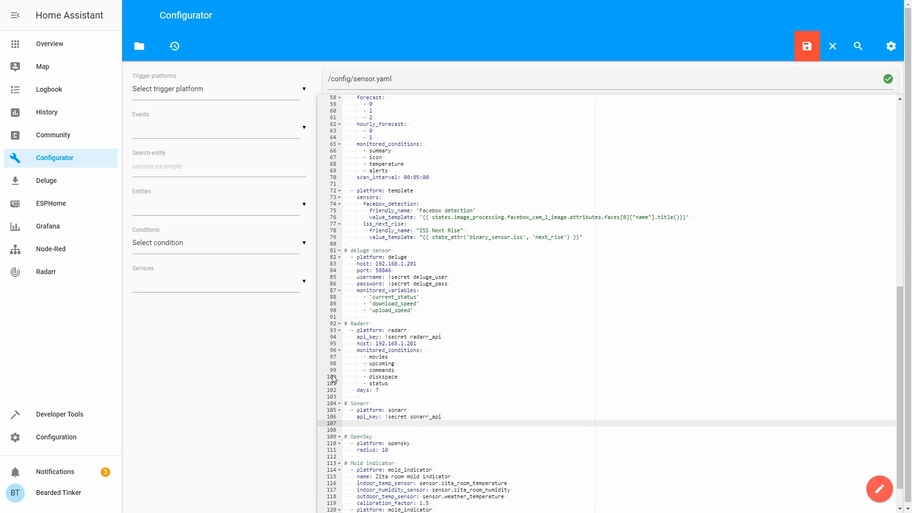
text(host:)
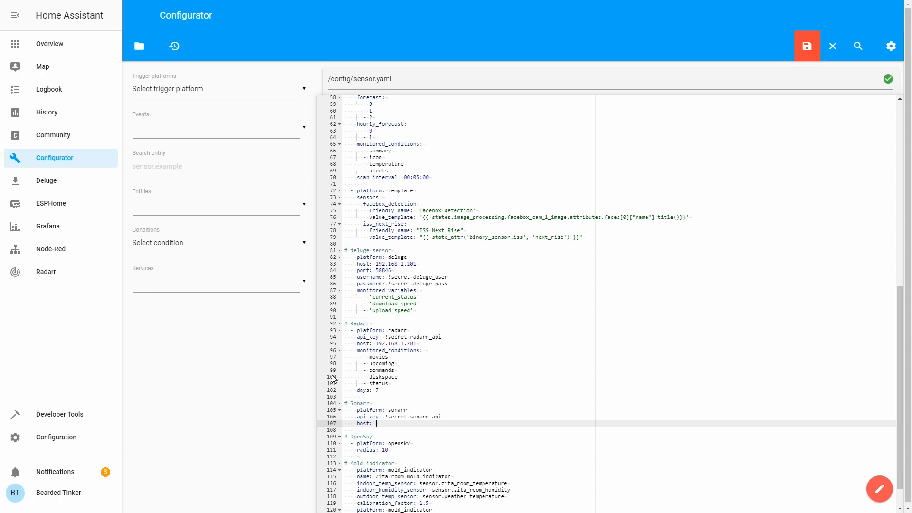
text(192.168.1.201)
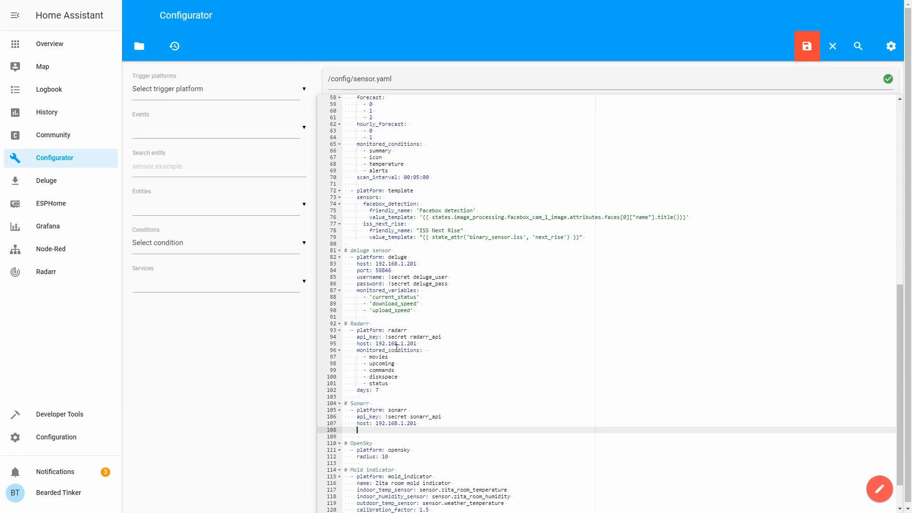
- Add monitored_conditions listing series, upcoming, wanted, queue and diskspace
text(monitored_conditions:)
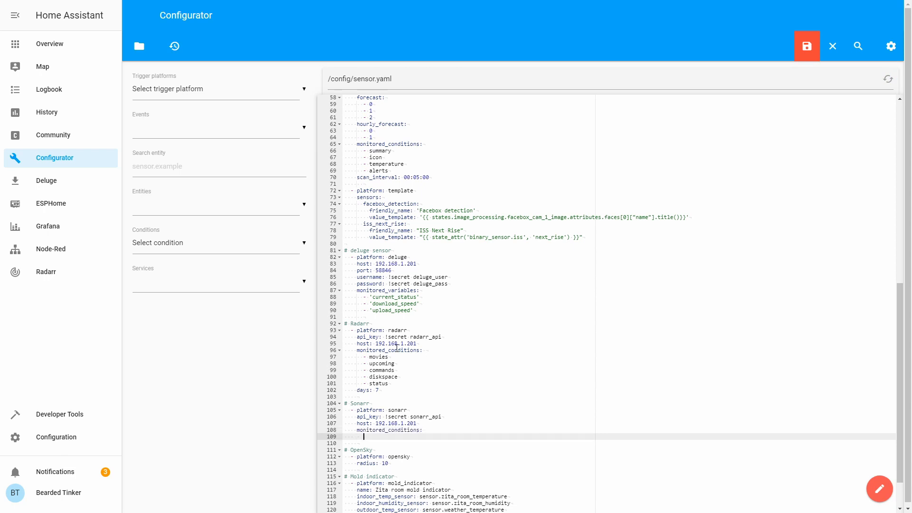
click(806, 46)
text(- series)
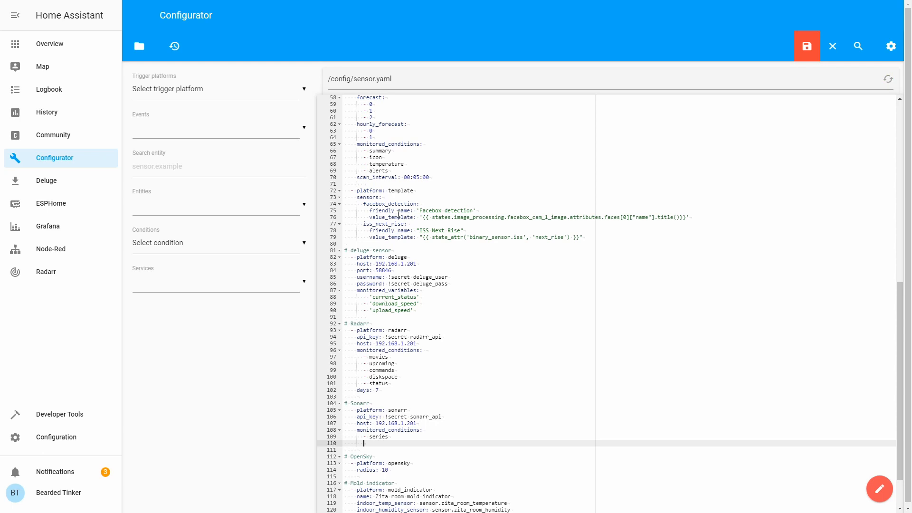
text(-)
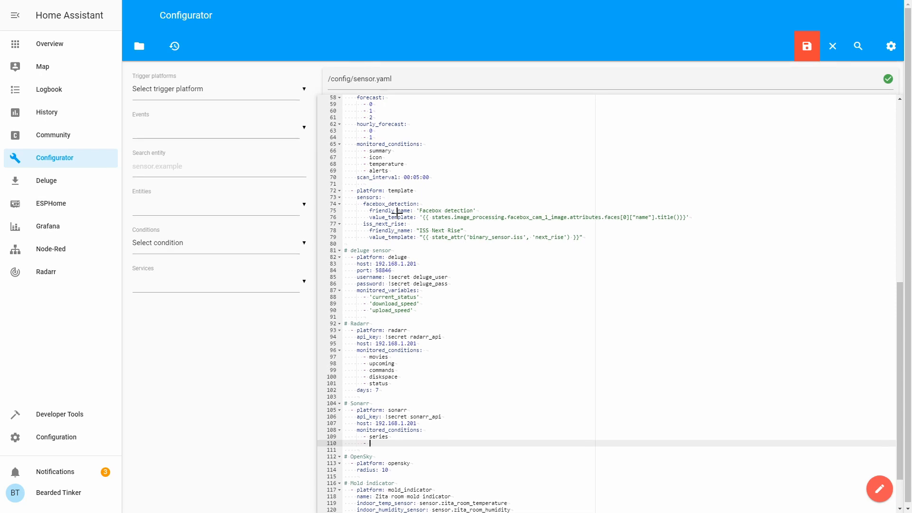
text(upcoming)
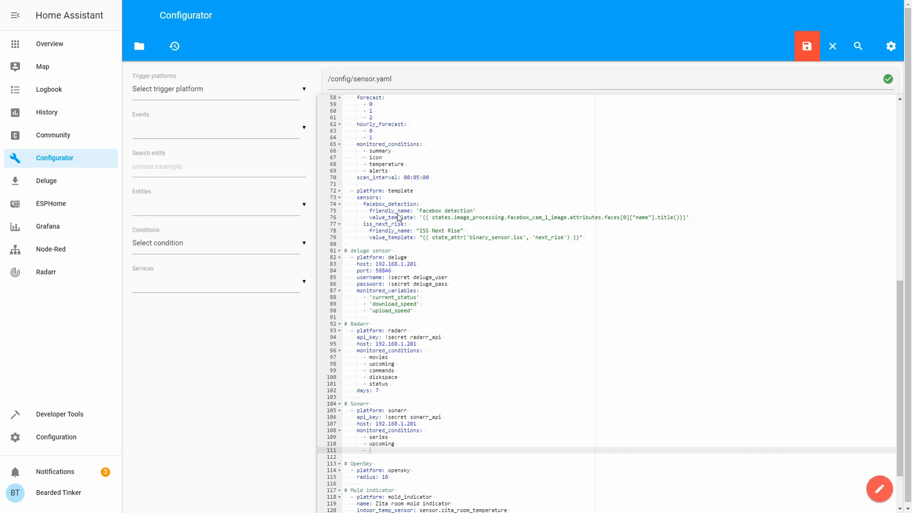
text(wanted)
click(619, 456)
text(-)
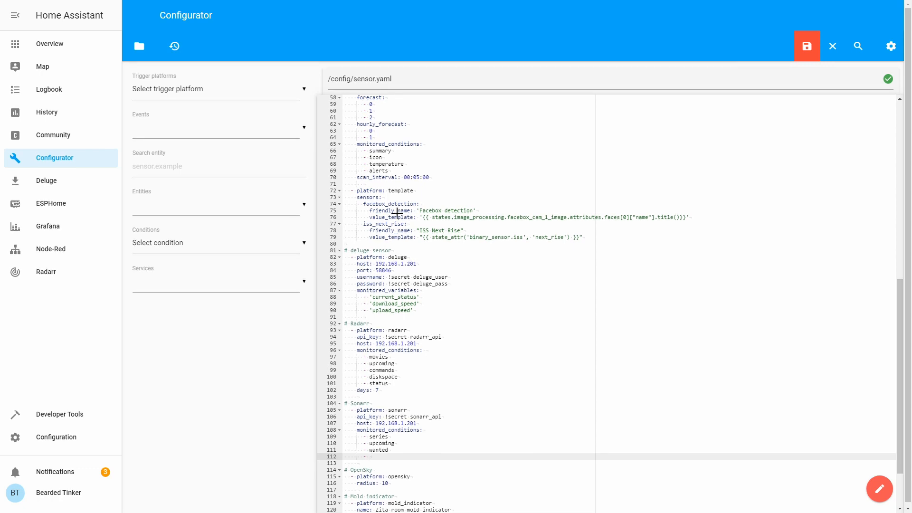
text(queue)
text(-)
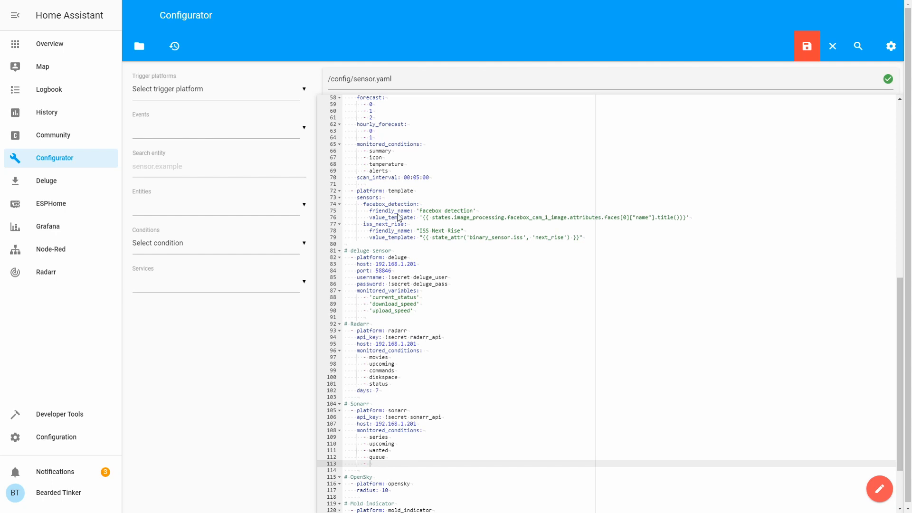
text(disks)
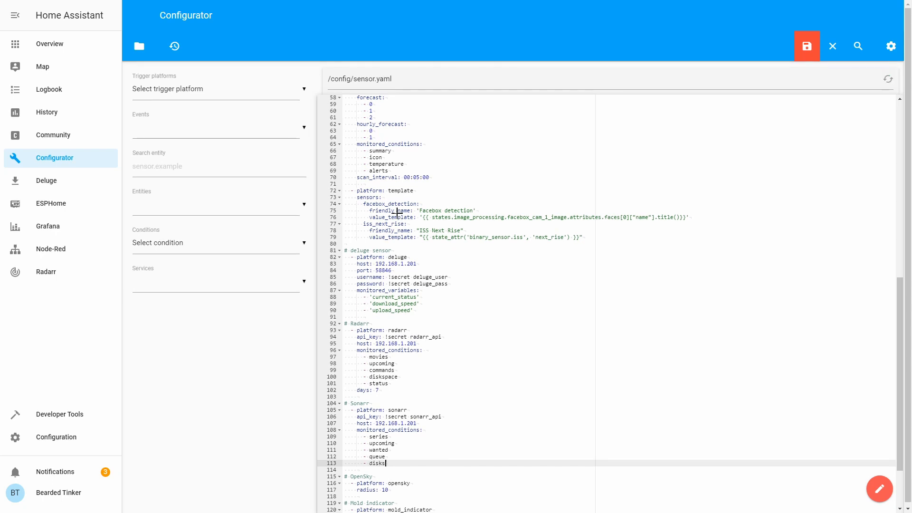
- Add 'days: 5' to the Sonarr sensor and save sensor.yaml
click(807, 46)
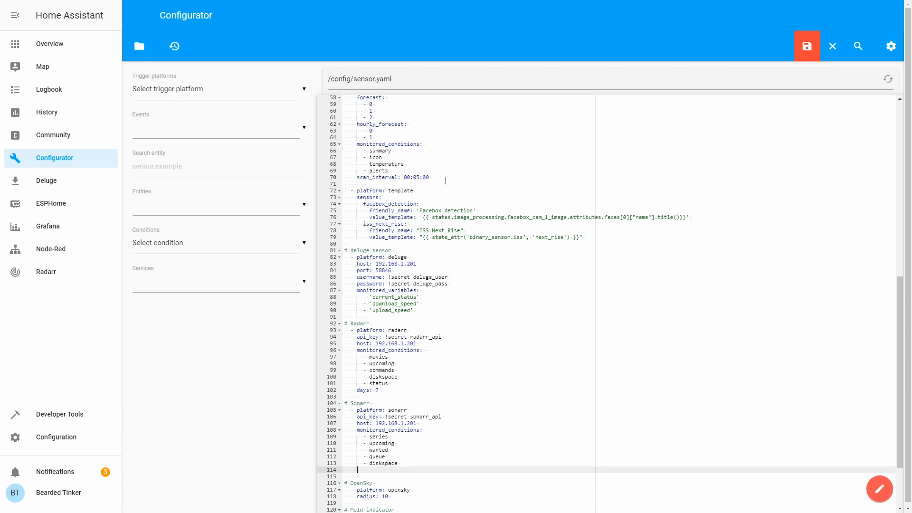
text(days: 5)
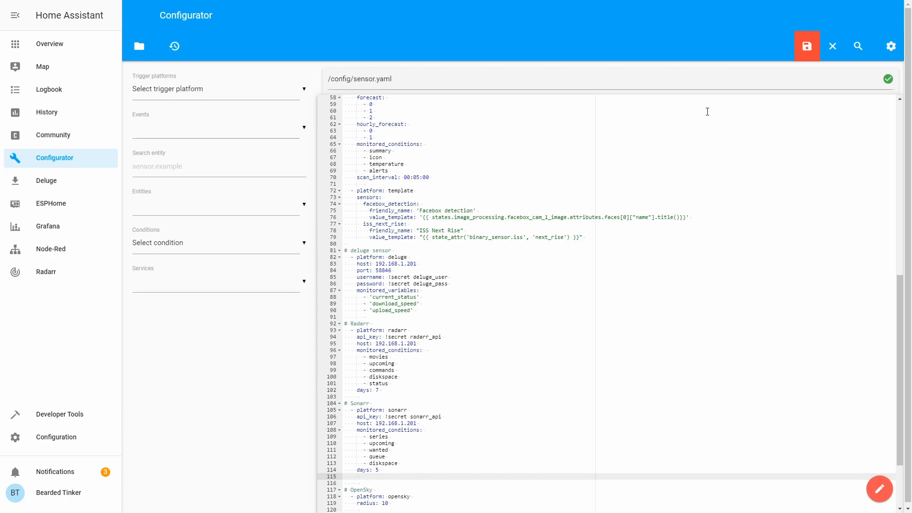
click(806, 46)
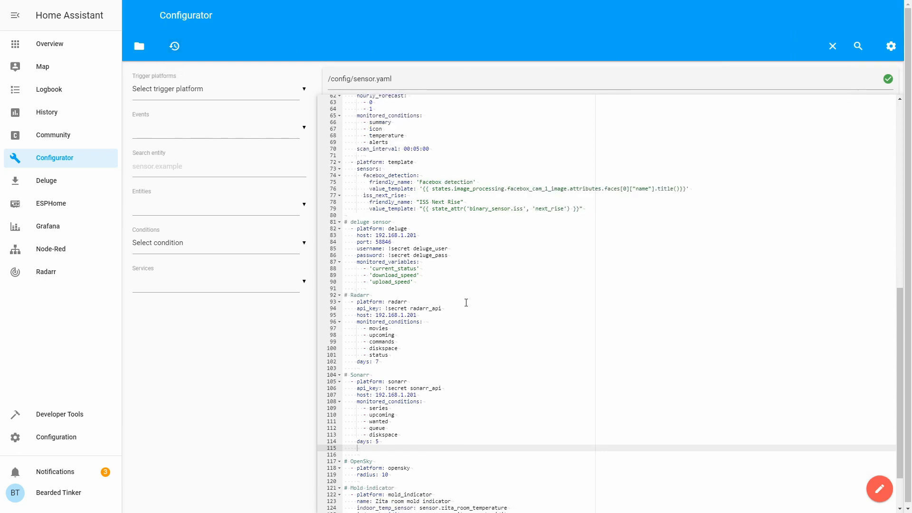
scroll(down, 3)
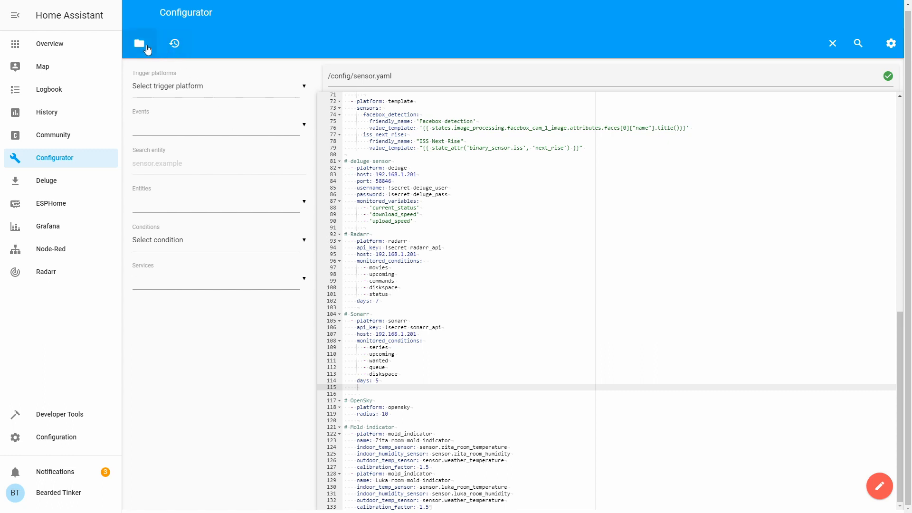
click(399, 373)
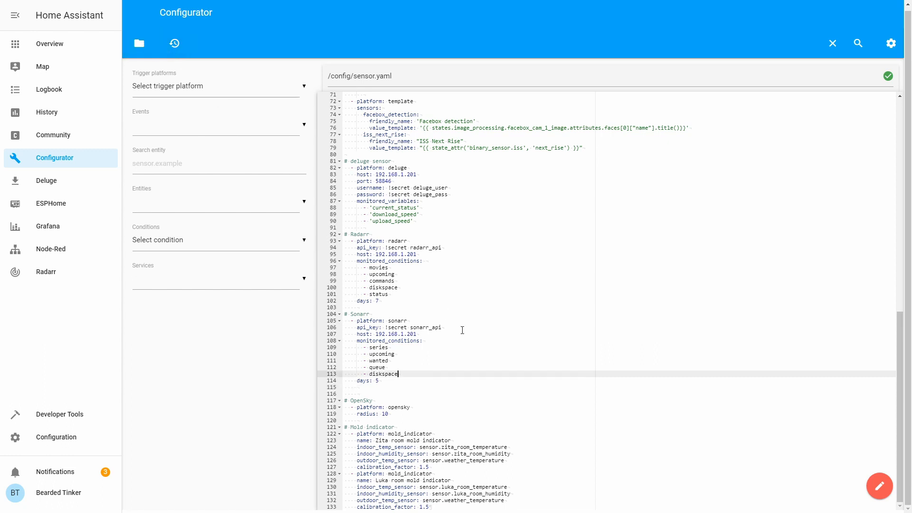
mouse_move(378, 304)
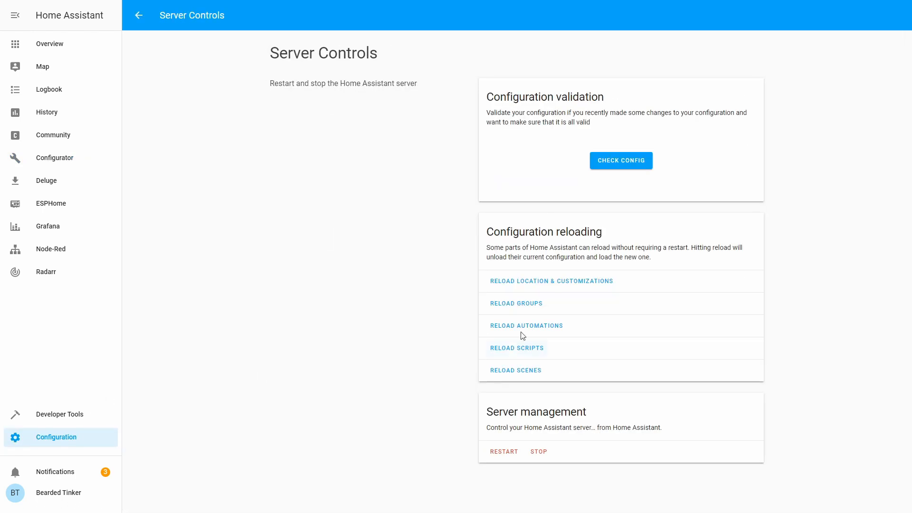
- Validate the configuration as valid in Server Controls and restart Home Assistant
click(621, 160)
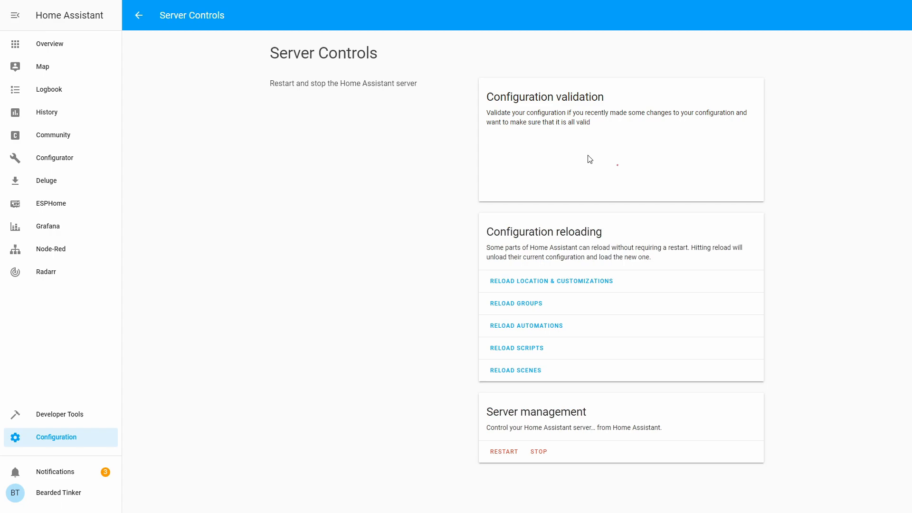
click(617, 165)
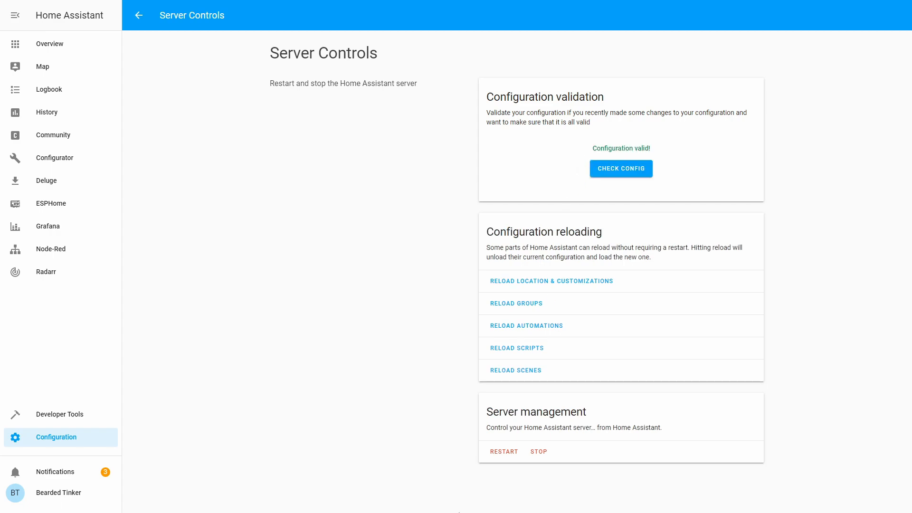
click(503, 451)
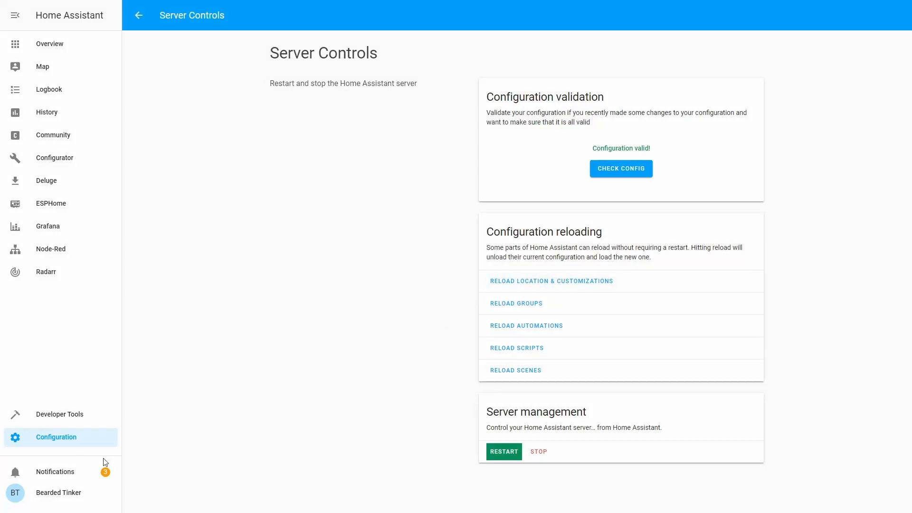
click(504, 452)
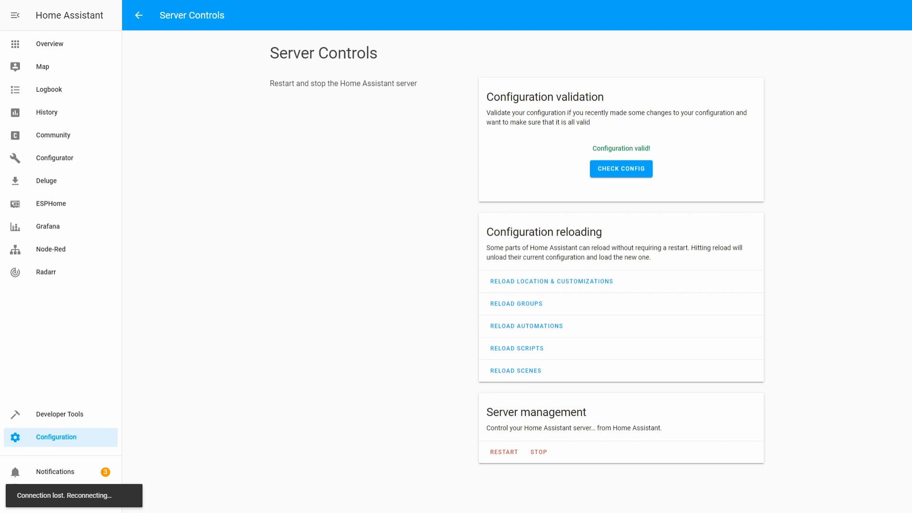
mouse_move(328, 439)
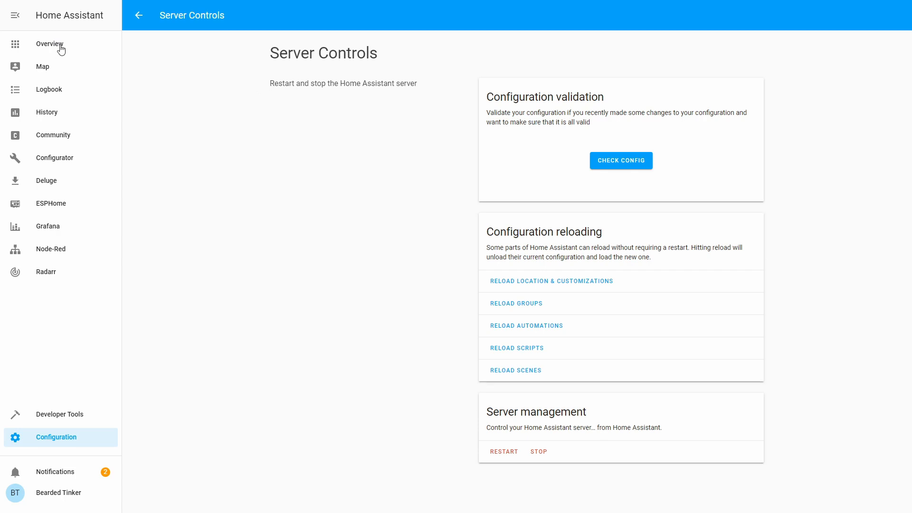
- Switch the Media dashboard into Configure UI mode and start adding a new card
click(50, 44)
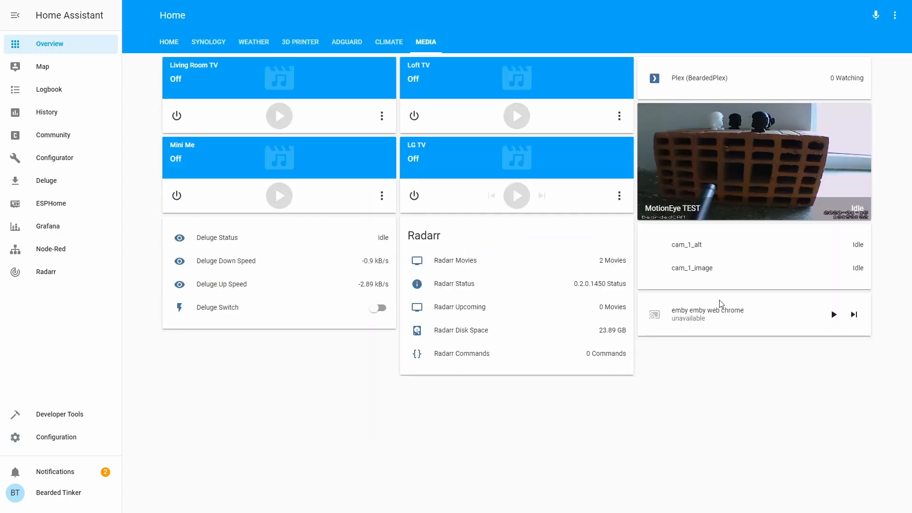
click(895, 15)
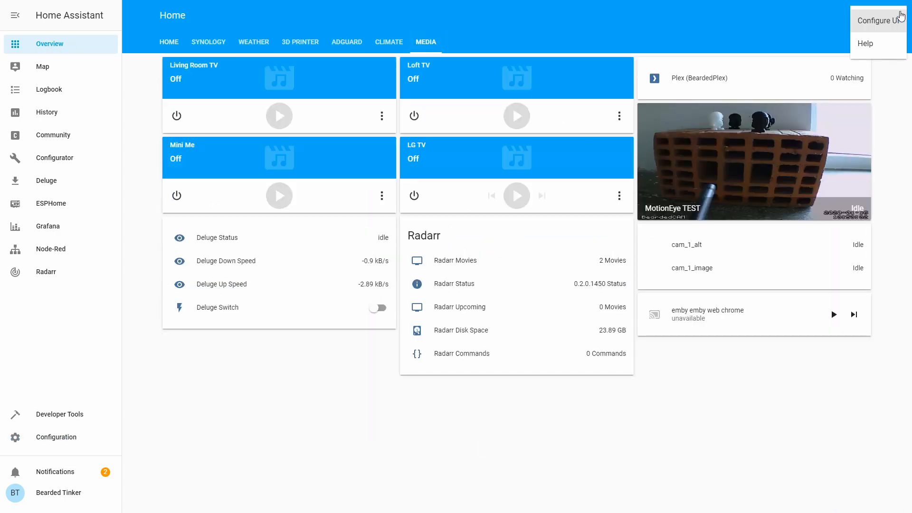
click(878, 21)
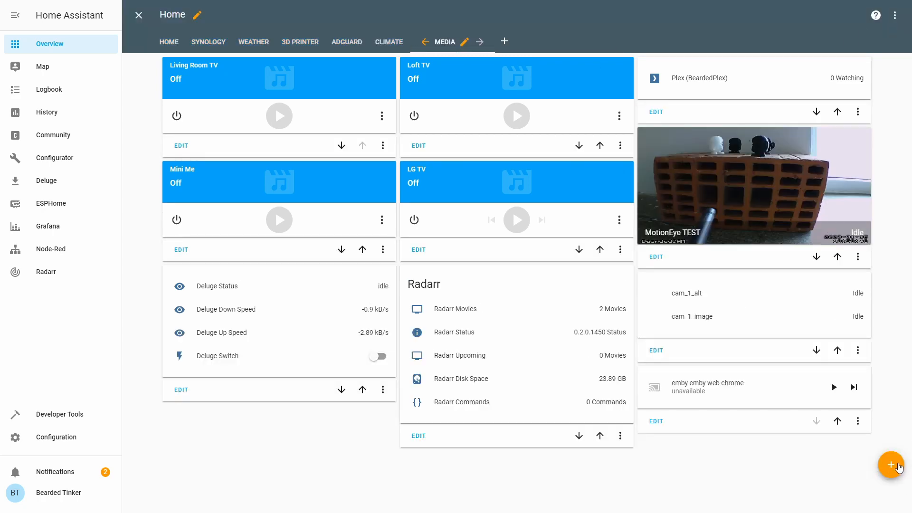
click(890, 464)
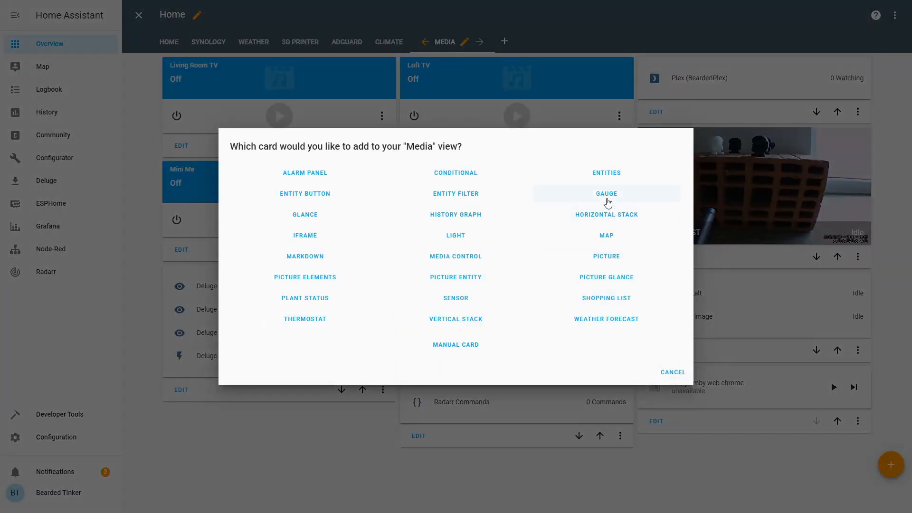
- Start an Entities card with the Sonarr series, upcoming and wanted sensors
click(606, 172)
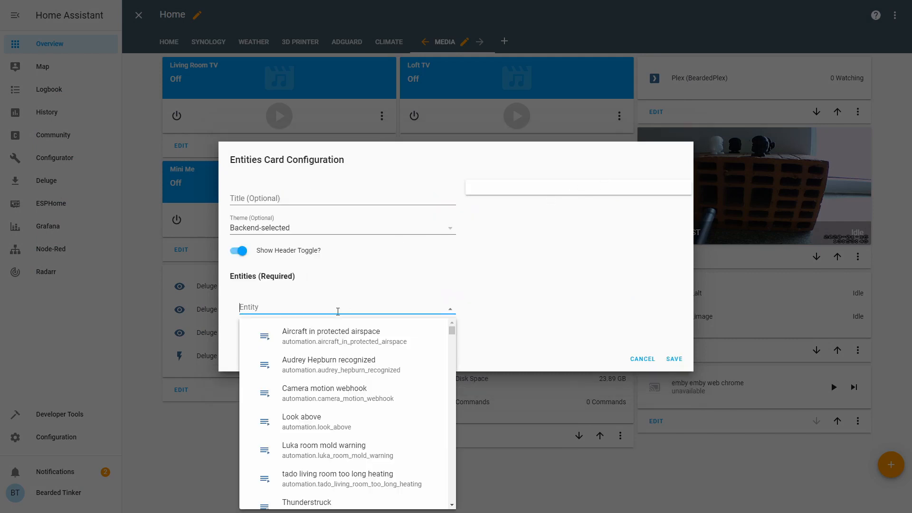
text(son)
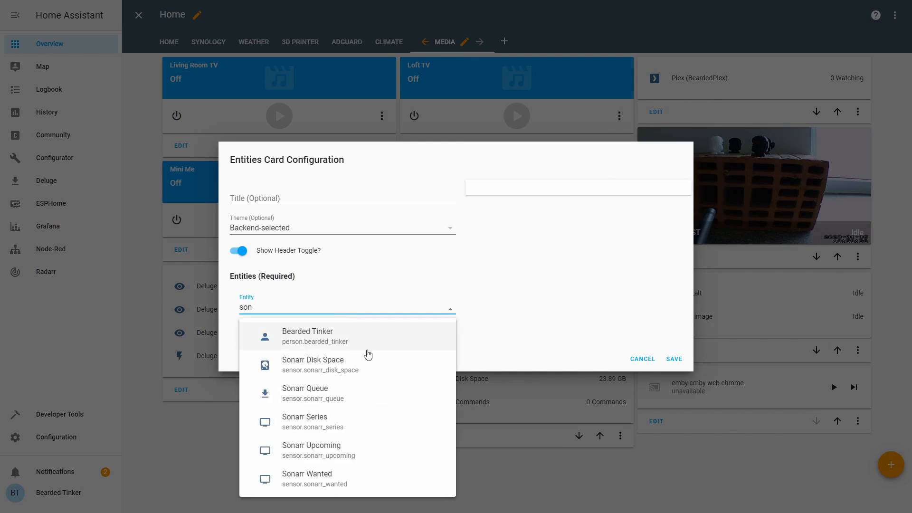
mouse_move(336, 420)
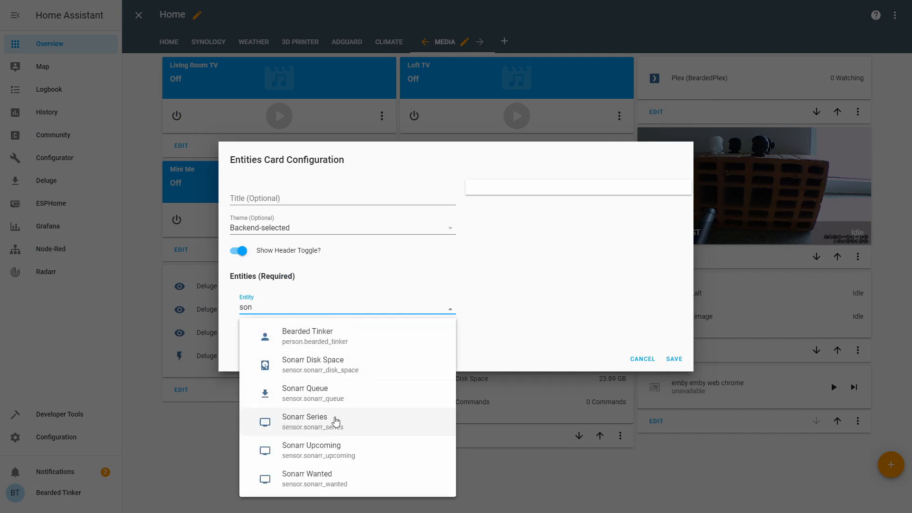
click(305, 417)
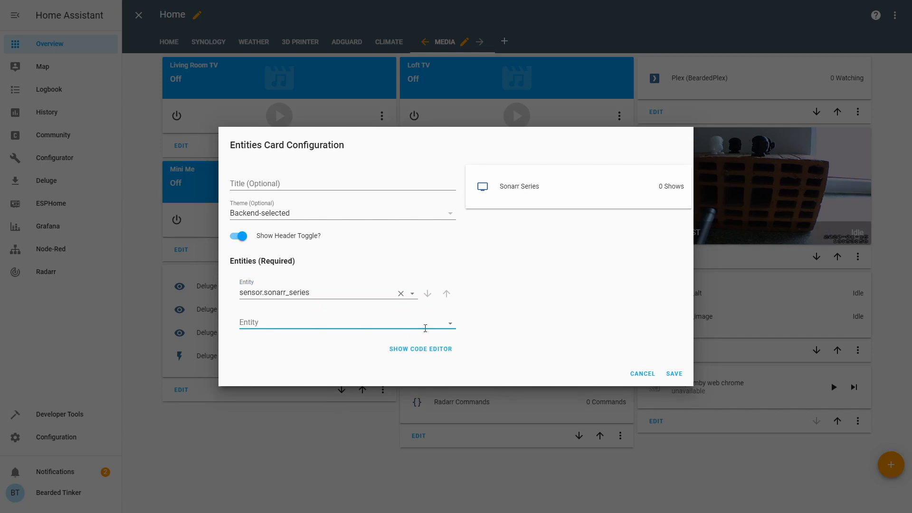
click(343, 321)
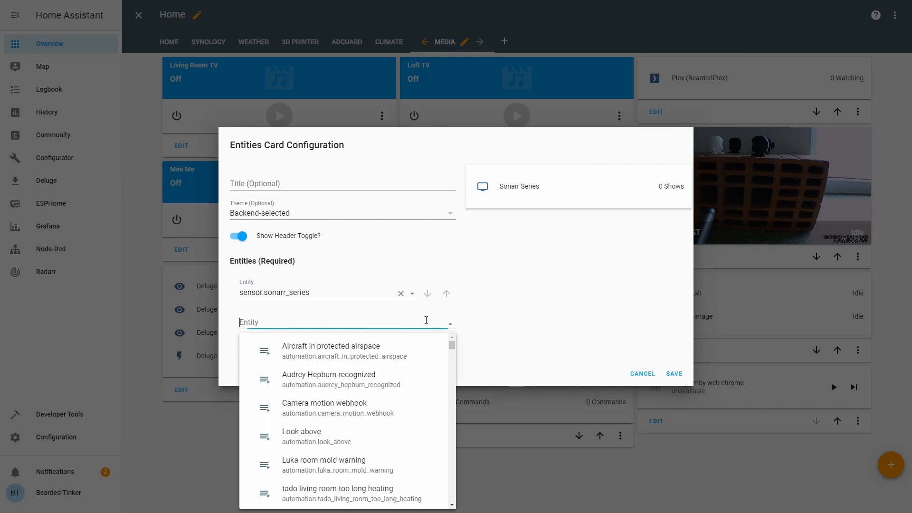
text(son)
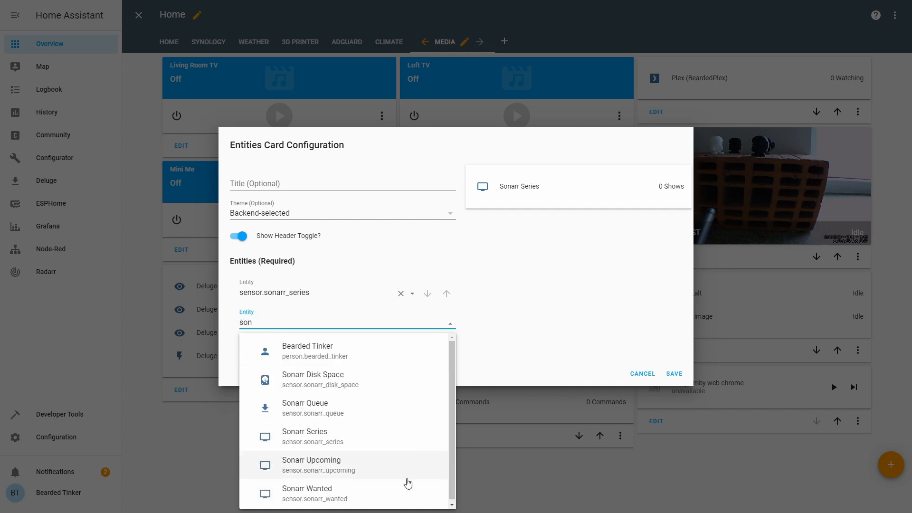
click(311, 465)
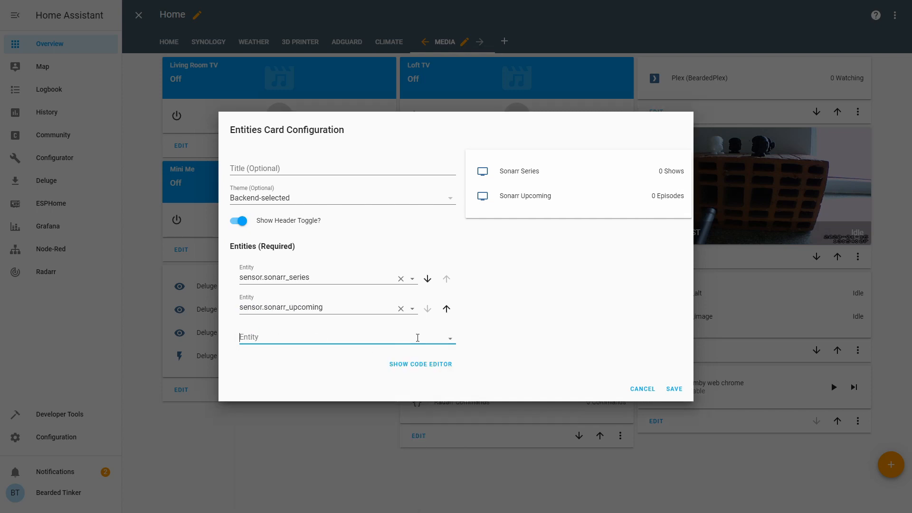
text(want)
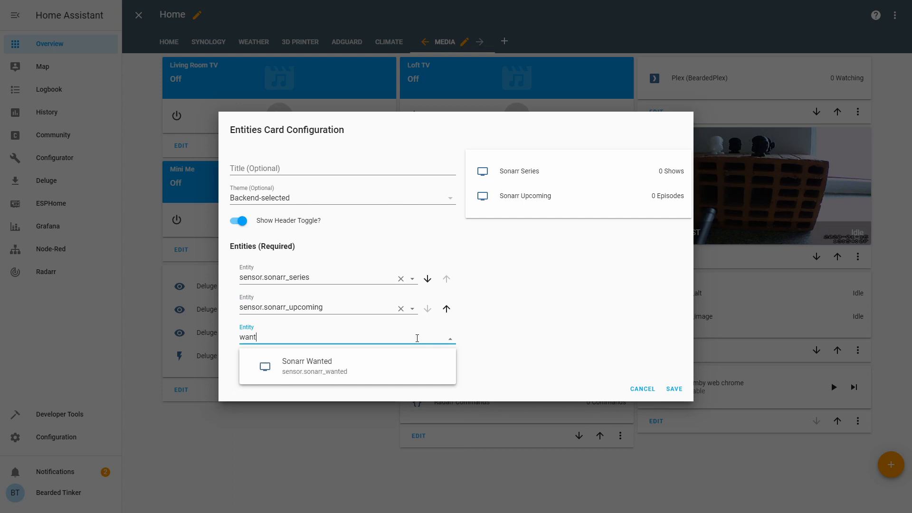
click(306, 365)
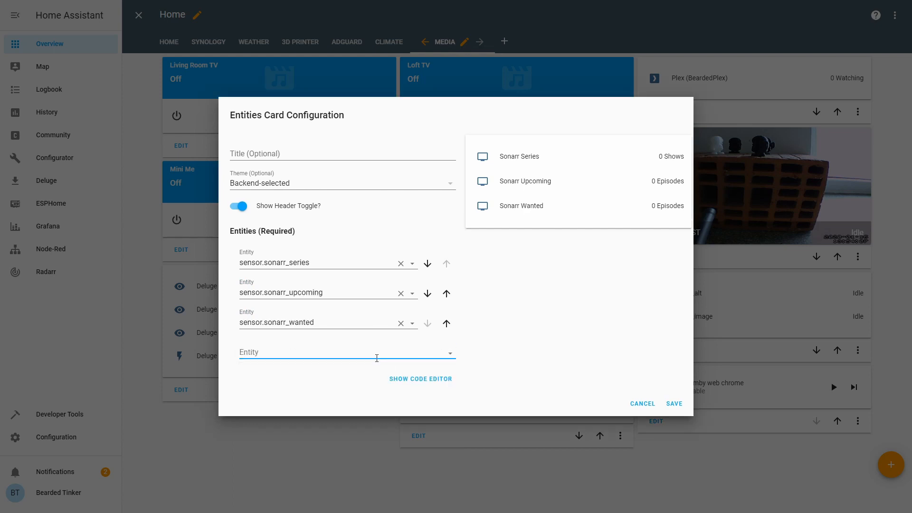
- Add the Sonarr queue and disk space sensors, title the card 'Sonarr' and save it
text(sonarr_queue)
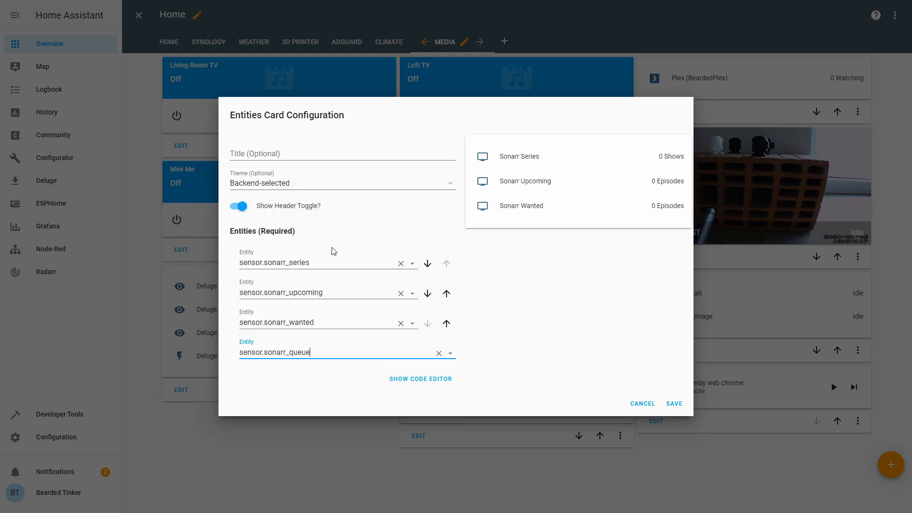
click(346, 366)
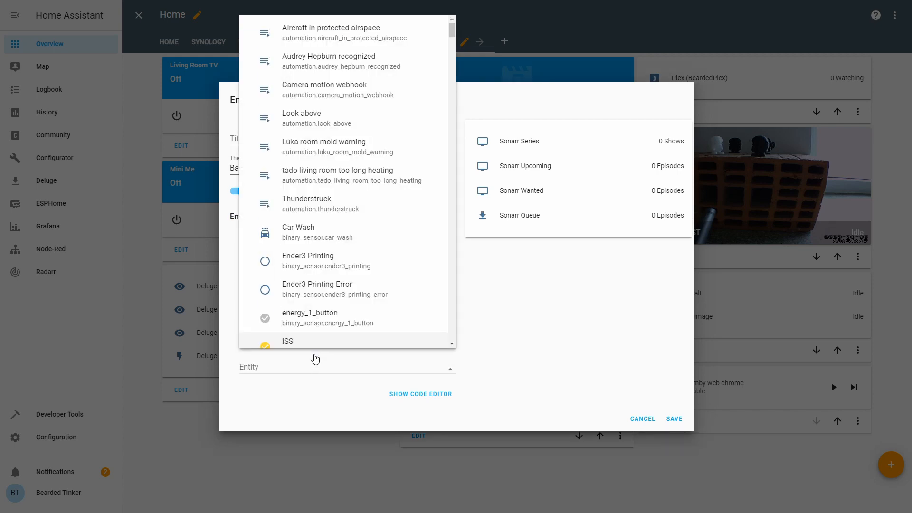
click(346, 367)
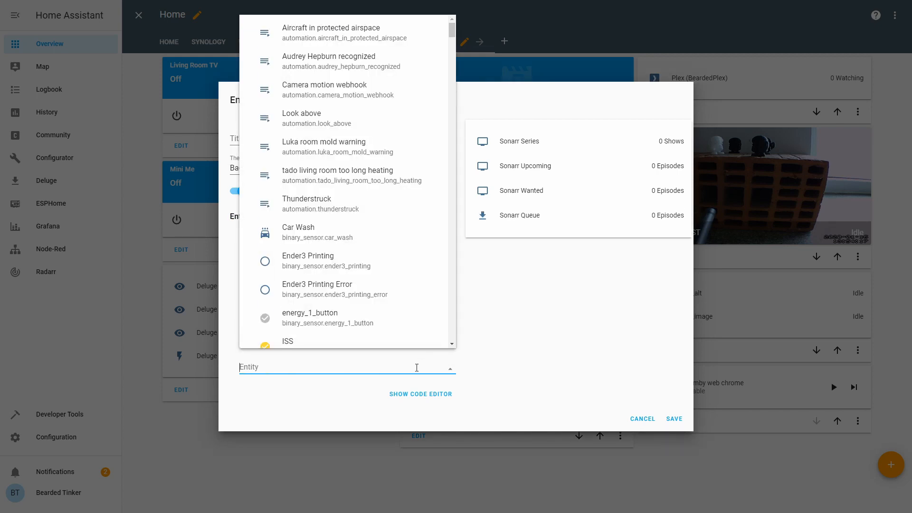
text(sona)
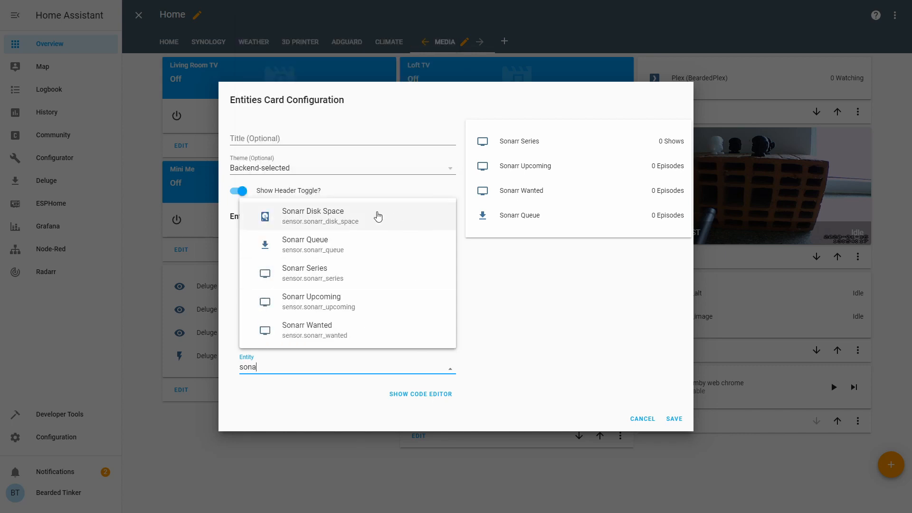
click(312, 211)
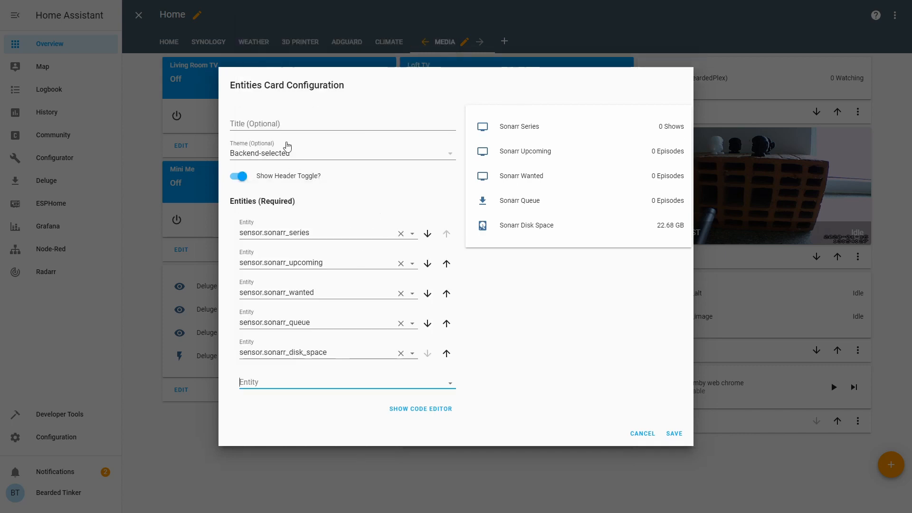
text(Son)
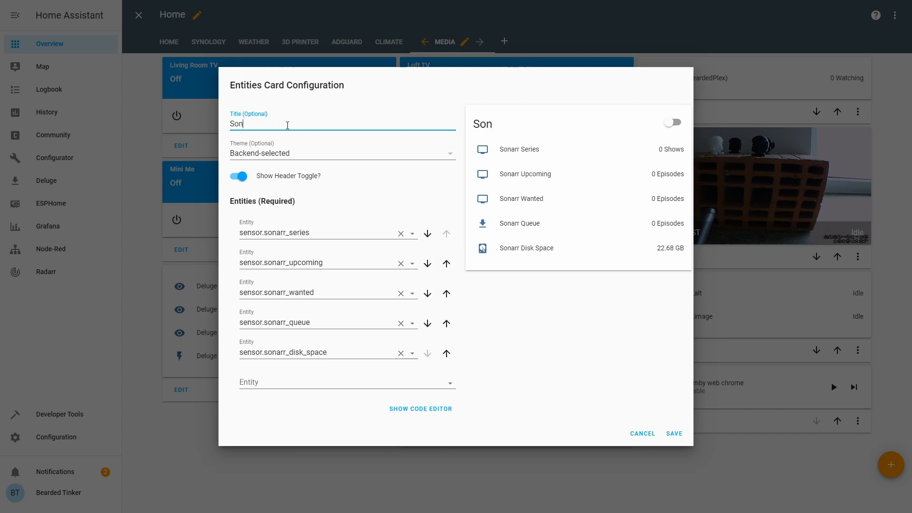
text(arr)
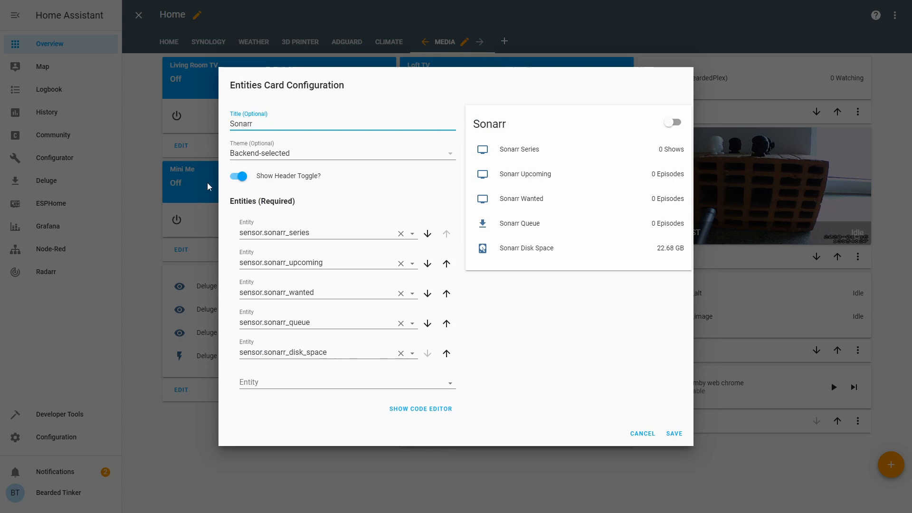
click(239, 176)
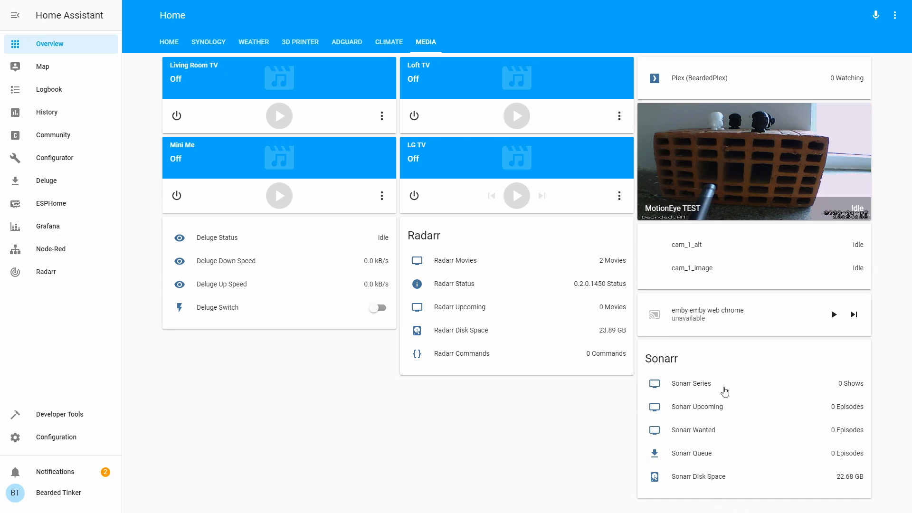
mouse_move(761, 442)
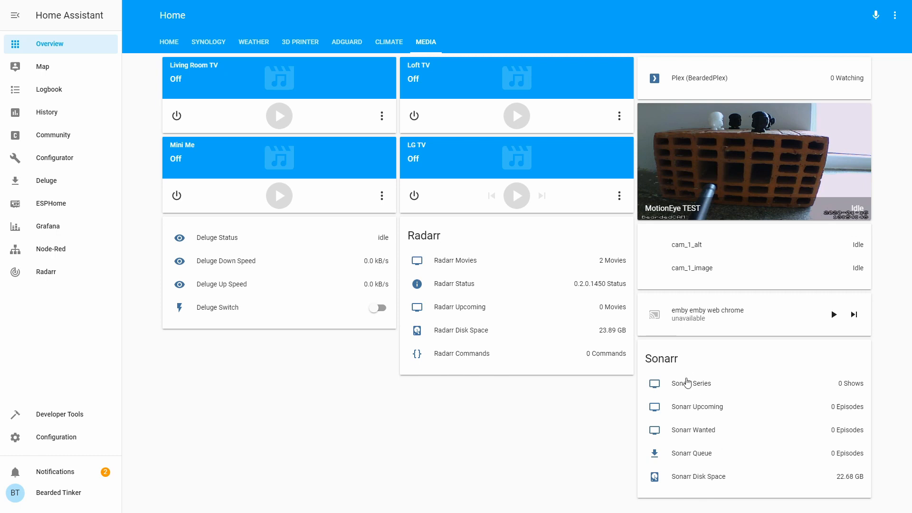
mouse_move(696, 404)
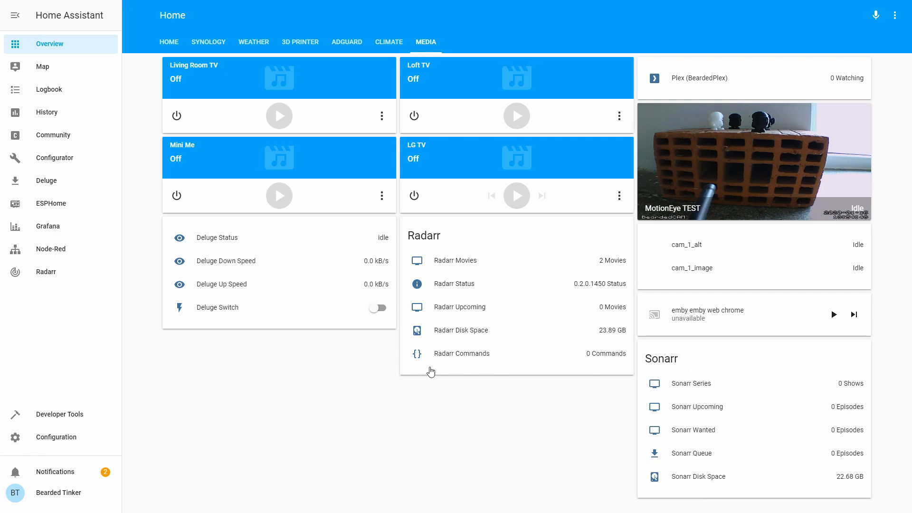
mouse_move(580, 448)
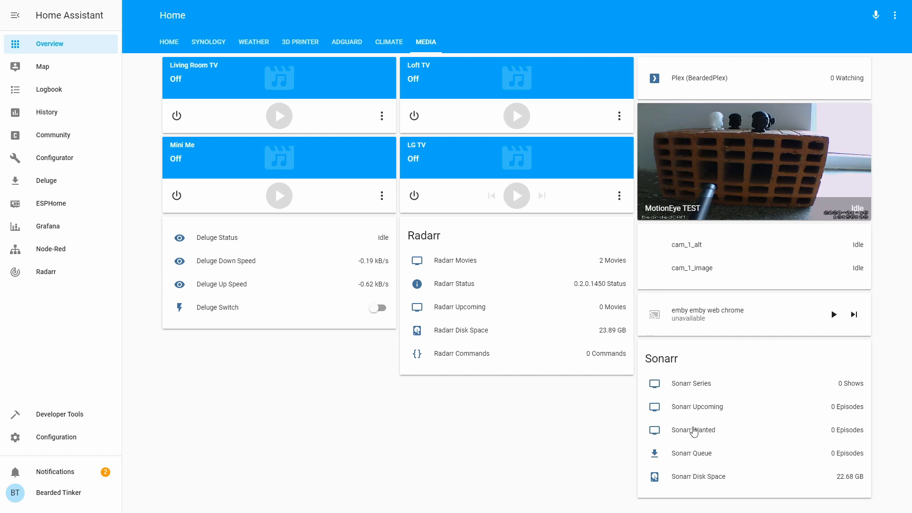
mouse_move(679, 370)
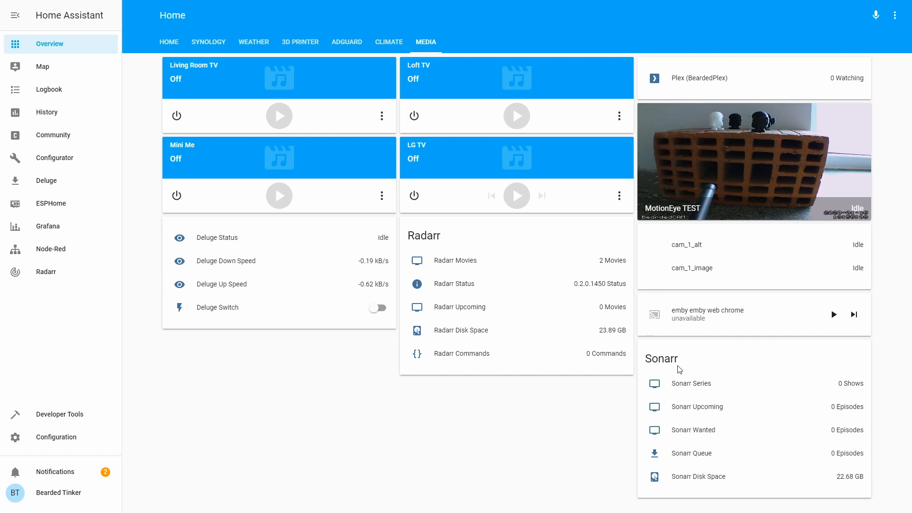
mouse_move(568, 234)
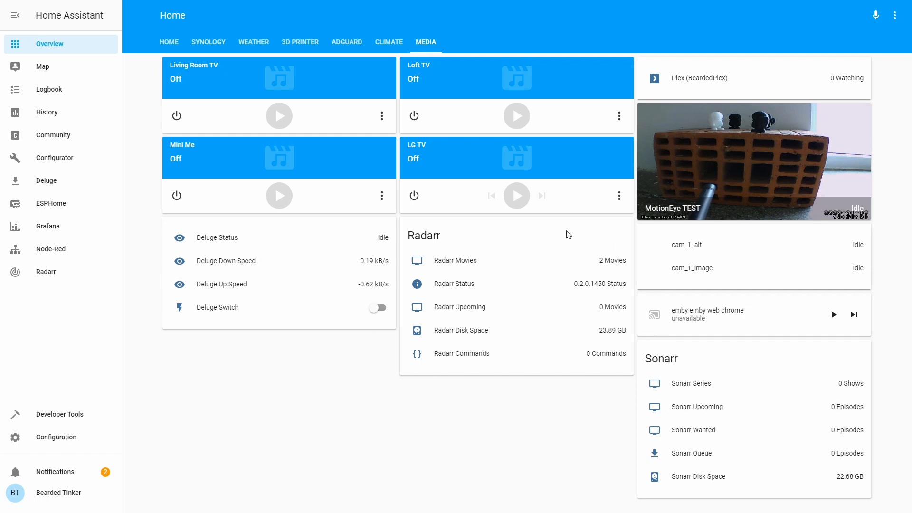
mouse_move(861, 444)
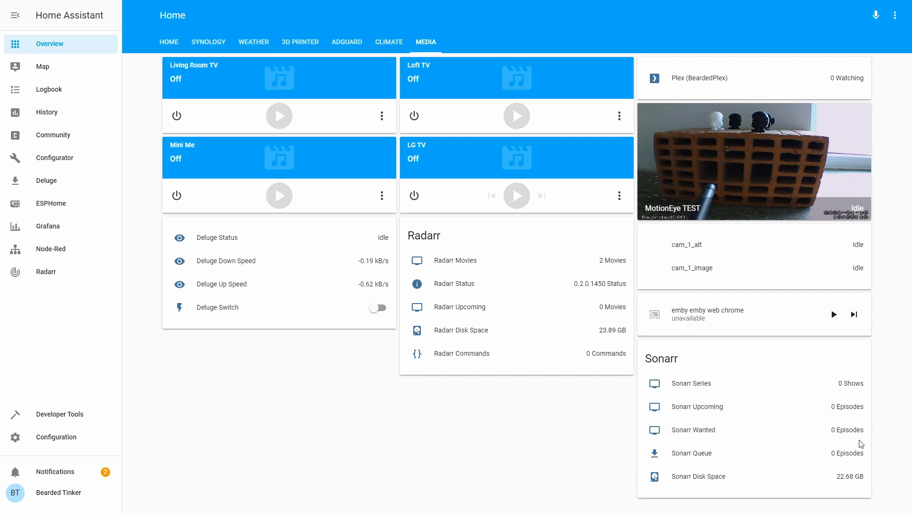
mouse_move(784, 367)
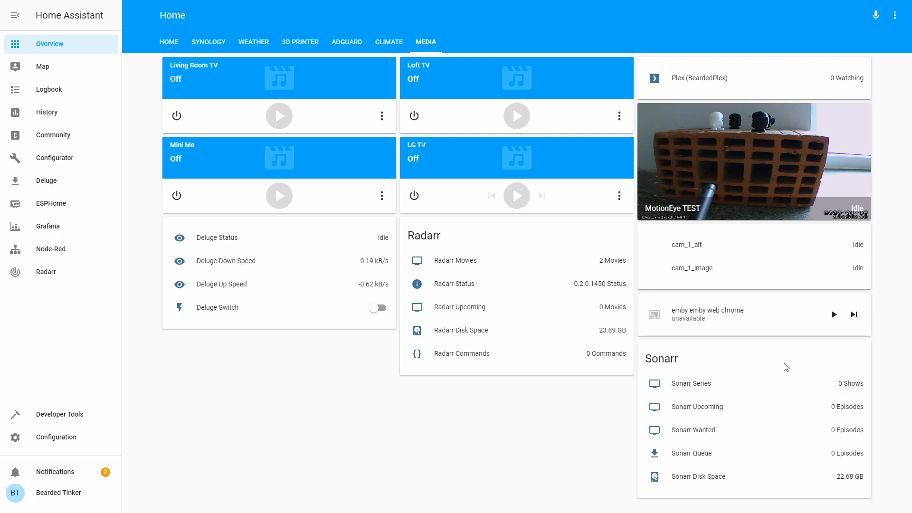